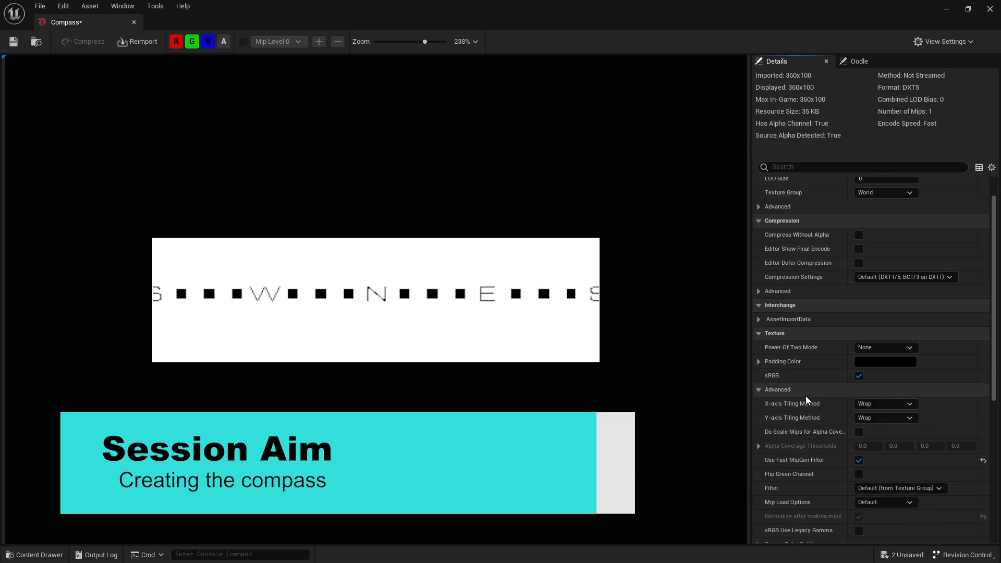
Close the Compass texture editor to return to the FirstPersonMap level editor.
click(73, 22)
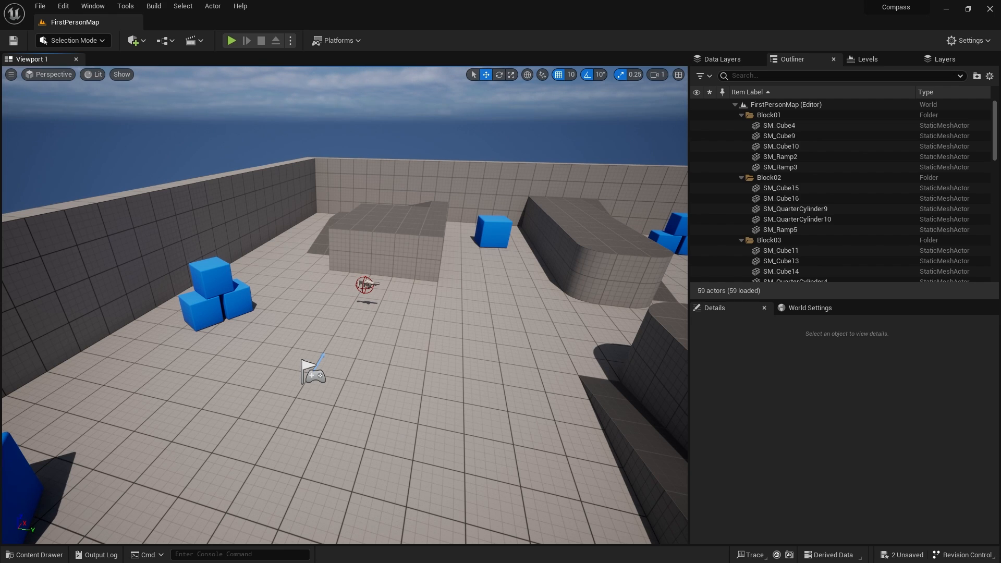
Reopen the Compass texture from the Content Drawer and enlarge its preview to inspect tiling.
click(34, 554)
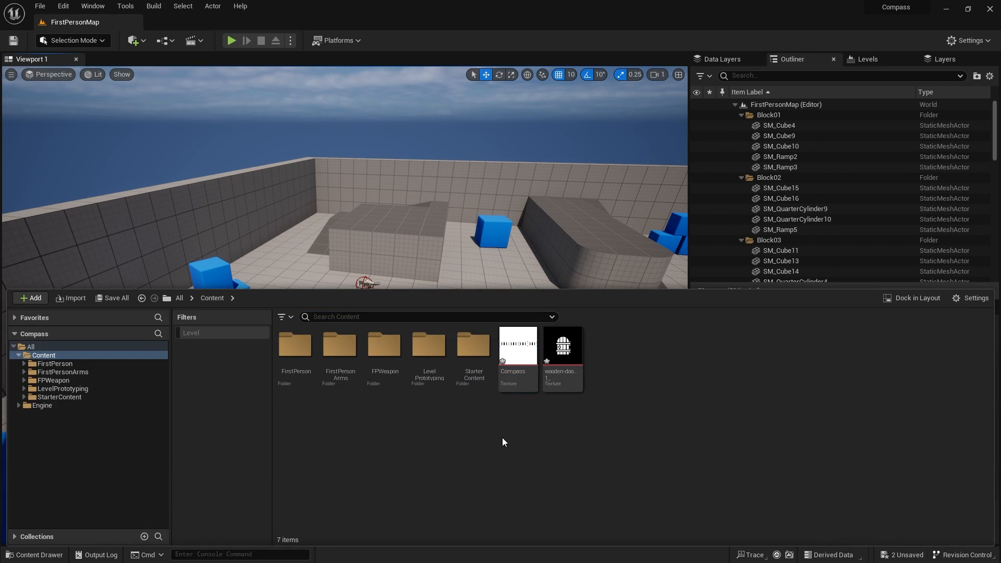
double_click(517, 345)
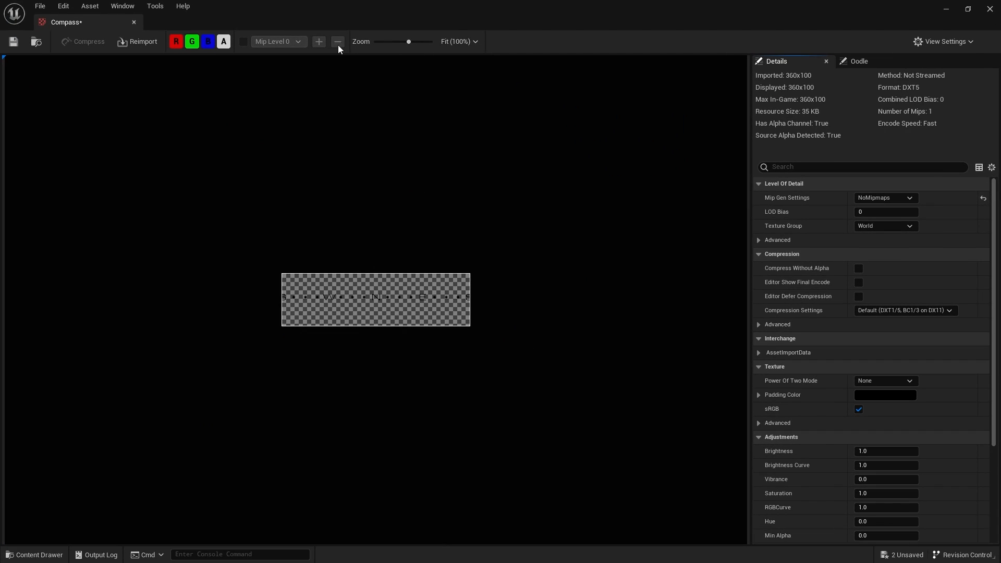
drag(409, 42, 417, 42)
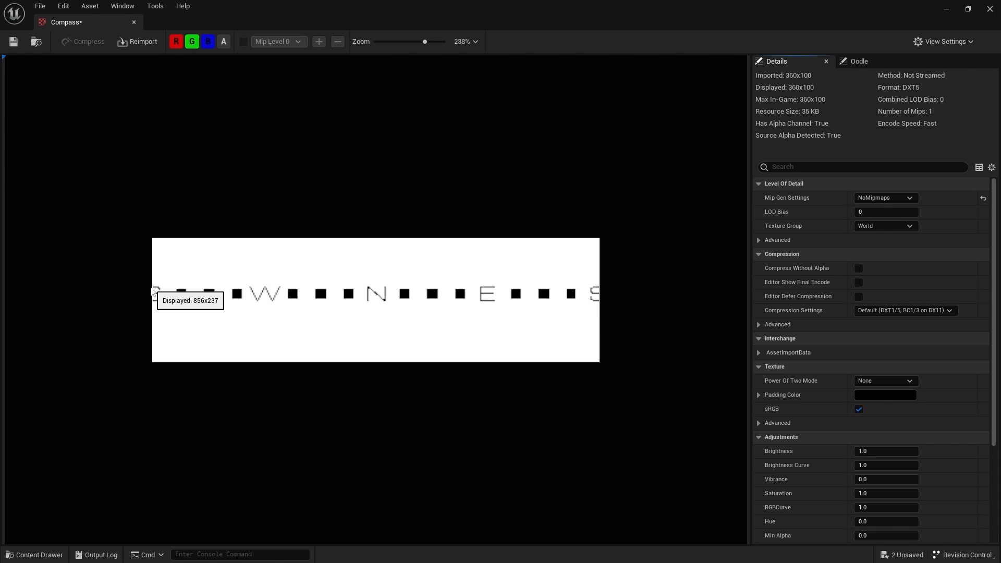
mouse_move(604, 291)
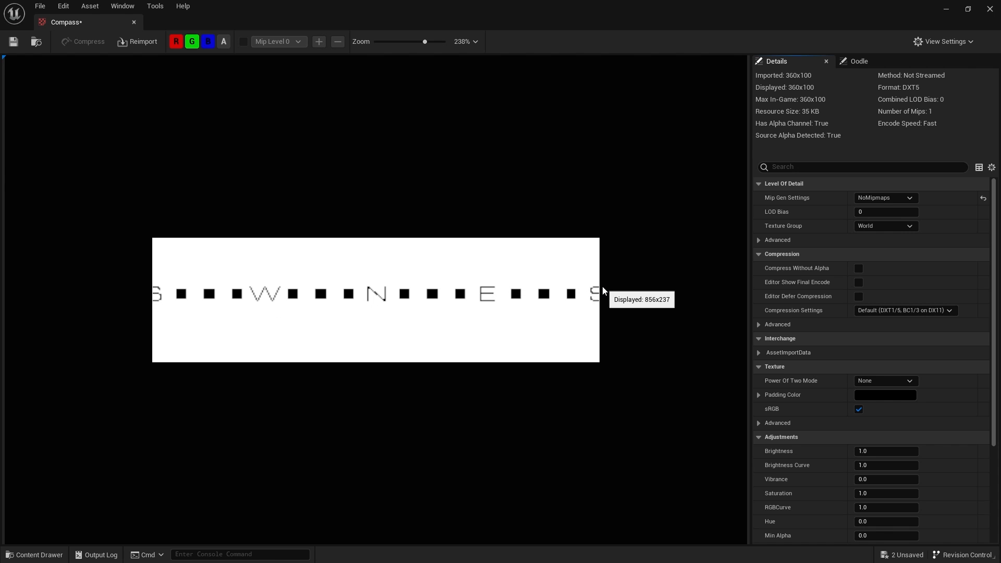
mouse_move(154, 290)
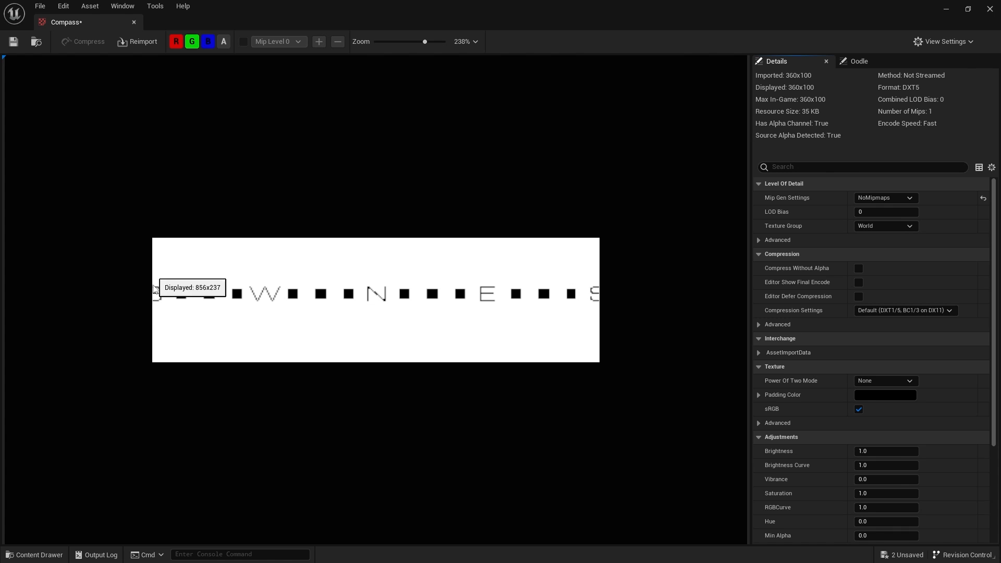
mouse_move(156, 294)
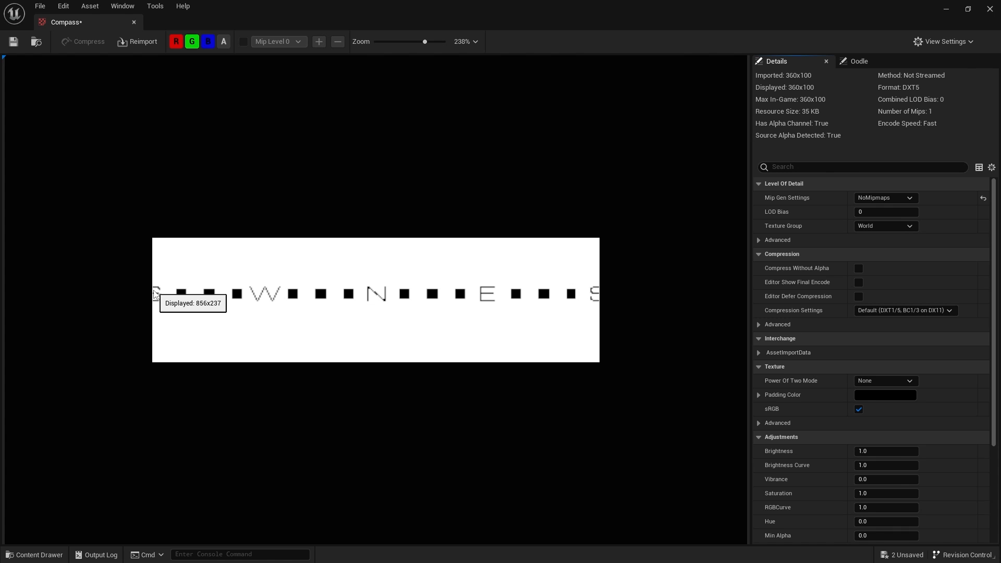
mouse_move(146, 309)
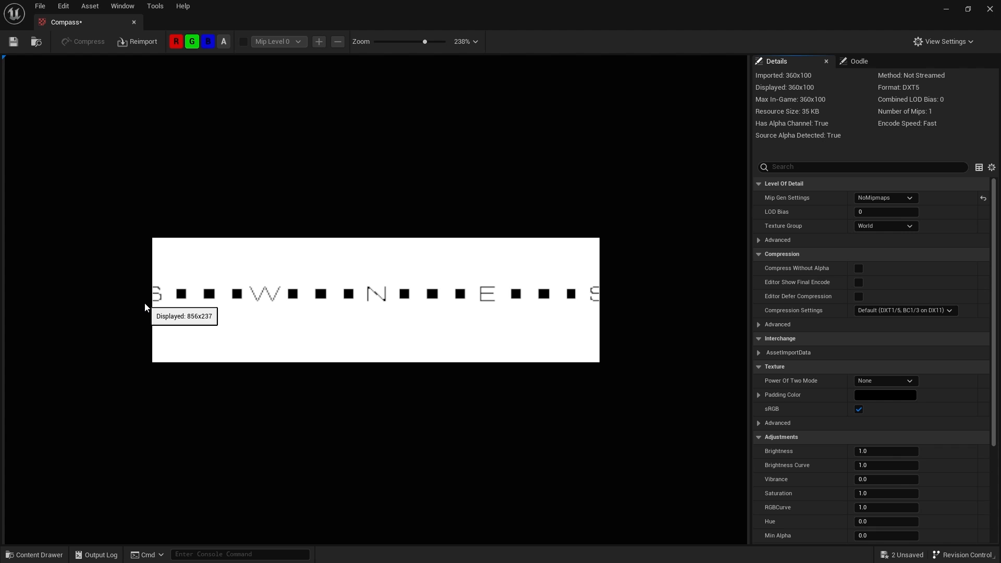
mouse_move(143, 295)
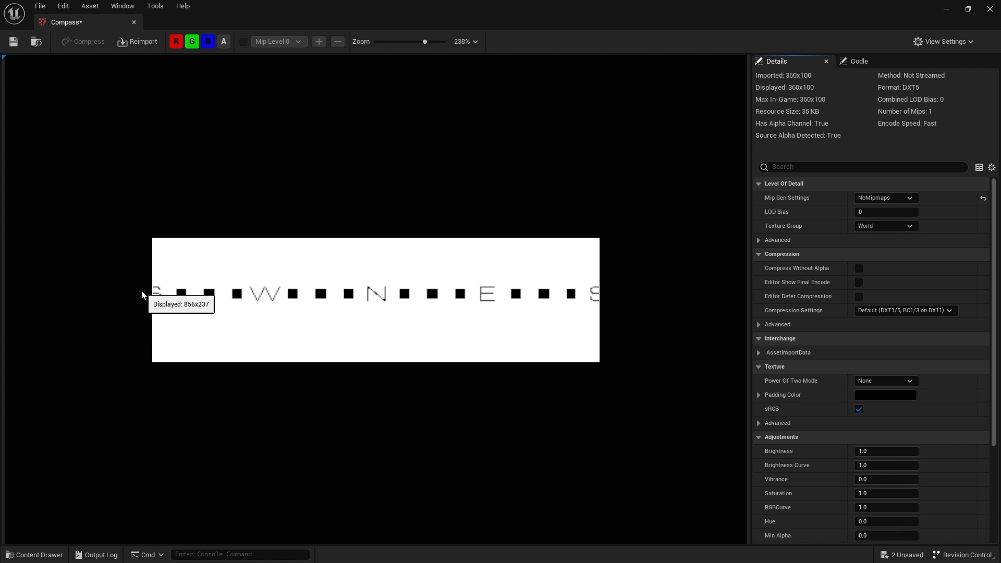
mouse_move(185, 303)
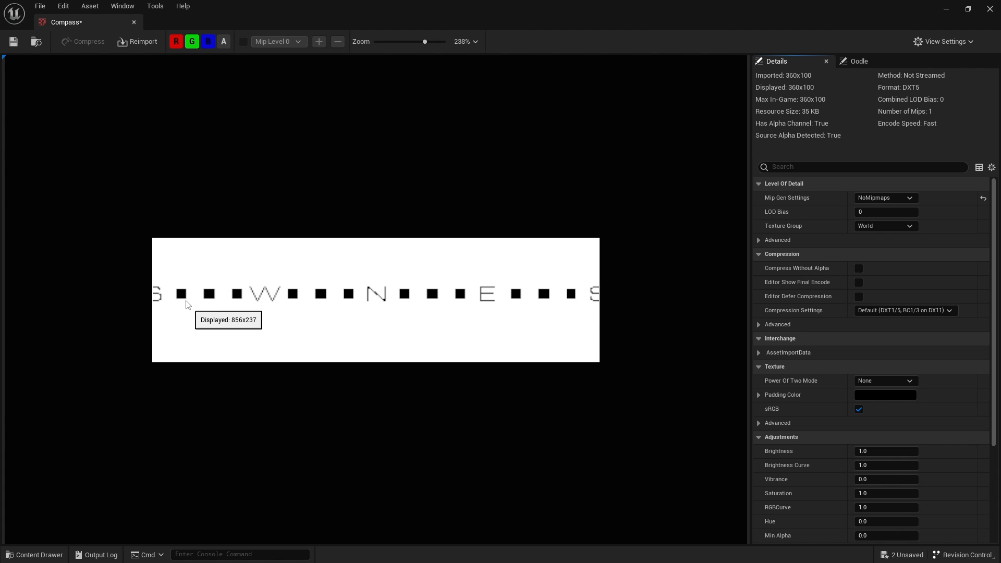
mouse_move(469, 298)
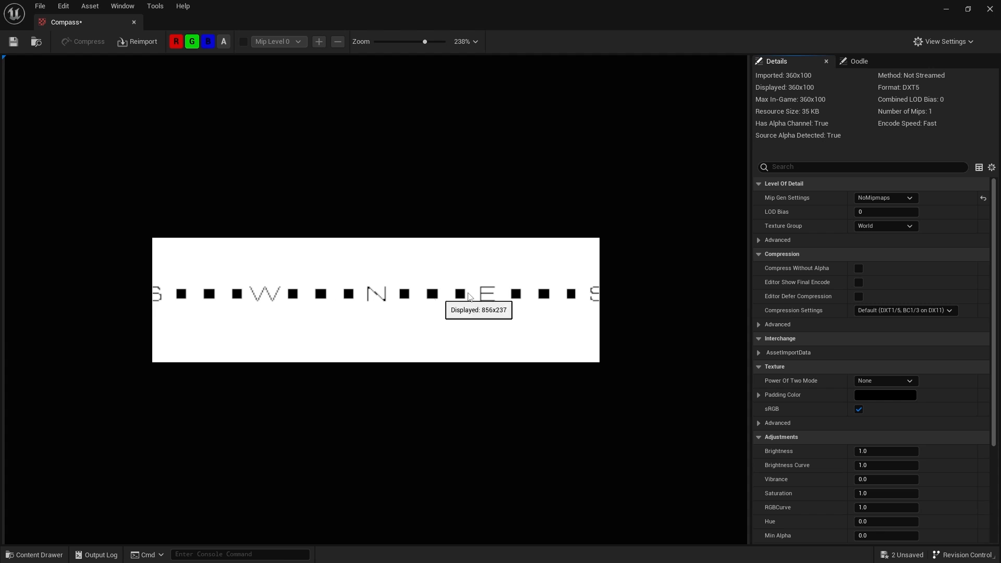
mouse_move(389, 294)
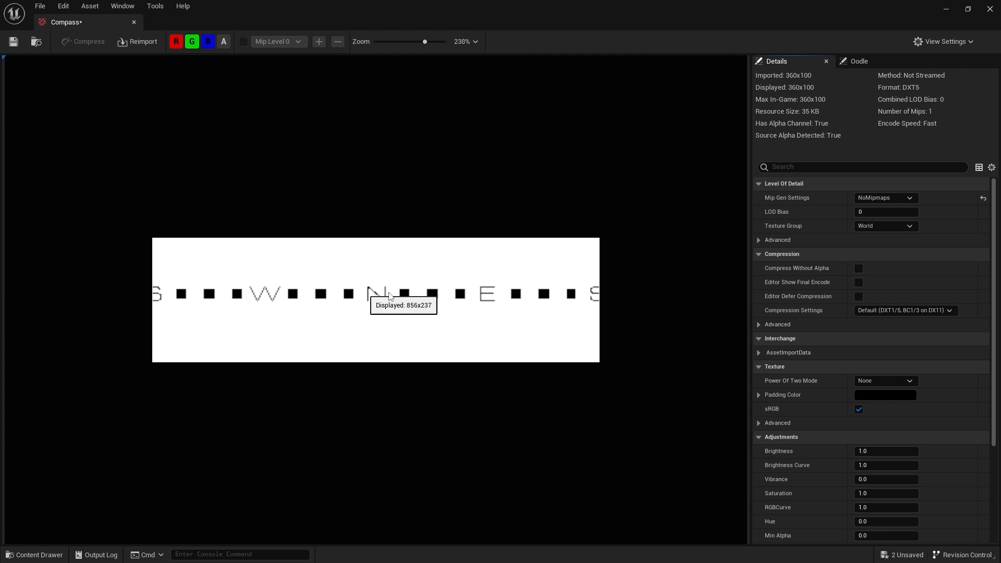
mouse_move(496, 254)
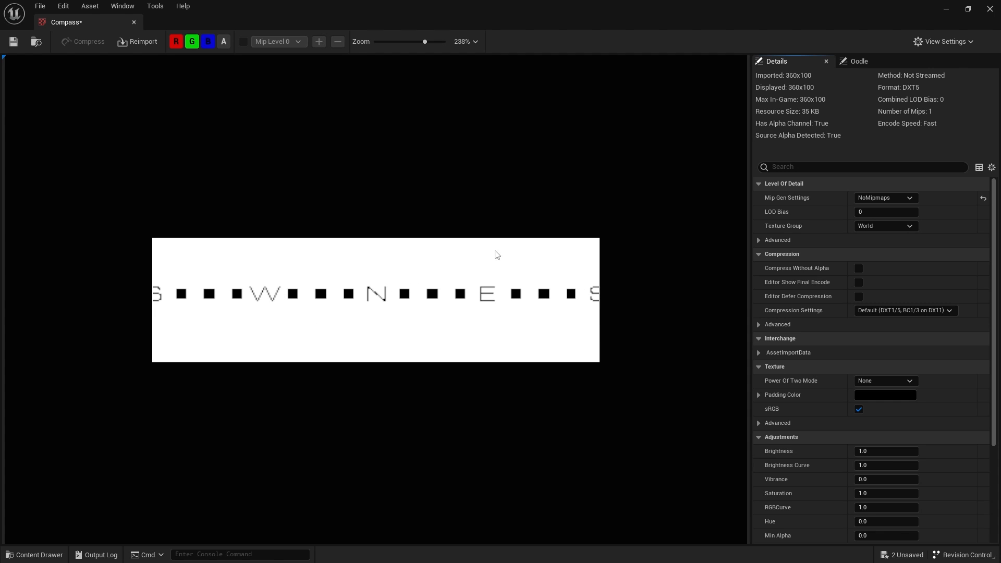
mouse_move(473, 292)
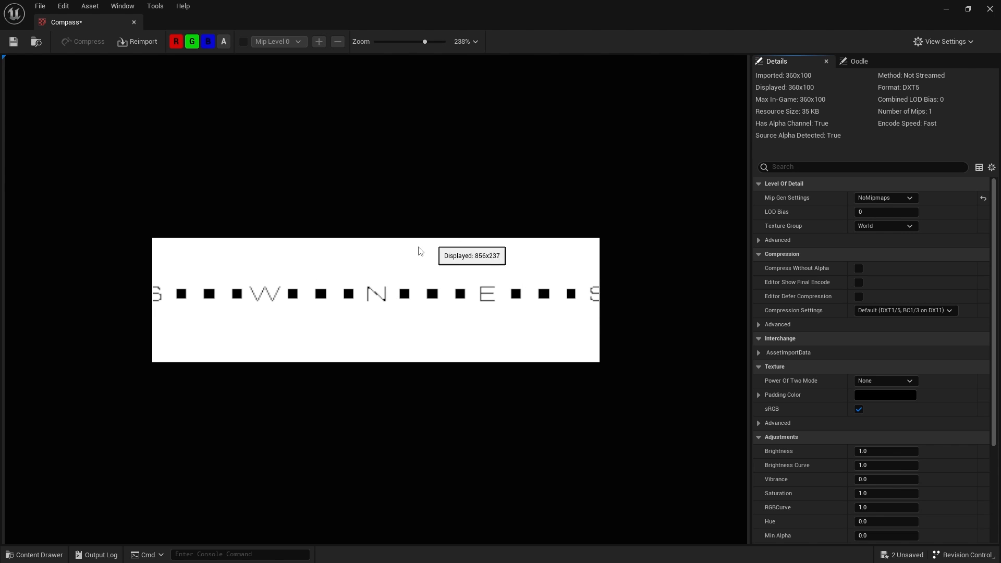
mouse_move(515, 328)
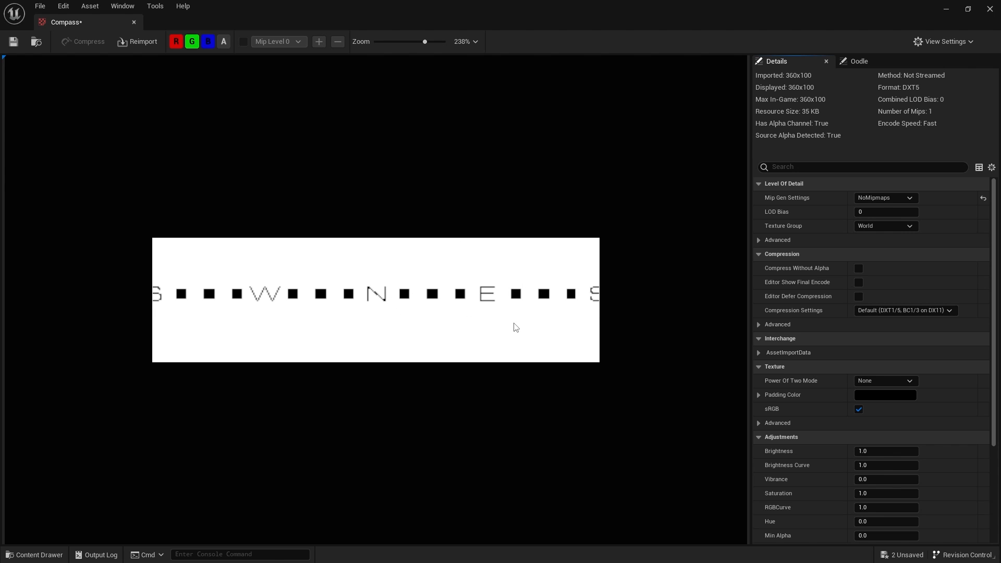
mouse_move(830, 277)
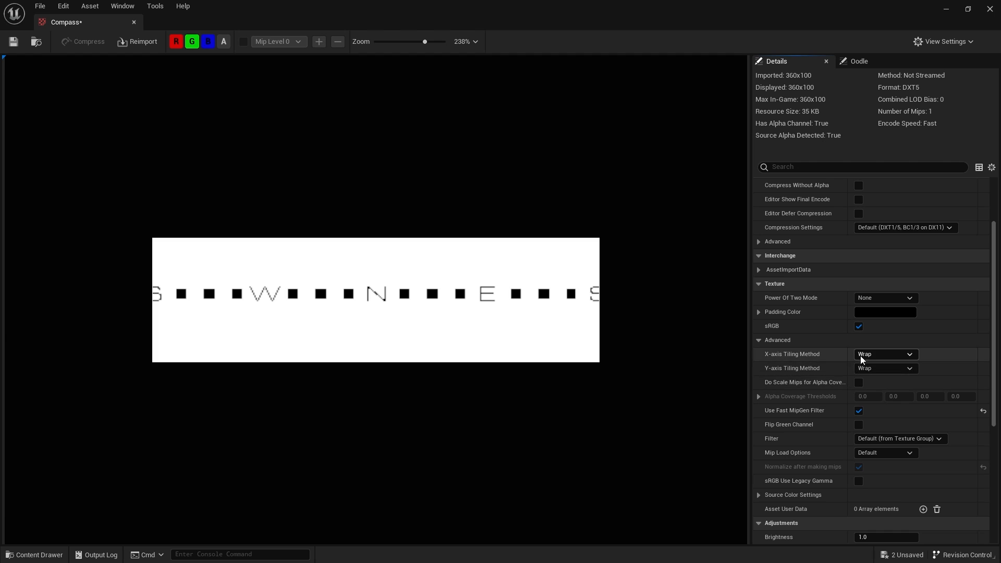
mouse_move(330, 297)
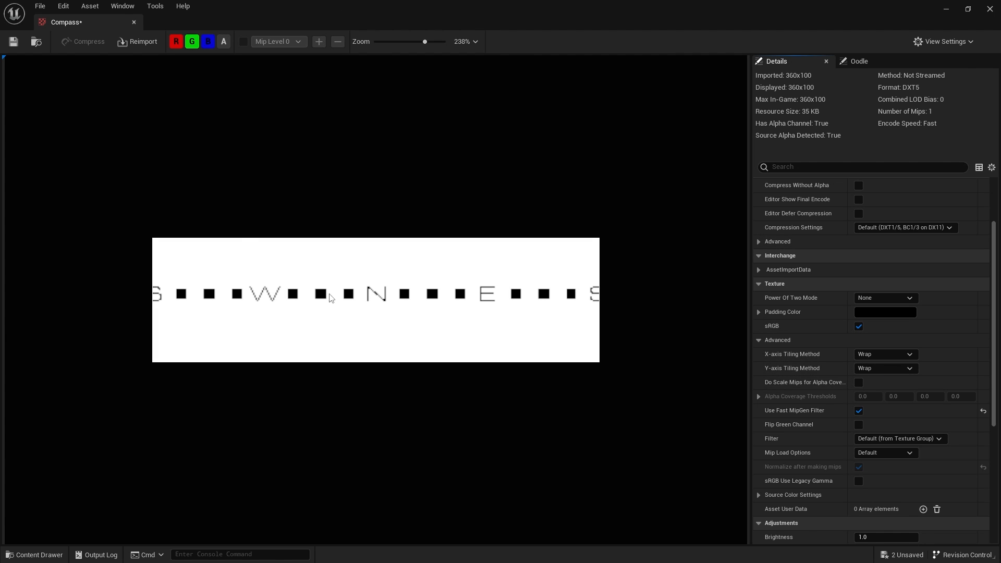
mouse_move(472, 297)
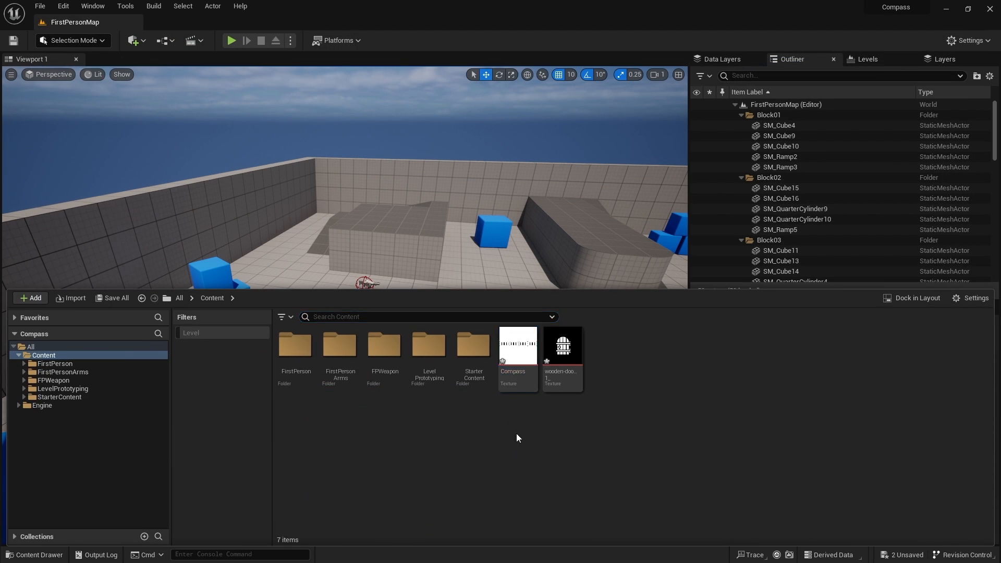
Create material M_Compass and set its Texture Sample to the Compass texture feeding Base Color.
click(30, 297)
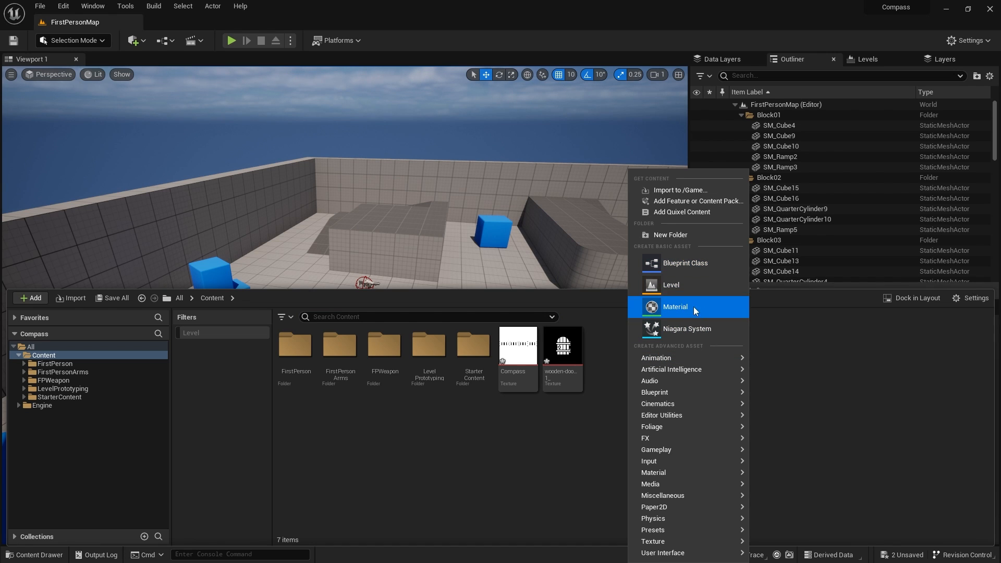
click(675, 306)
text(M_Compass)
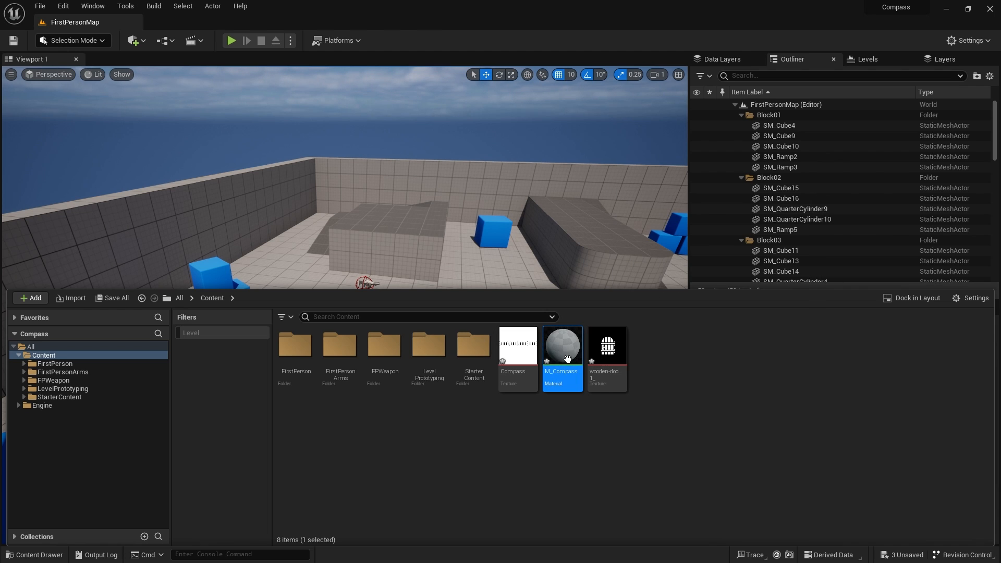
double_click(560, 345)
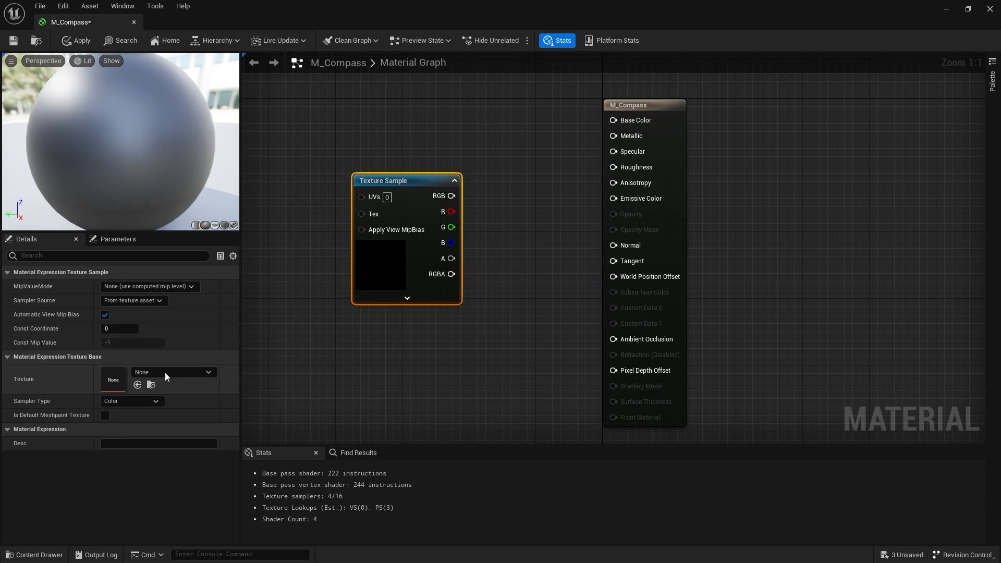
click(172, 372)
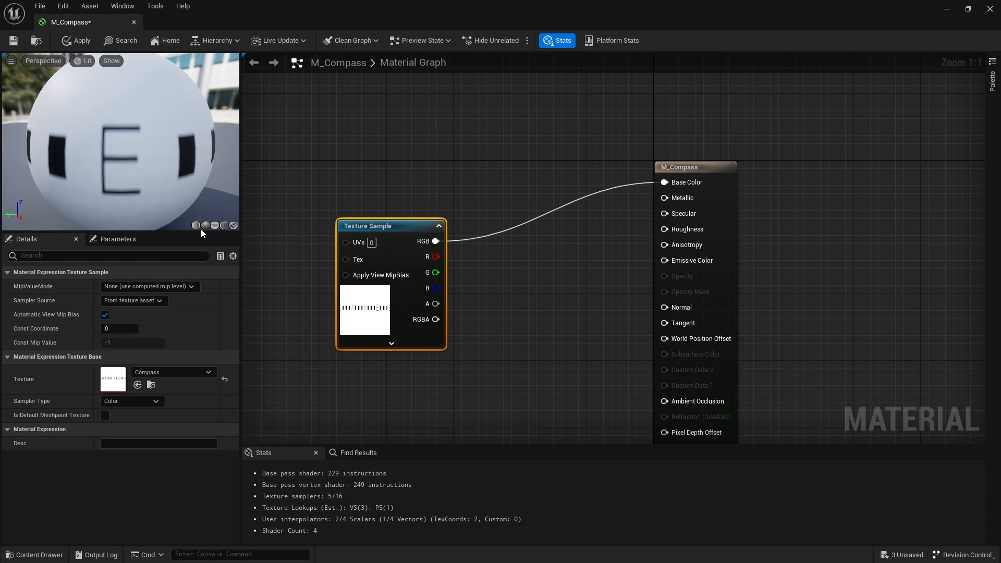
Preview on a plane and add 0.5 to TexCoord[0] before the texture's UVs.
click(215, 226)
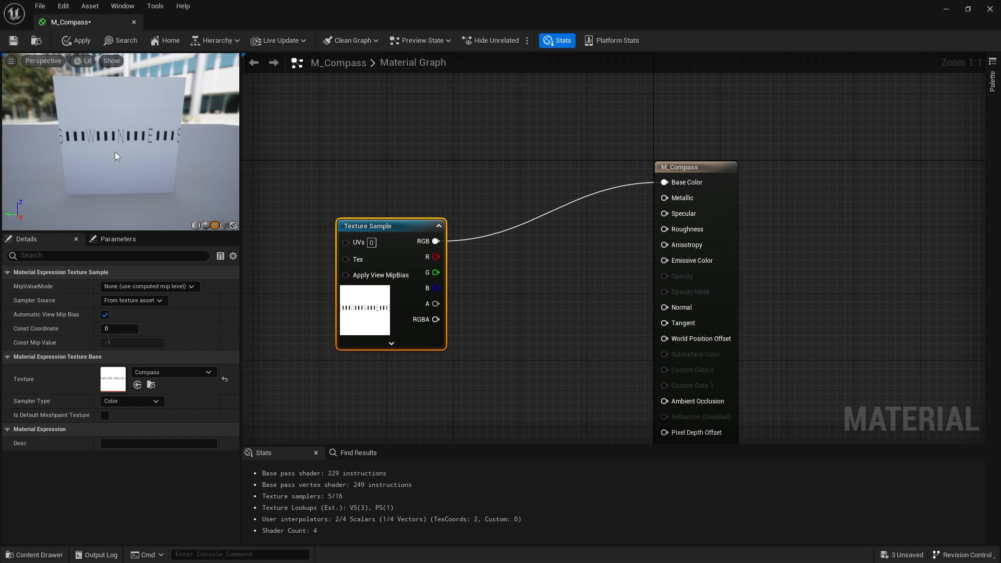
mouse_move(237, 186)
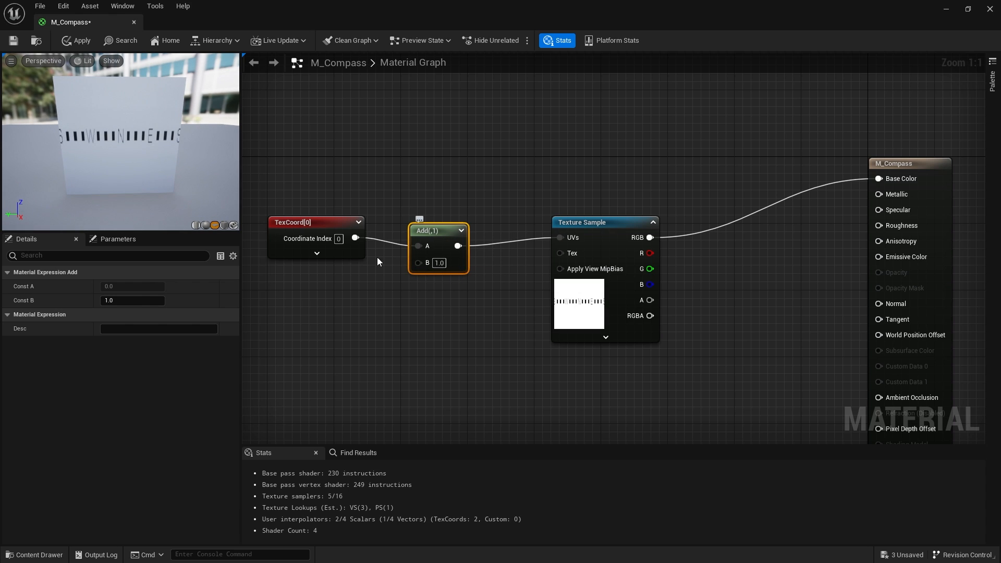
mouse_move(304, 174)
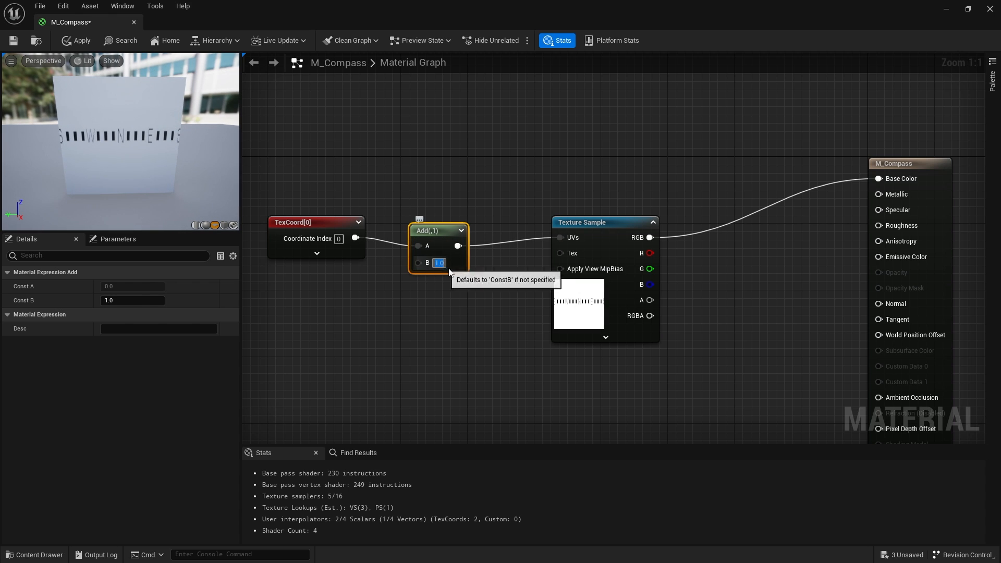
text(0.5)
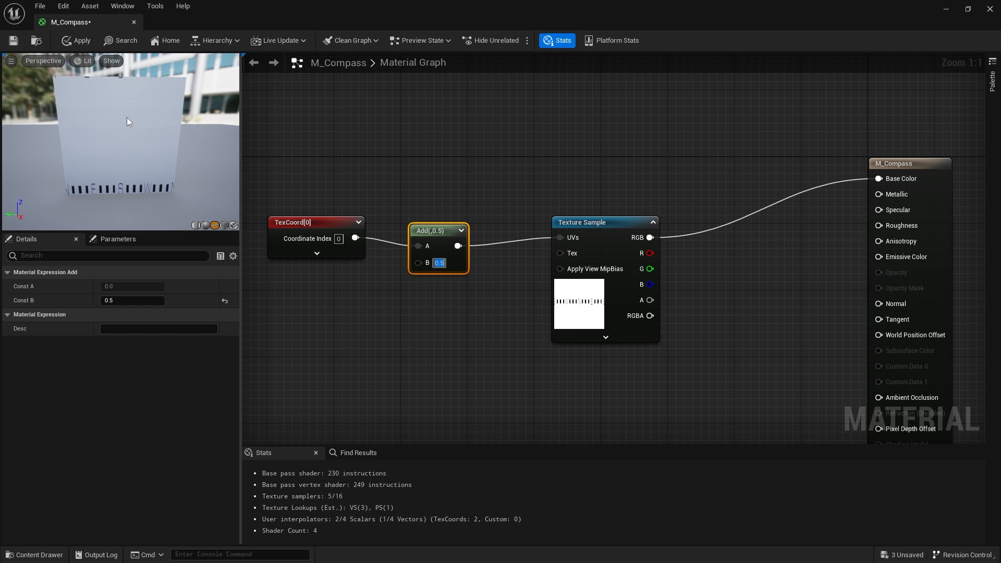
mouse_move(124, 121)
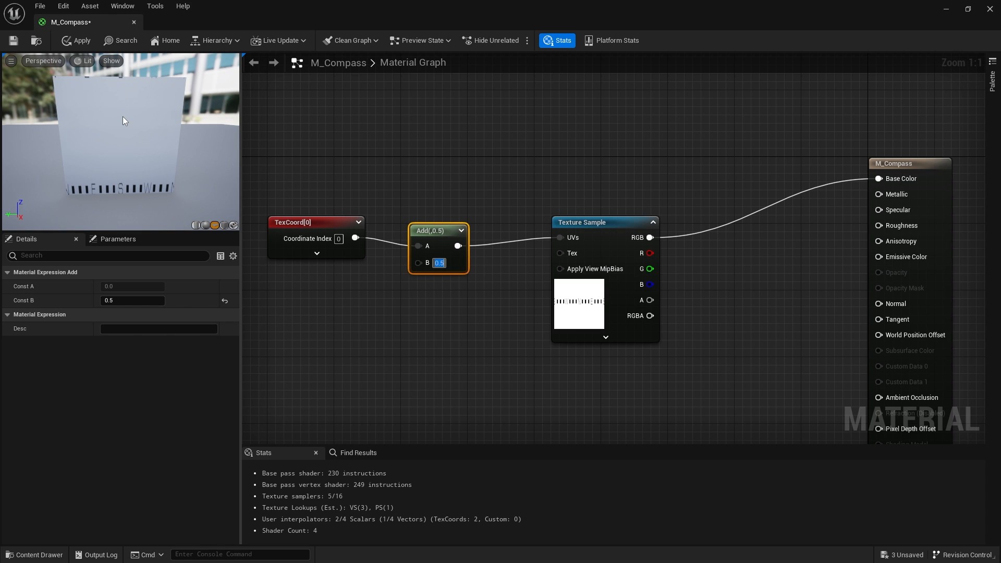
mouse_move(442, 244)
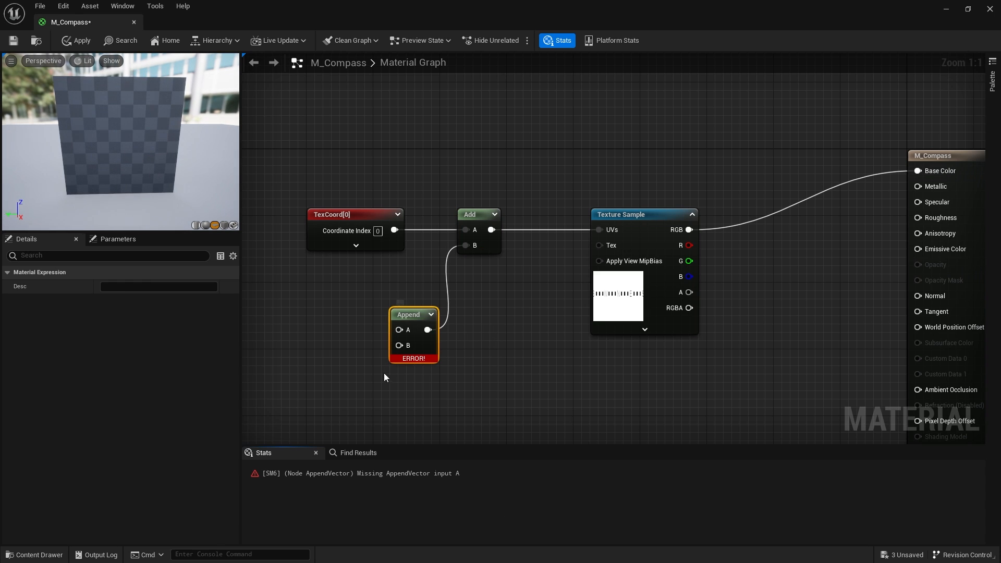
mouse_move(355, 364)
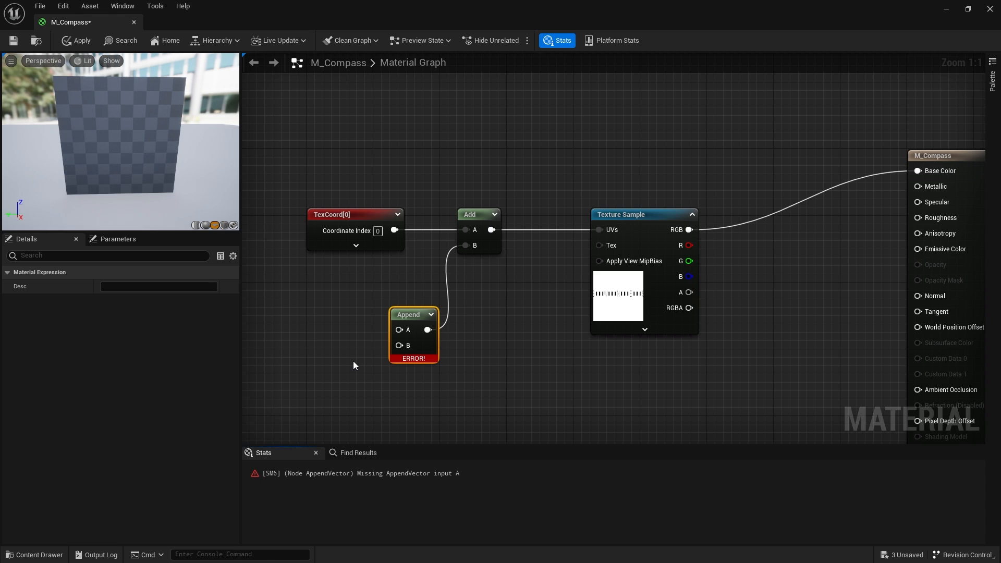
Feed a 0.5 constant appended with 0 into the Add's B input and apply the material.
click(354, 365)
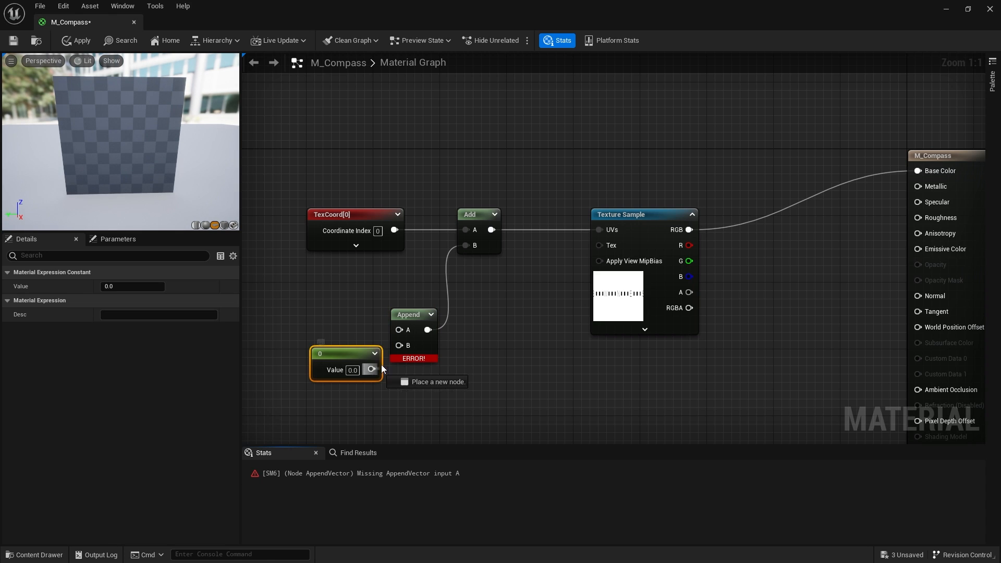
drag(345, 353, 324, 372)
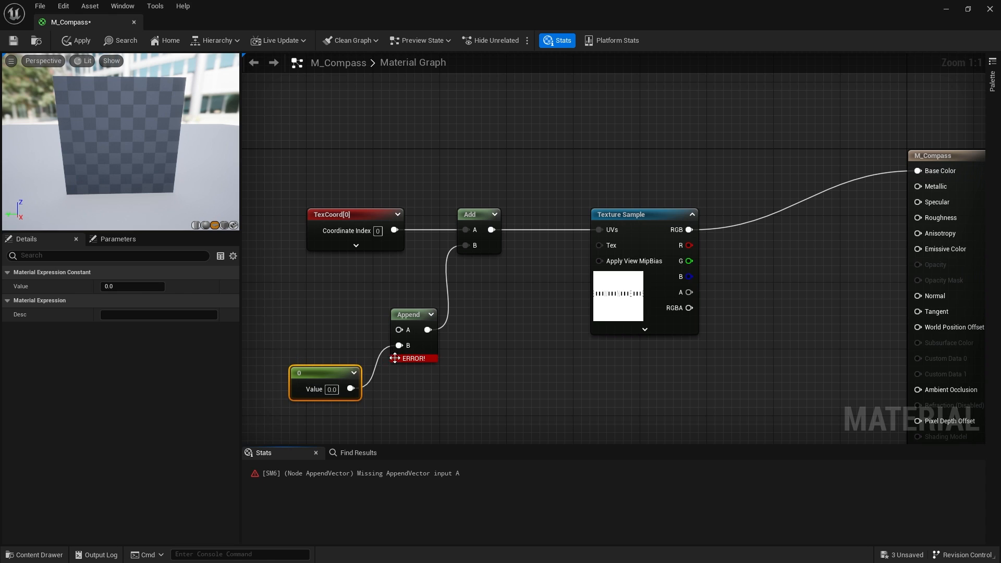
mouse_move(404, 332)
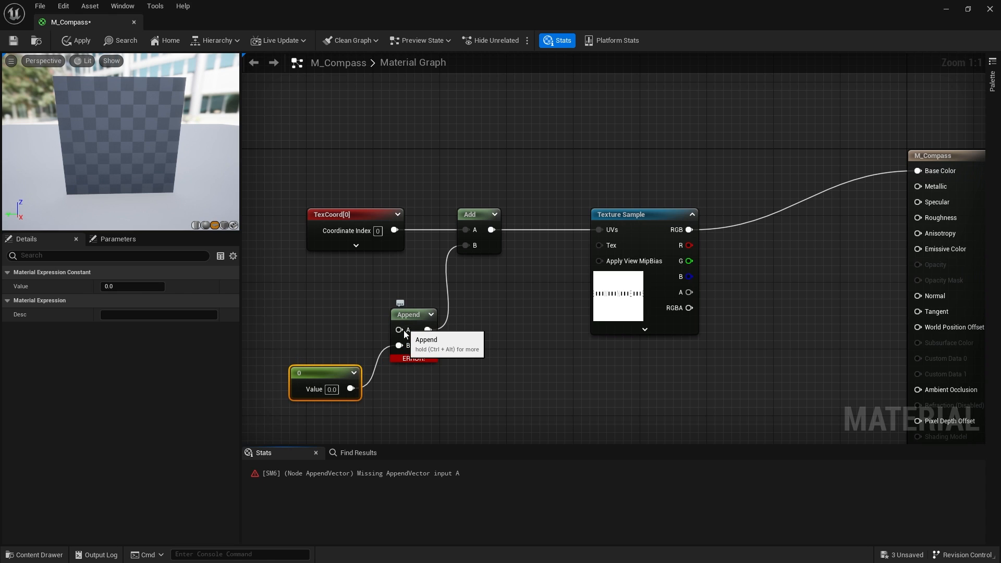
mouse_move(353, 319)
text(0.5)
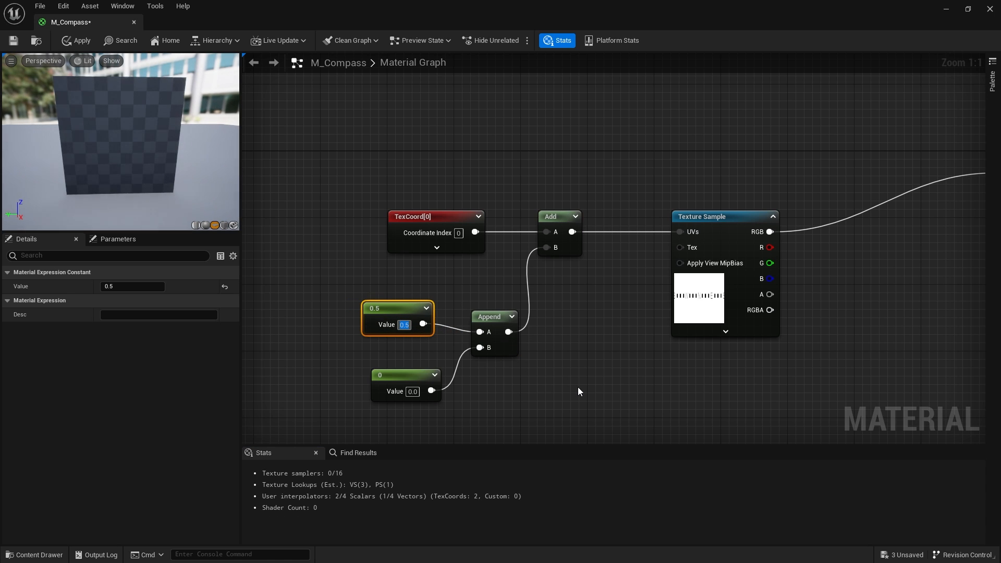
click(75, 40)
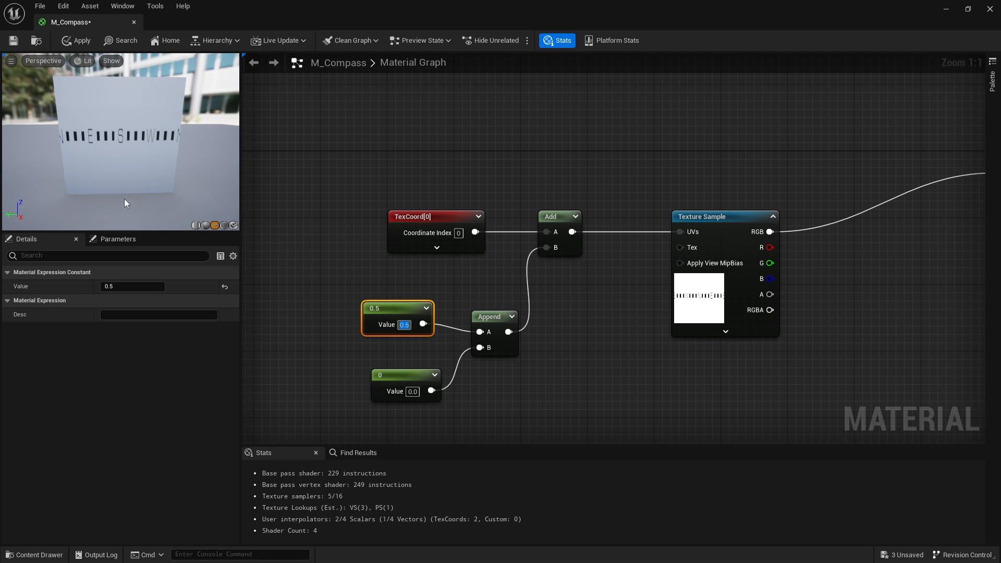
mouse_move(133, 118)
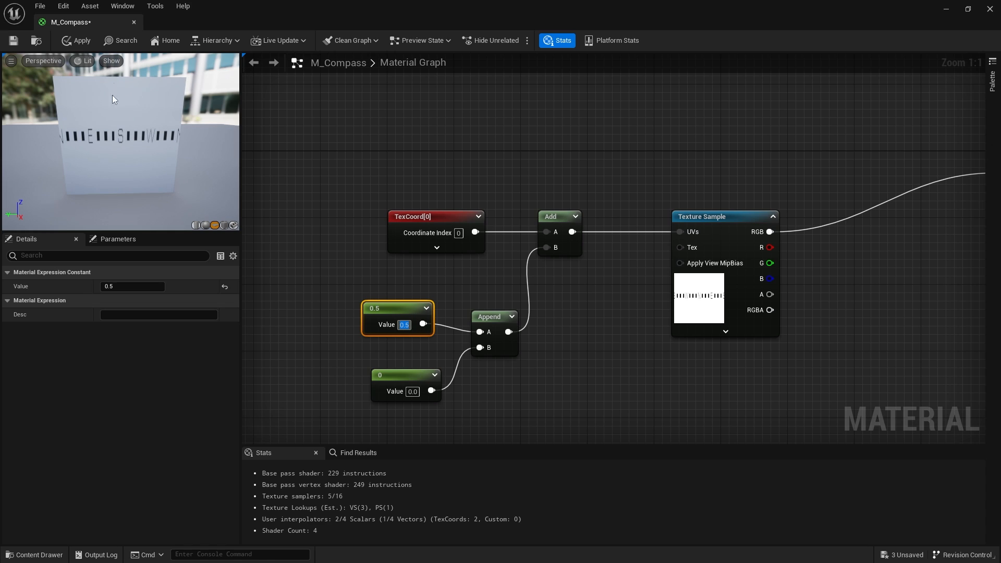
mouse_move(117, 188)
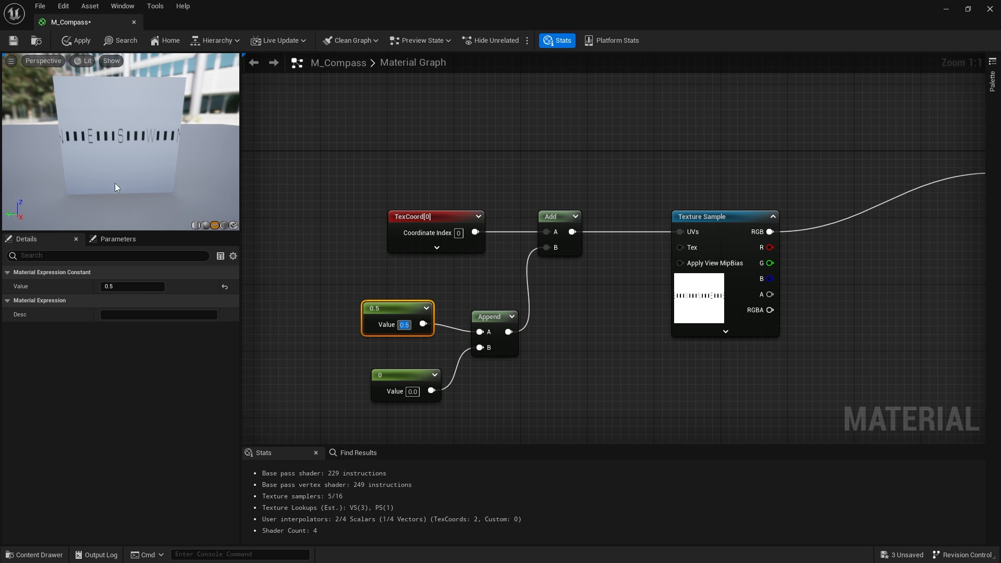
mouse_move(129, 146)
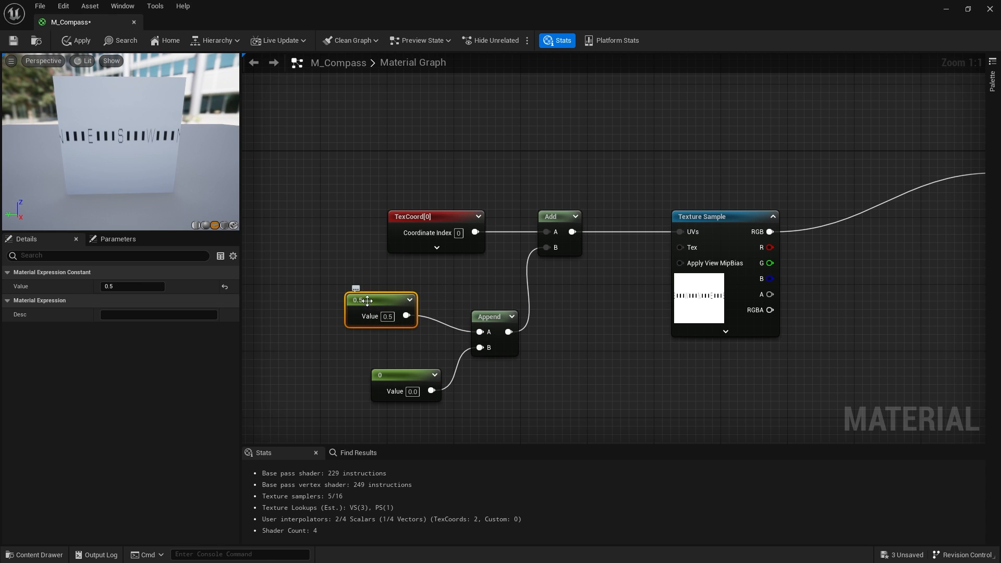
Convert the 0.5 constant into a scalar parameter named Offset.
right_click(379, 310)
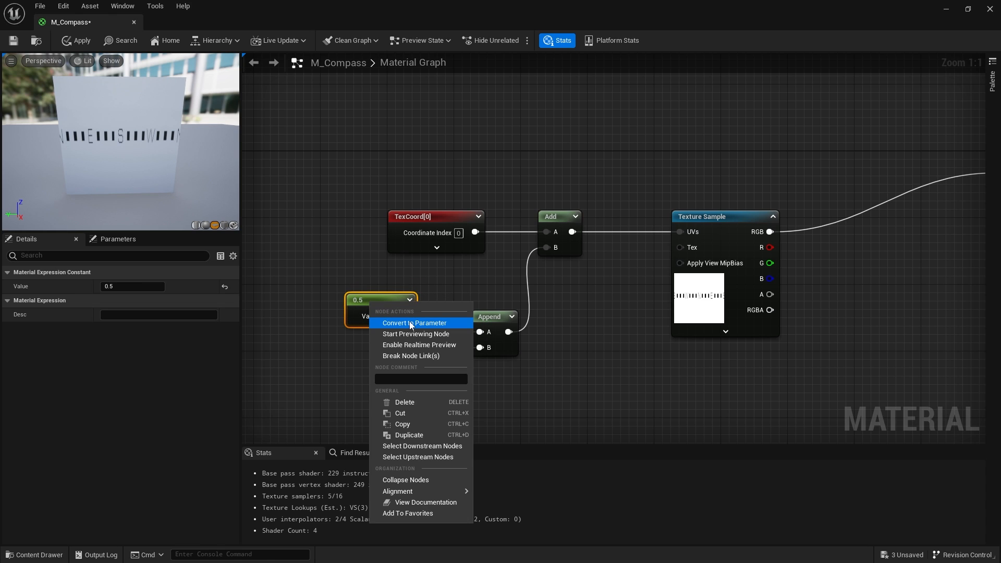
click(413, 323)
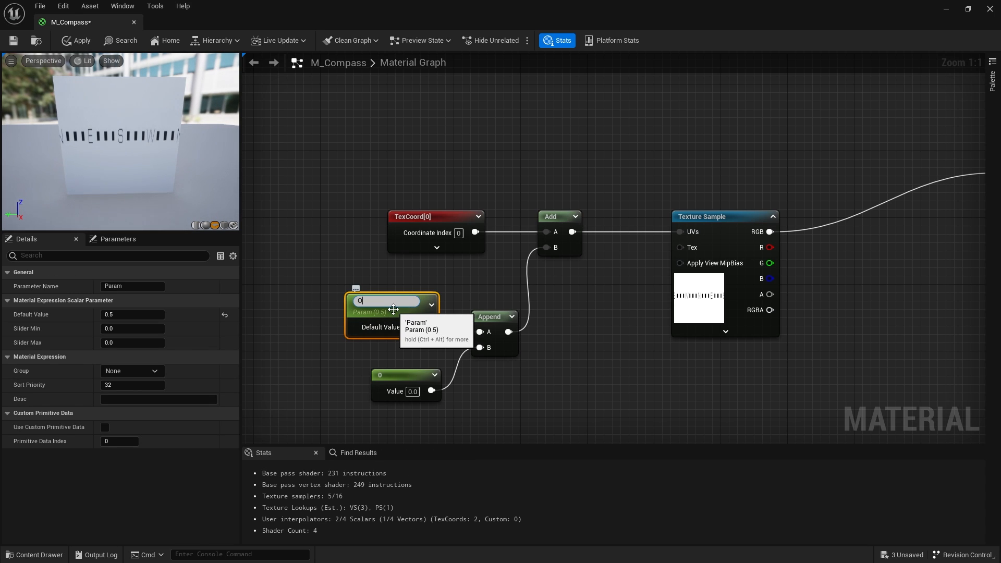
text(Offset)
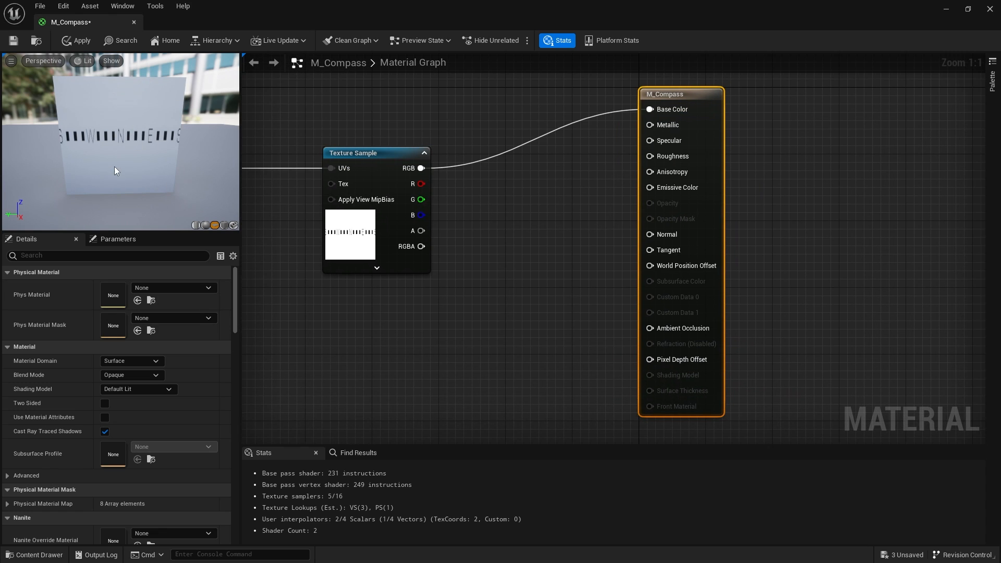
mouse_move(106, 185)
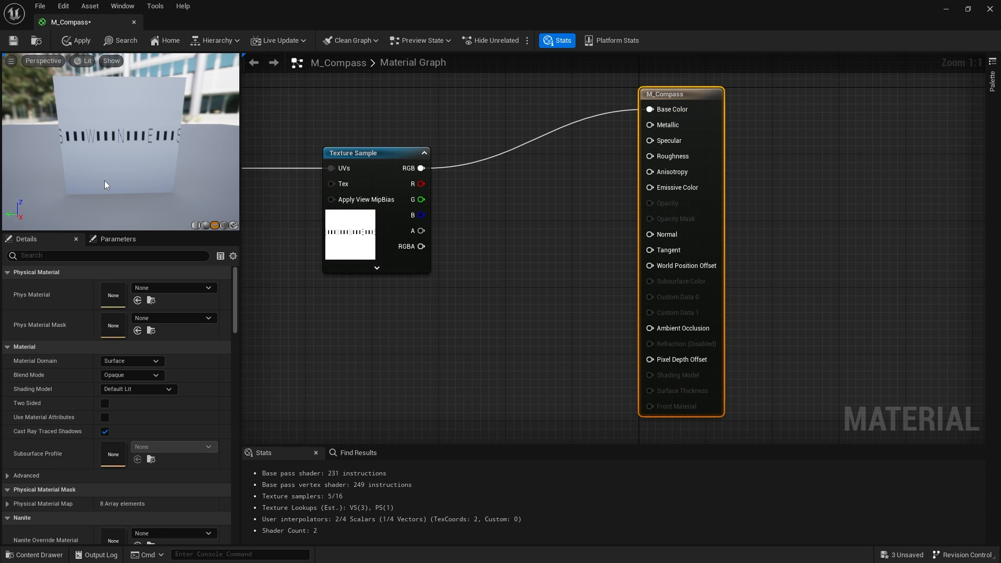
mouse_move(686, 121)
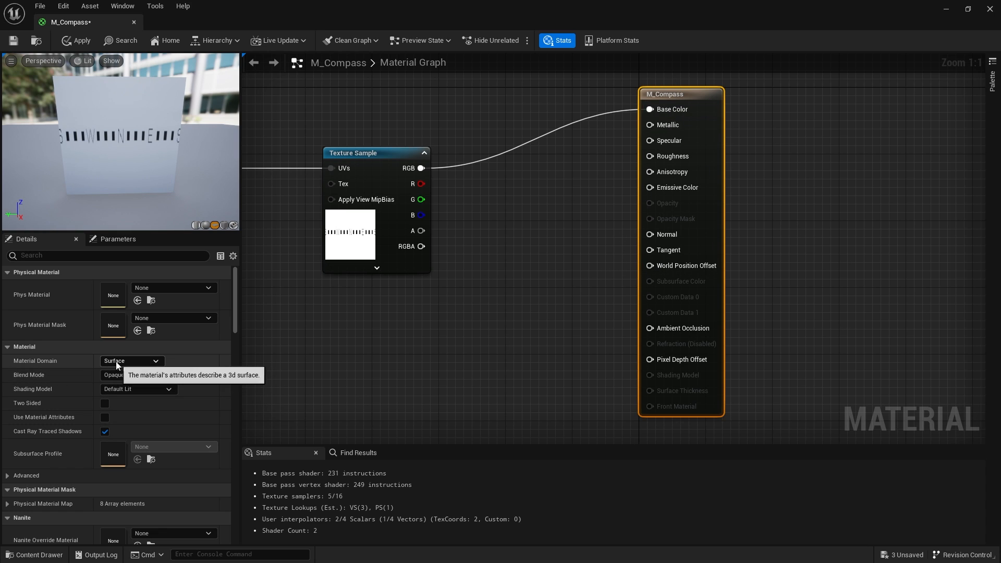
Set the material domain of M_Compass to User Interface.
click(131, 361)
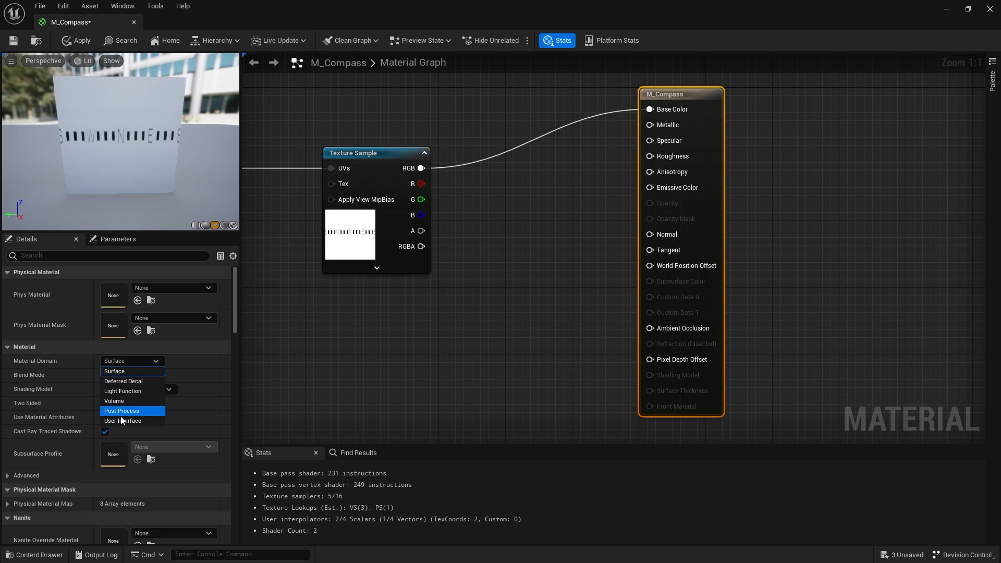
click(121, 420)
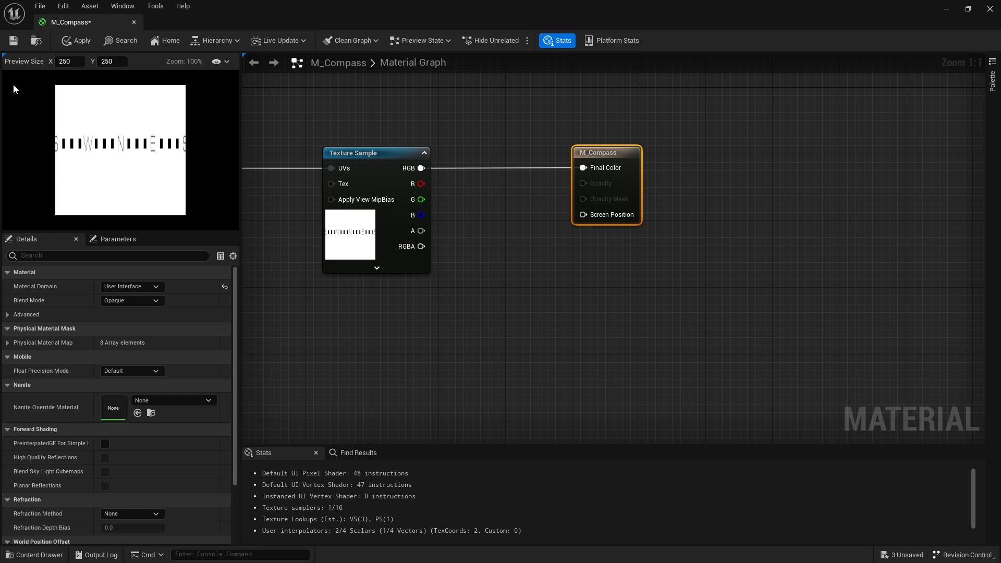
mouse_move(309, 257)
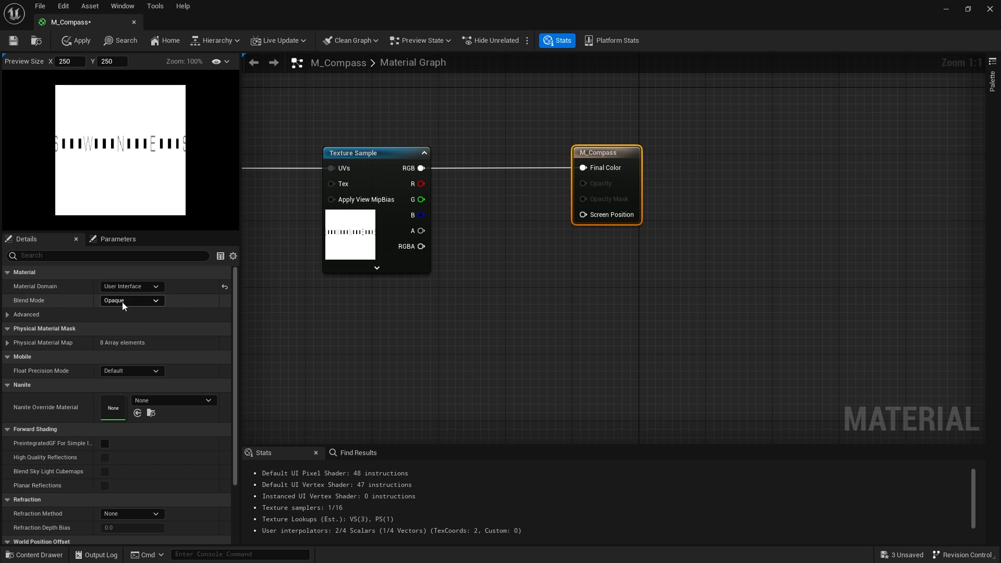
Set blend mode to Translucent and wire the texture's alpha into Opacity.
click(132, 301)
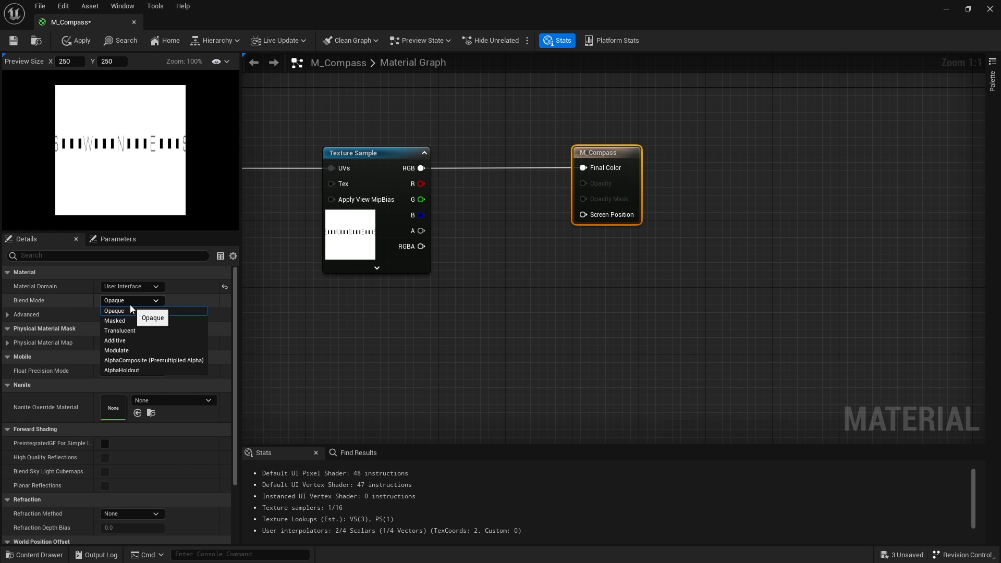
mouse_move(135, 331)
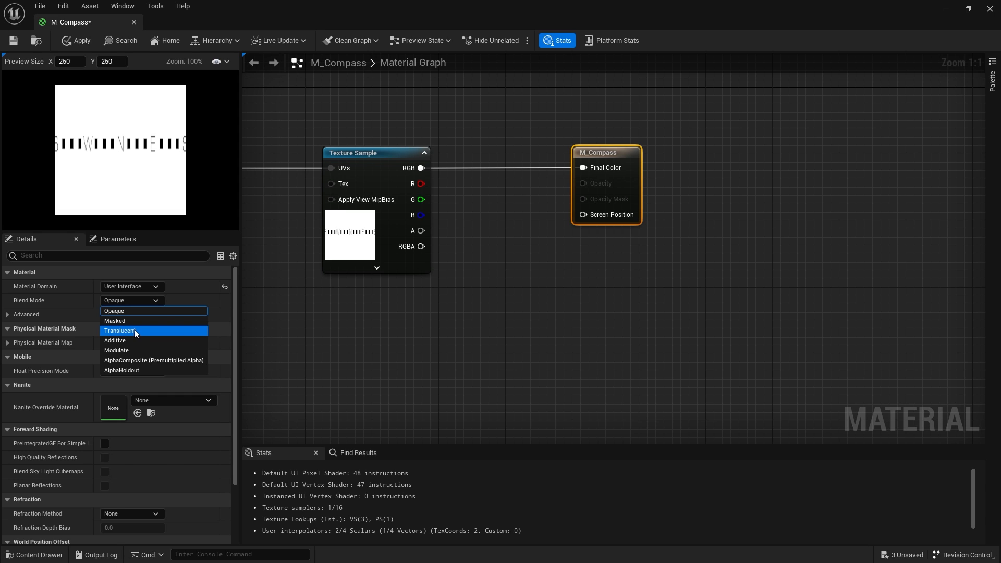
click(119, 331)
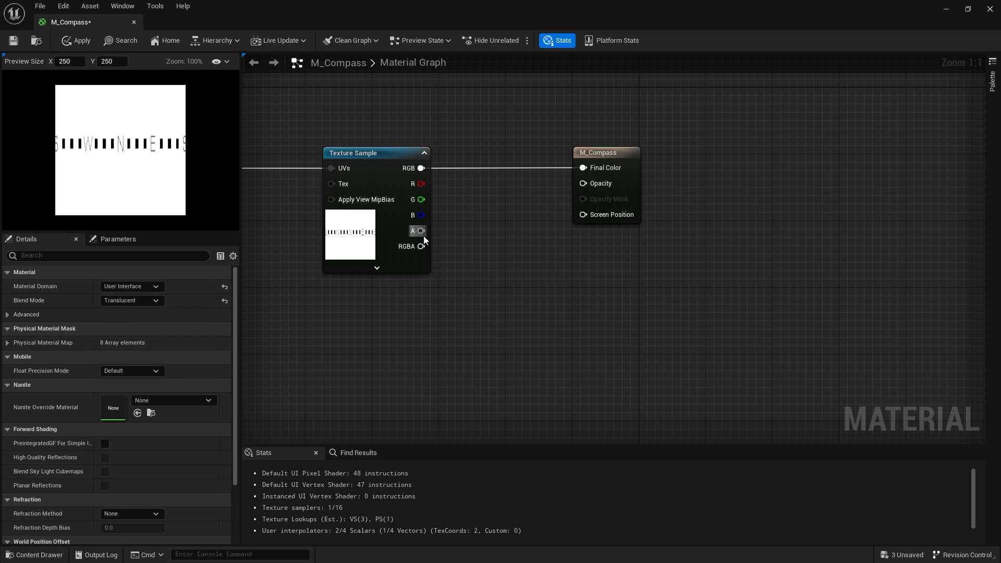
drag(423, 230, 582, 184)
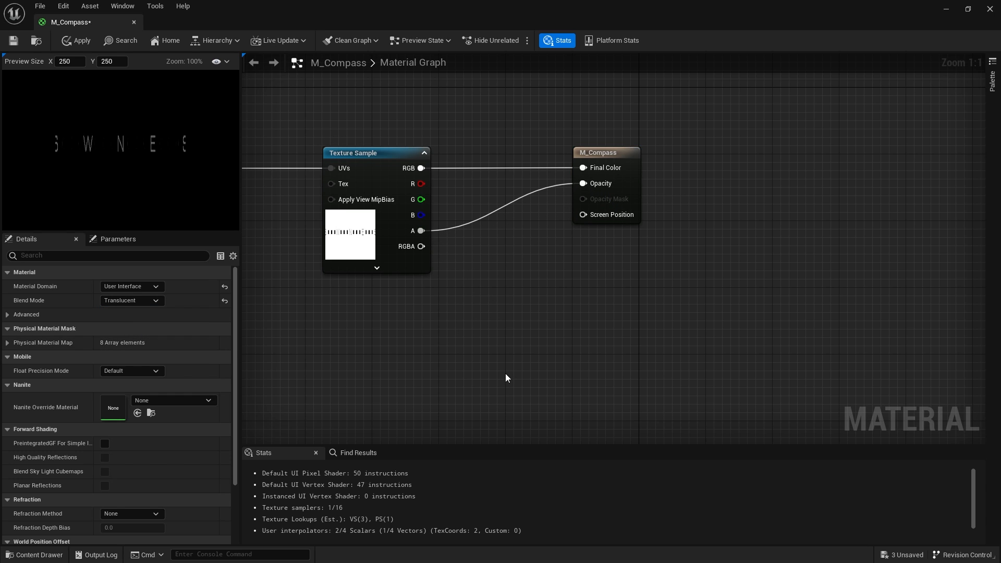
mouse_move(616, 139)
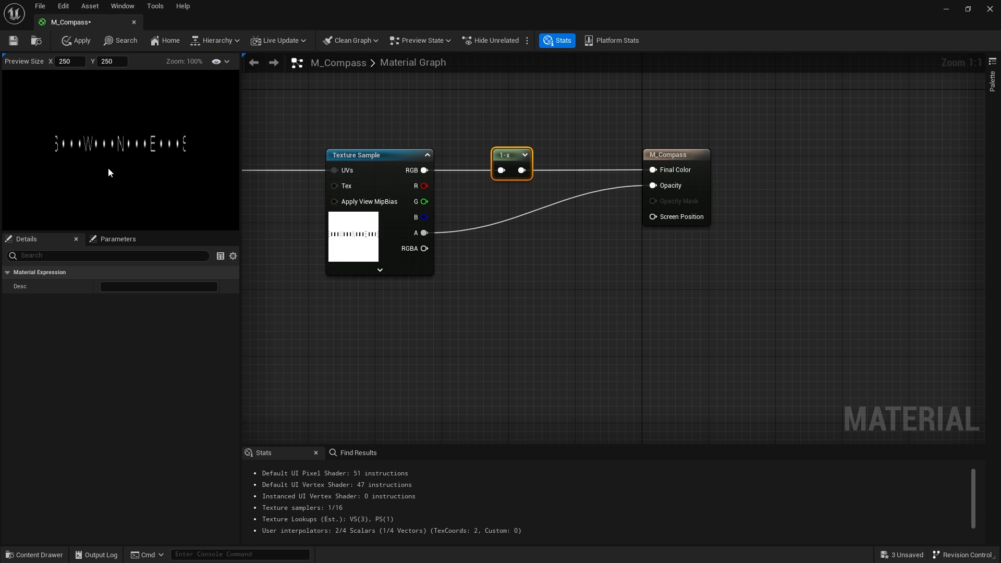
mouse_move(619, 258)
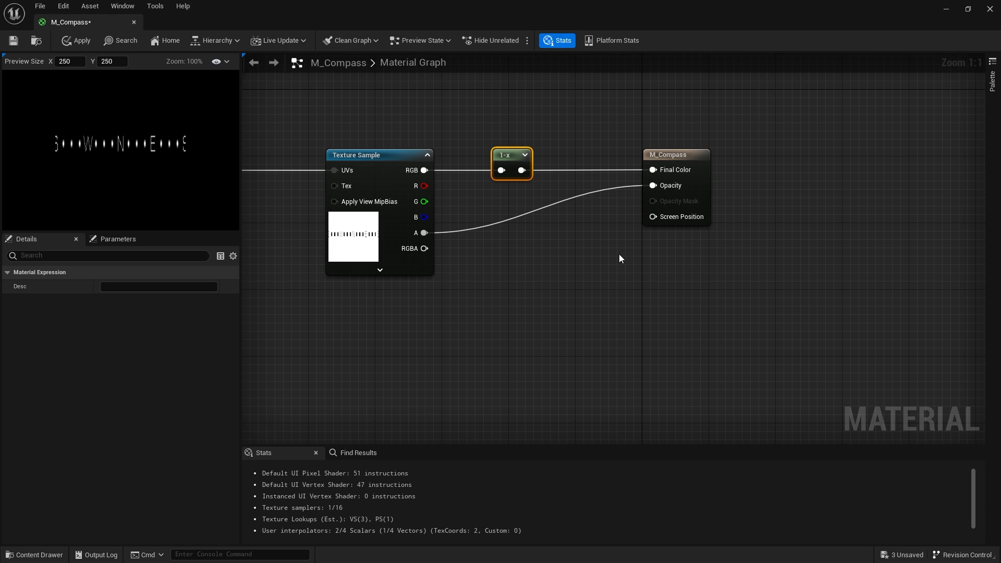
mouse_move(602, 204)
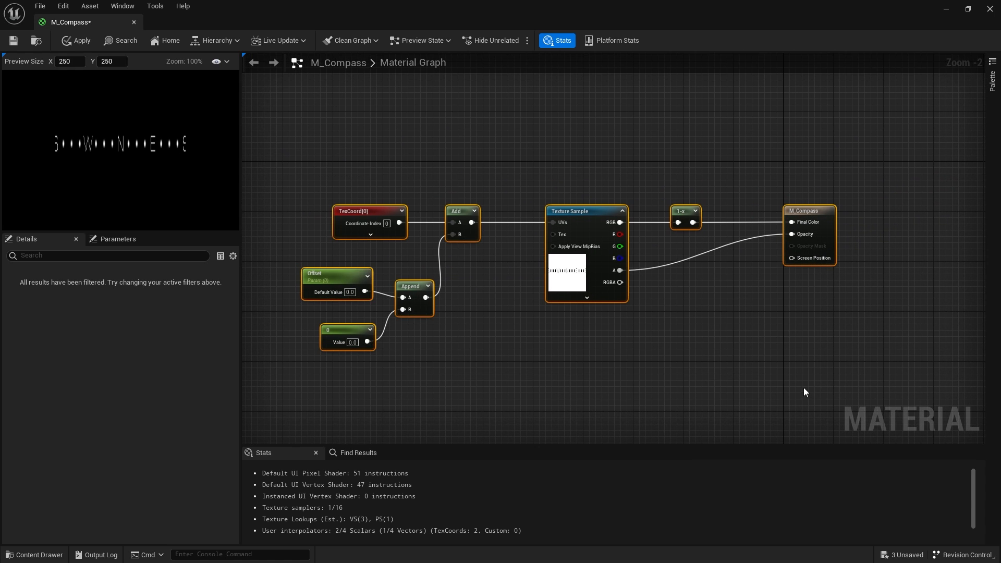
mouse_move(667, 261)
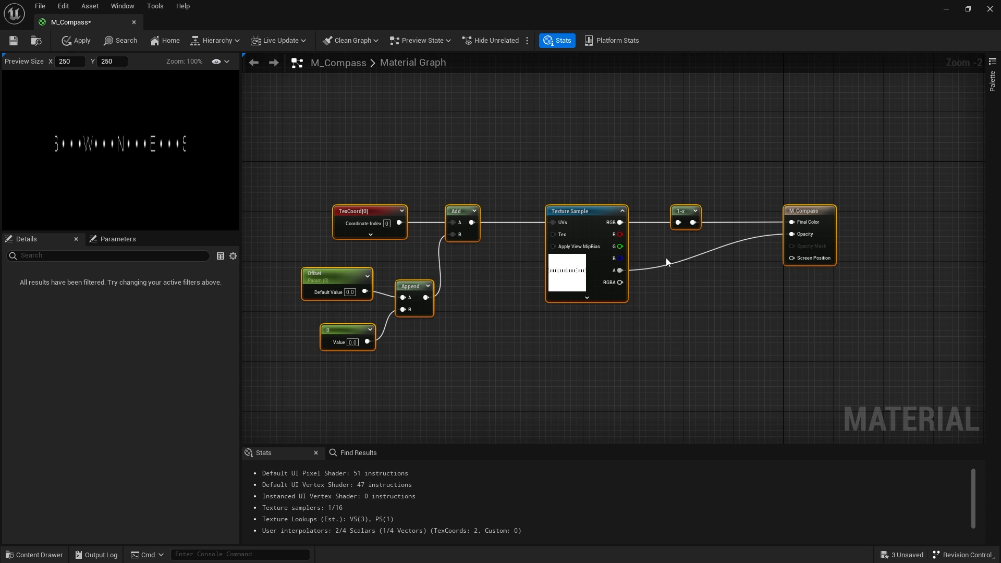
mouse_move(612, 357)
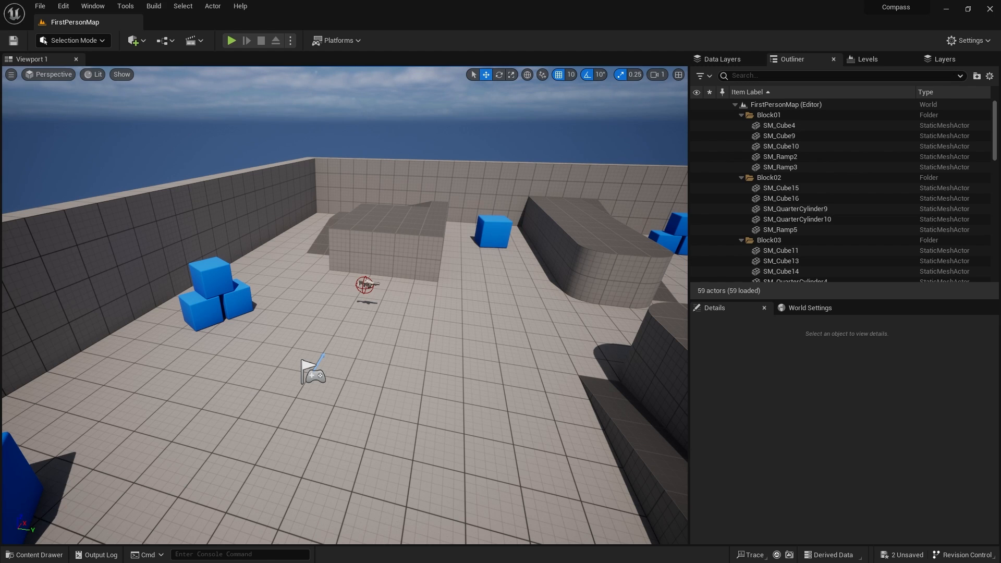
mouse_move(56, 542)
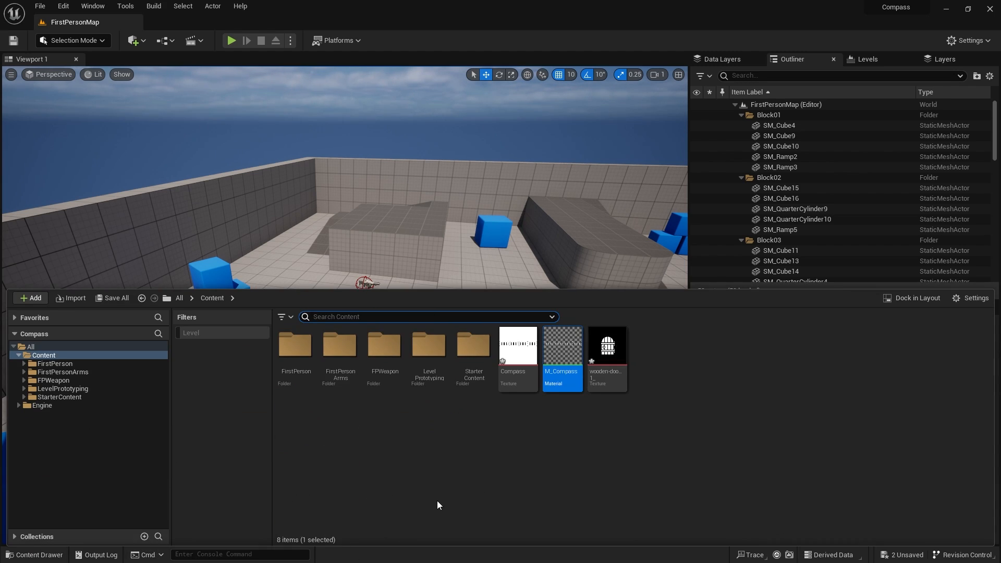
Create a User Widget blueprint named W_Compass and open it in the designer.
click(29, 297)
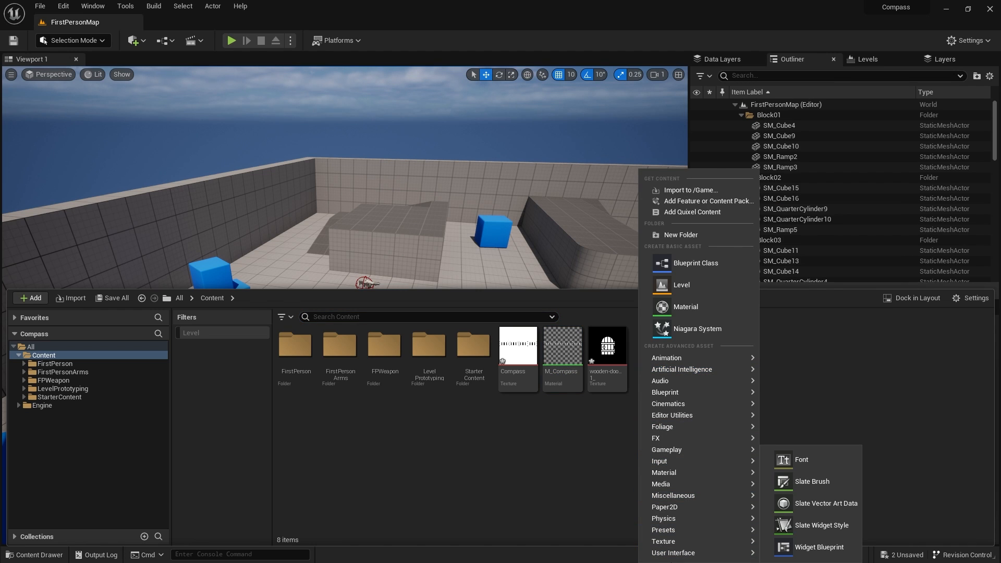
click(820, 547)
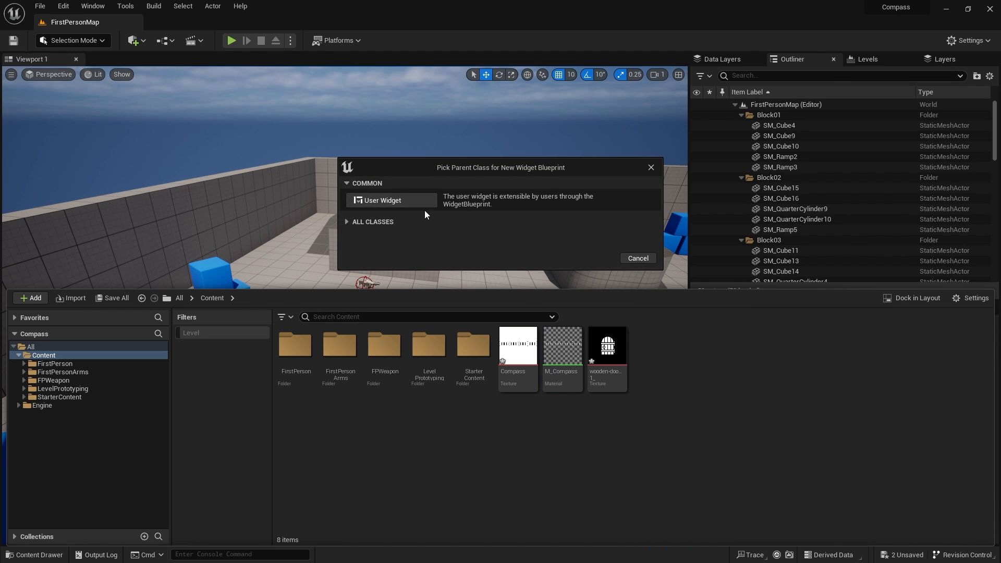
click(382, 200)
text(W_Compass)
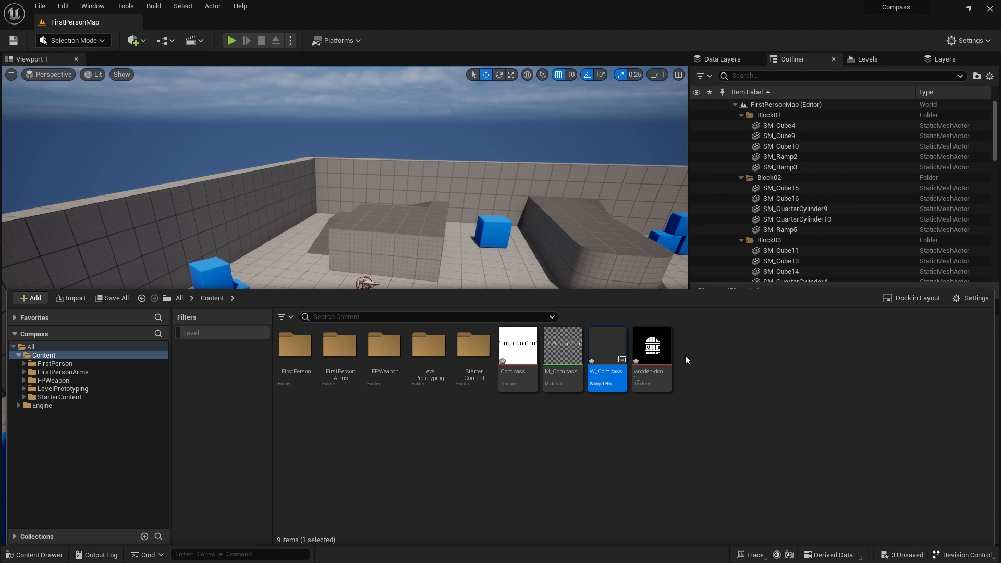
double_click(605, 345)
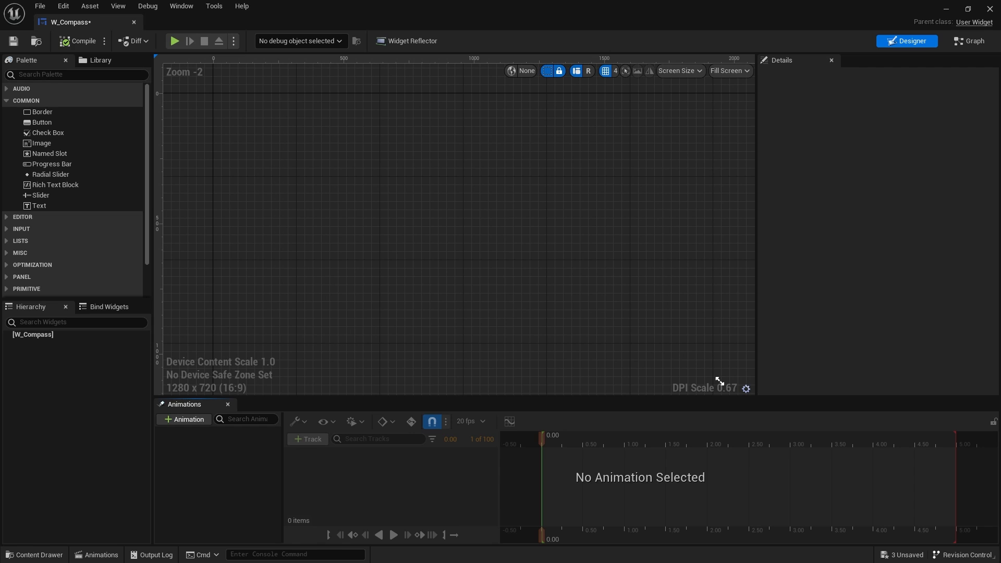
Add an Overlay panel to W_Compass and rename it OverlayPanel.
click(76, 75)
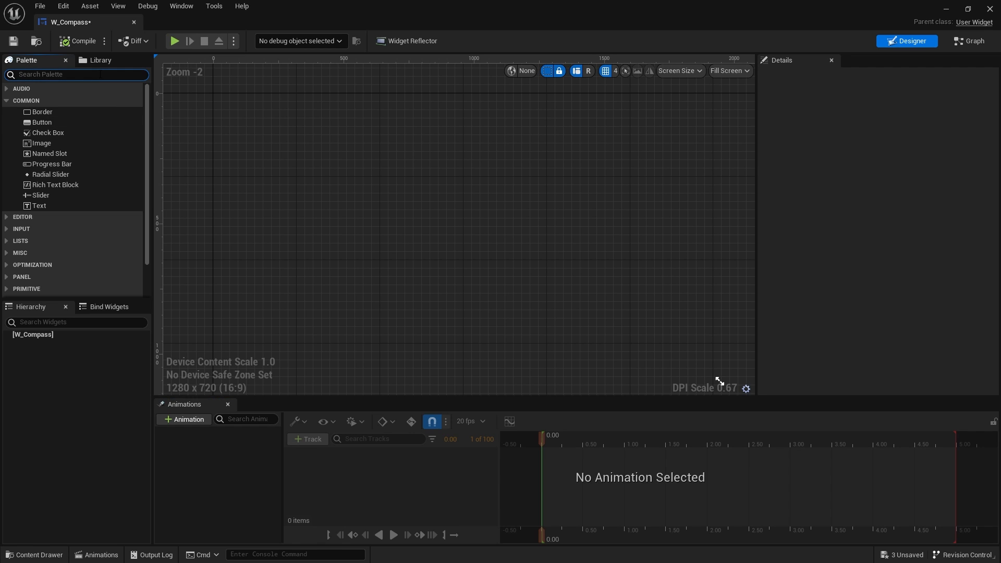
text(overlay)
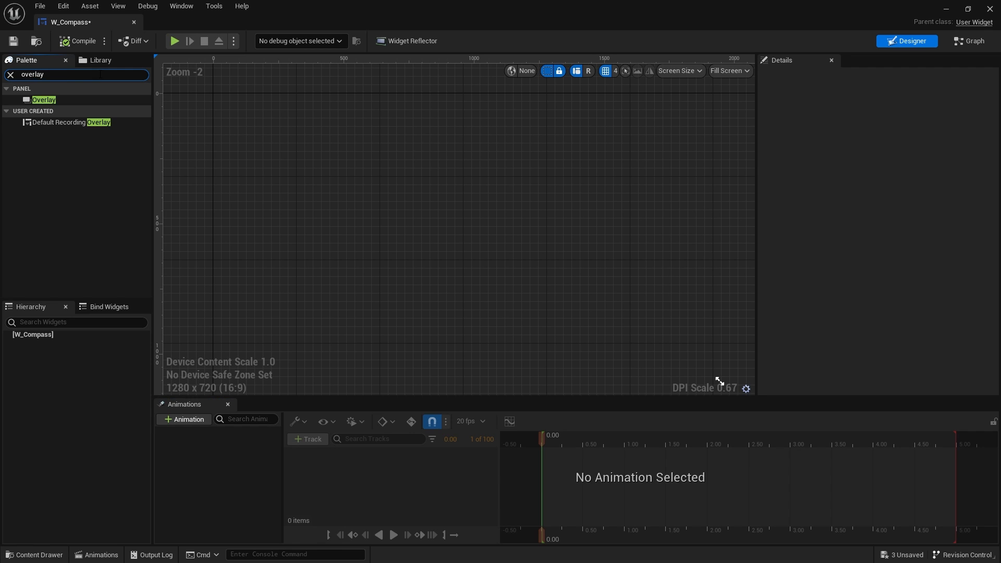
click(44, 100)
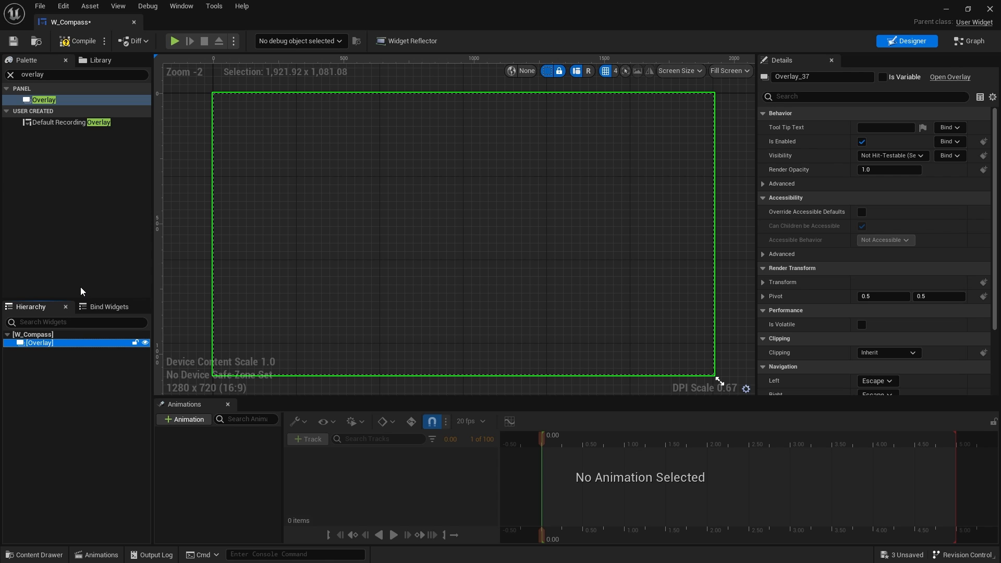
mouse_move(115, 387)
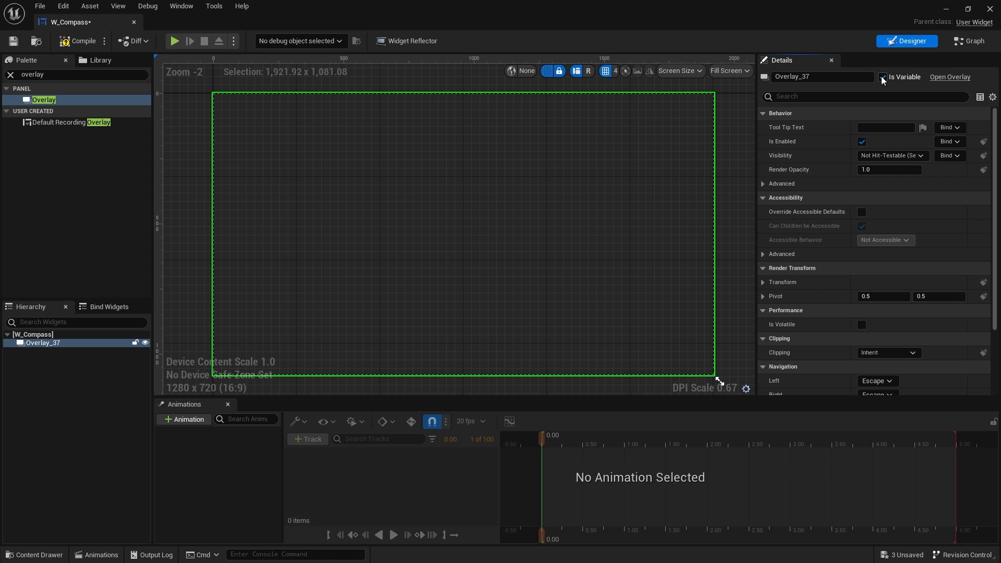
click(822, 76)
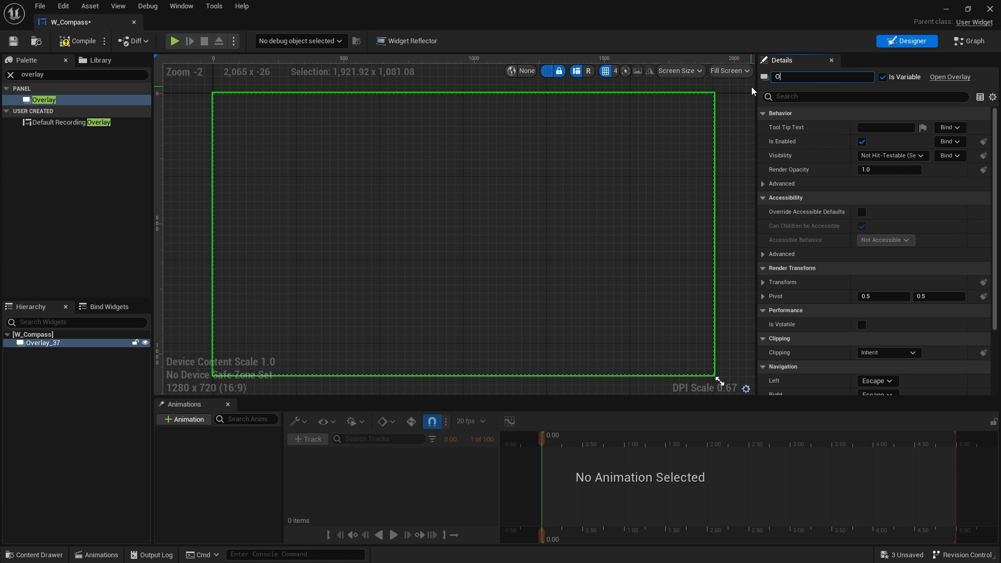
text(verlayPanel)
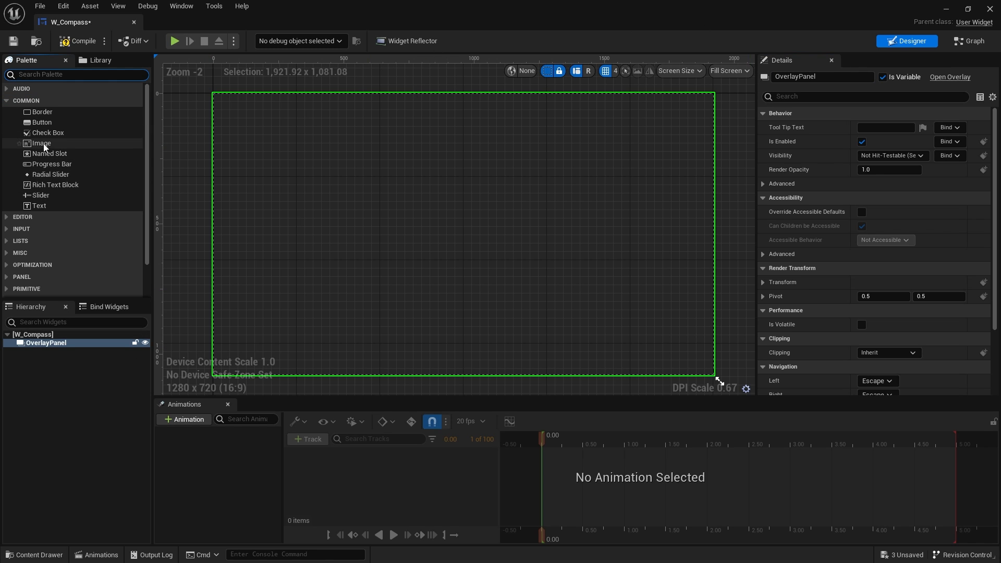
Add an Image in OverlayPanel using M_Compass, aligned to Fill, previewed at Desired on Screen.
double_click(40, 142)
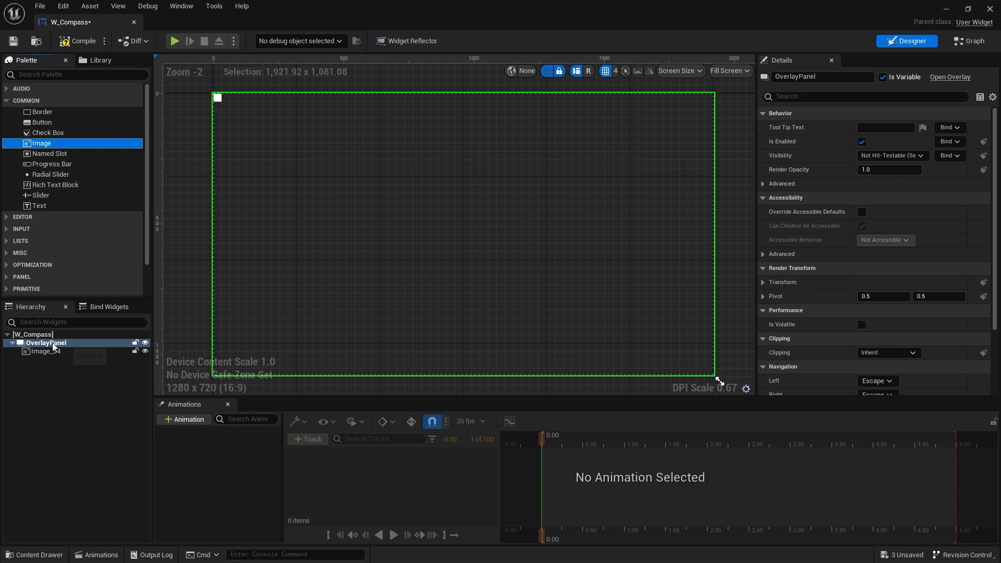
click(45, 351)
text(compass)
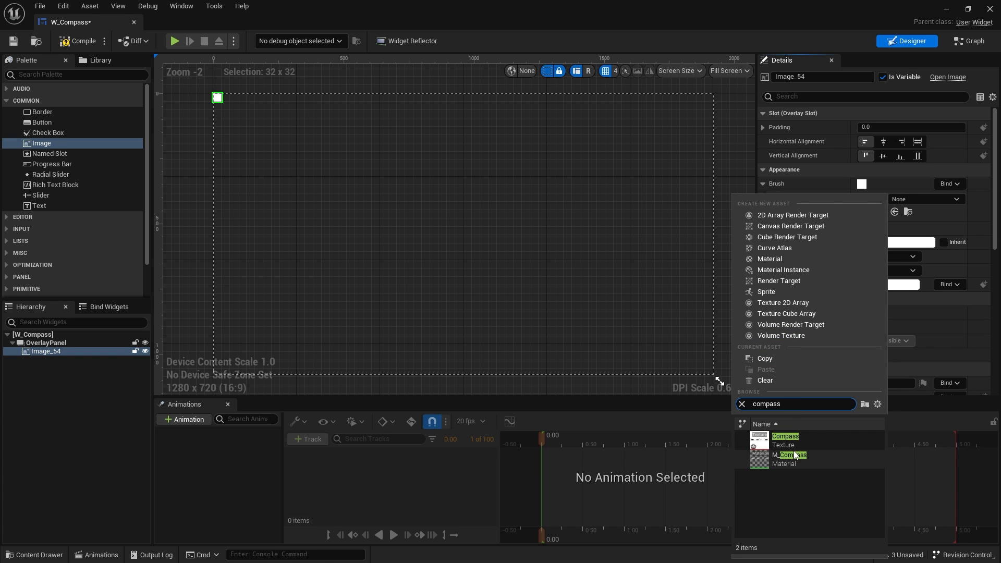
click(790, 455)
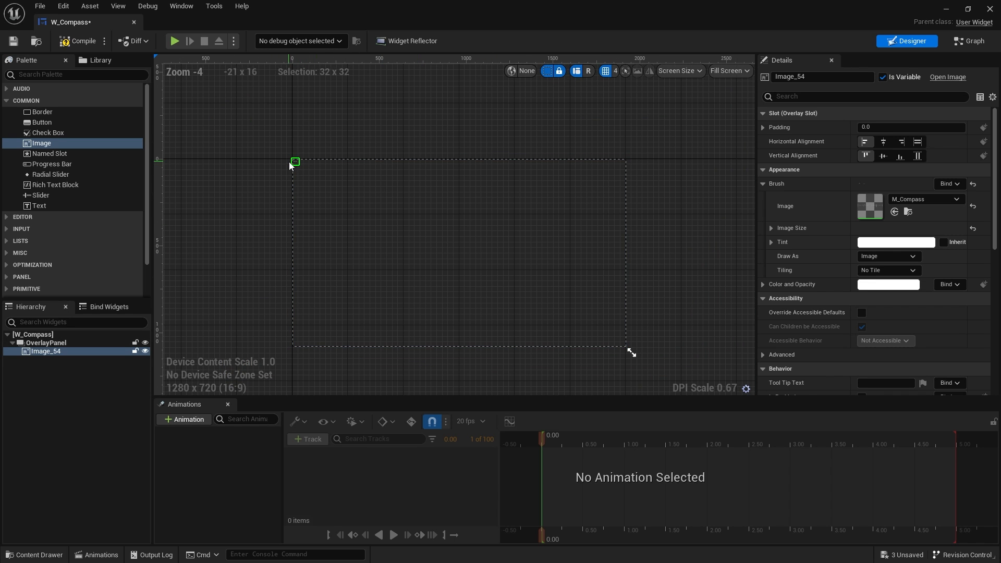
click(918, 141)
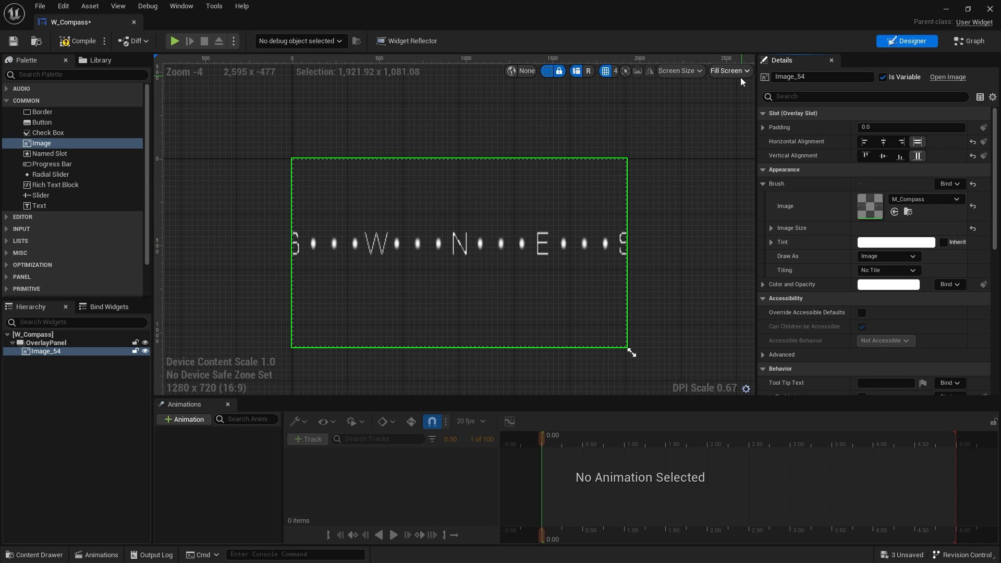
click(728, 71)
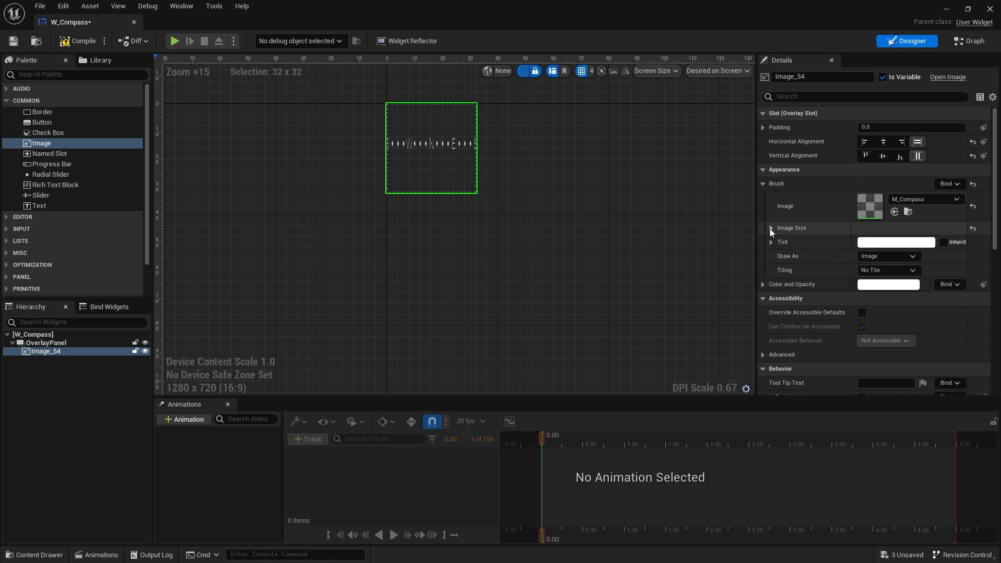
Set the compass Image Size to 360 by 100 so the full S W N E S strip shows.
click(763, 228)
text(360)
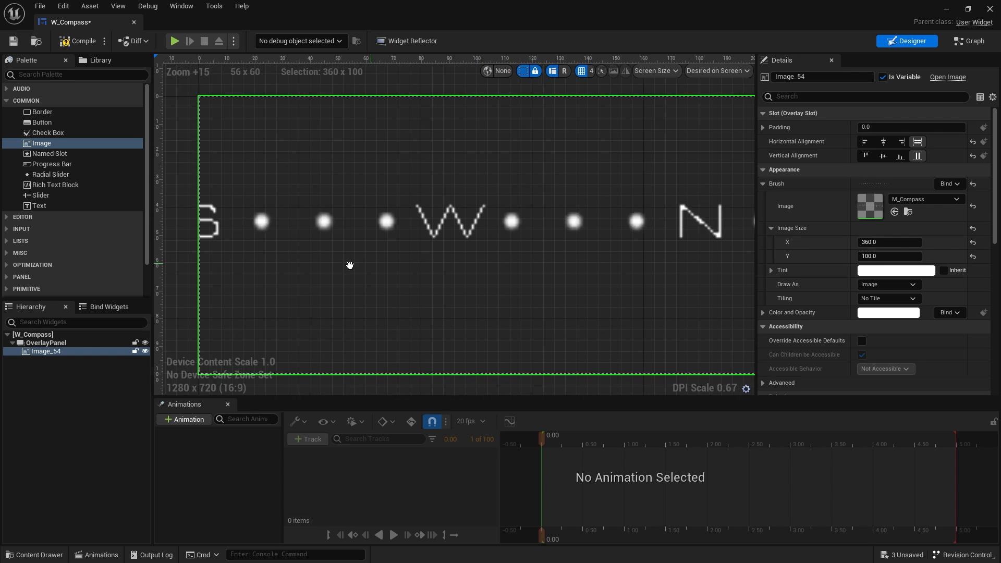
scroll(down, 3)
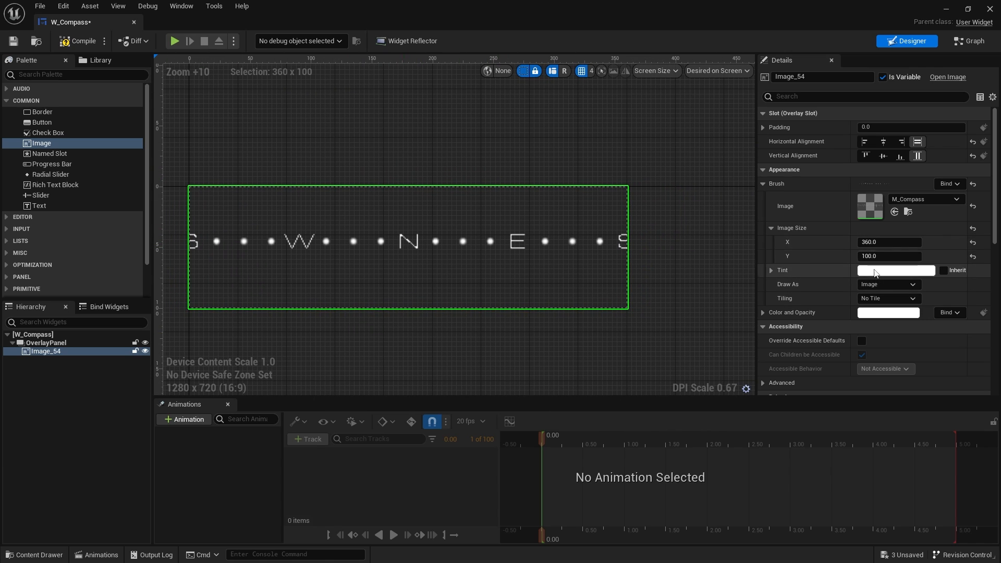
mouse_move(887, 257)
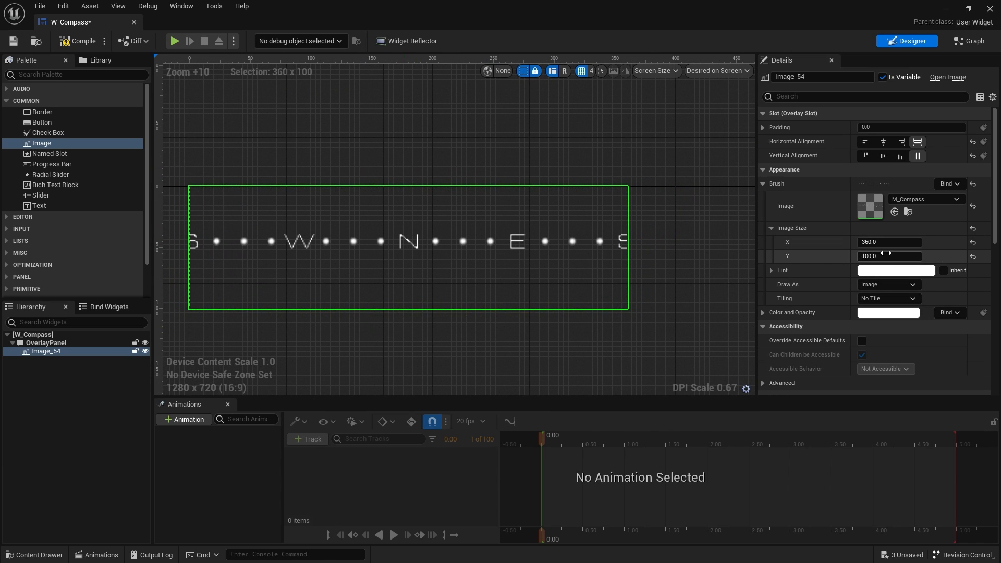
click(888, 257)
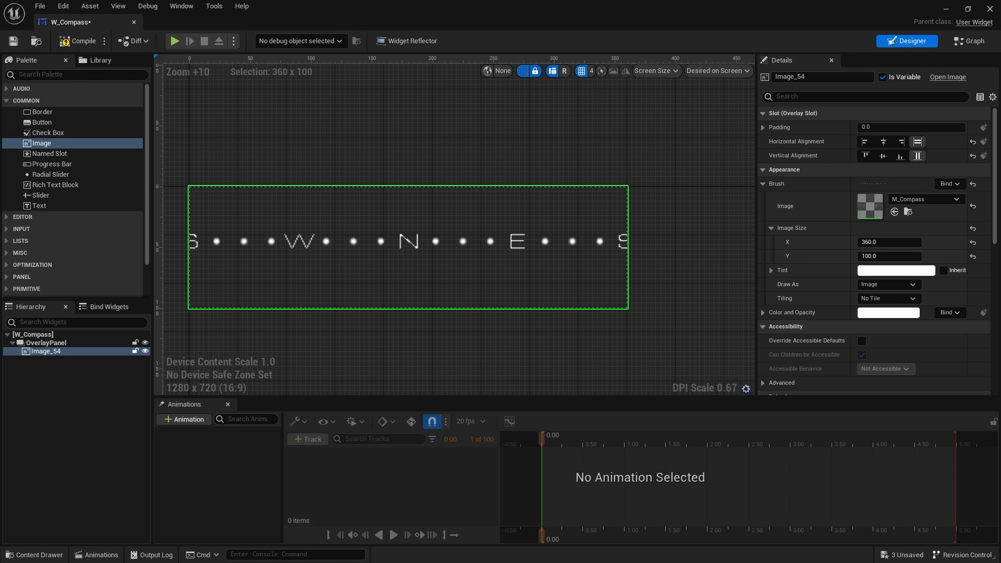
mouse_move(977, 36)
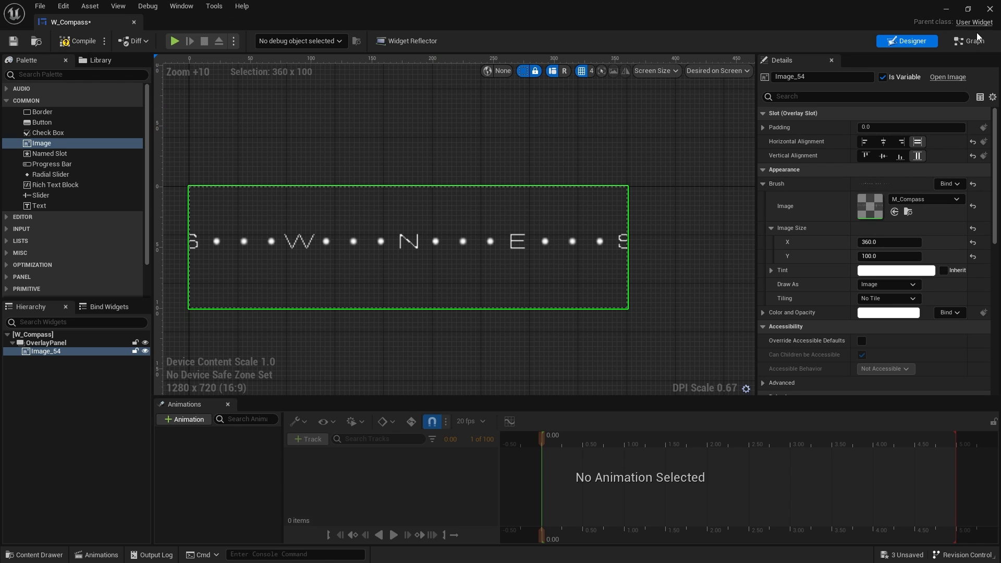
After Event Pre Construct, create a dynamic M_Compass instance and promote it to the CompassMaterial variable.
click(970, 40)
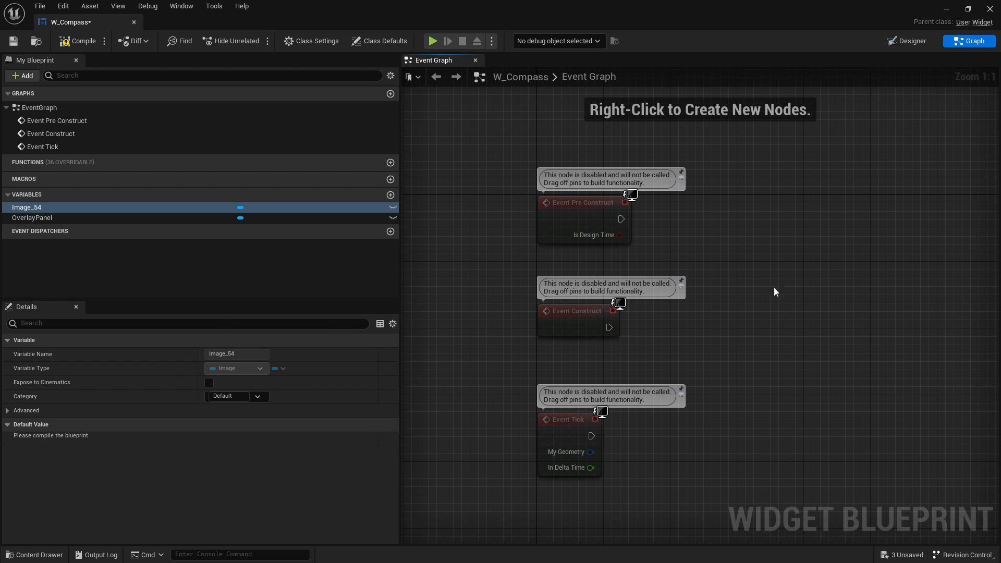
mouse_move(720, 264)
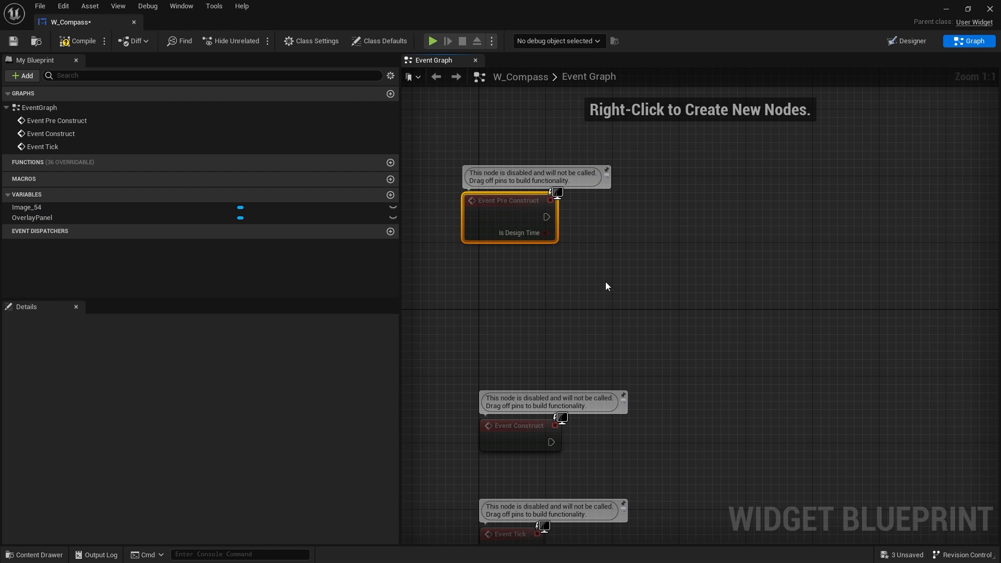
text(creat)
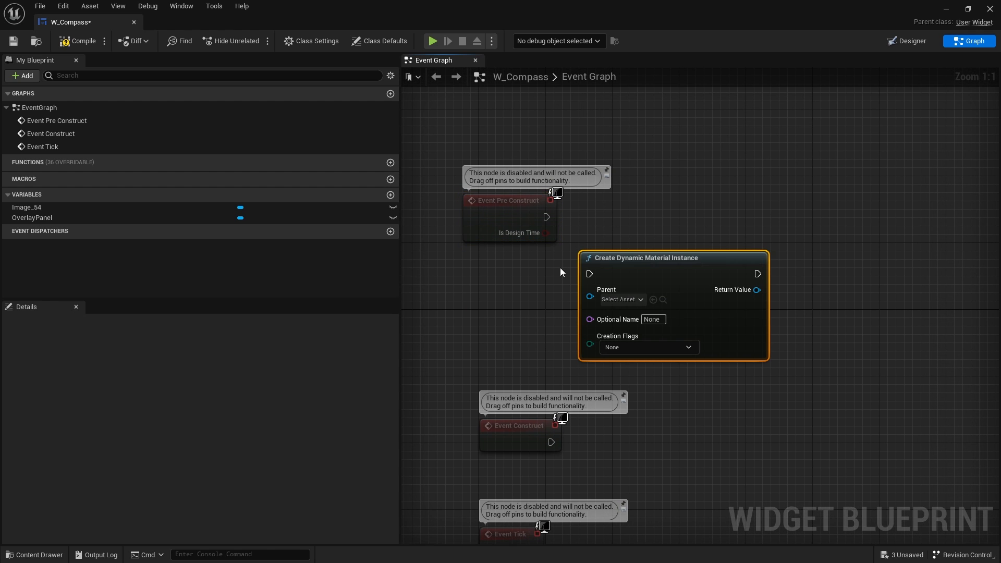
click(619, 299)
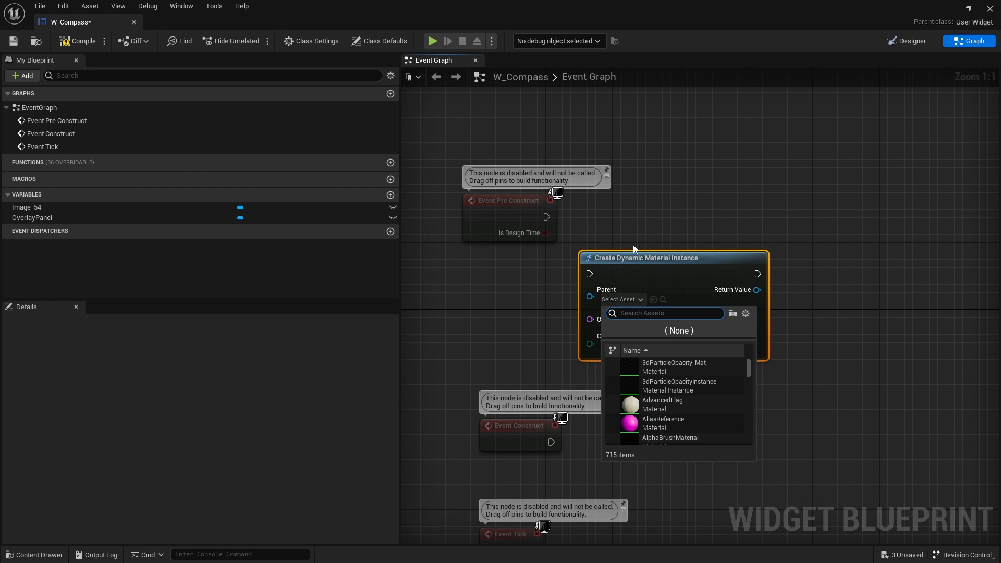
text(compass)
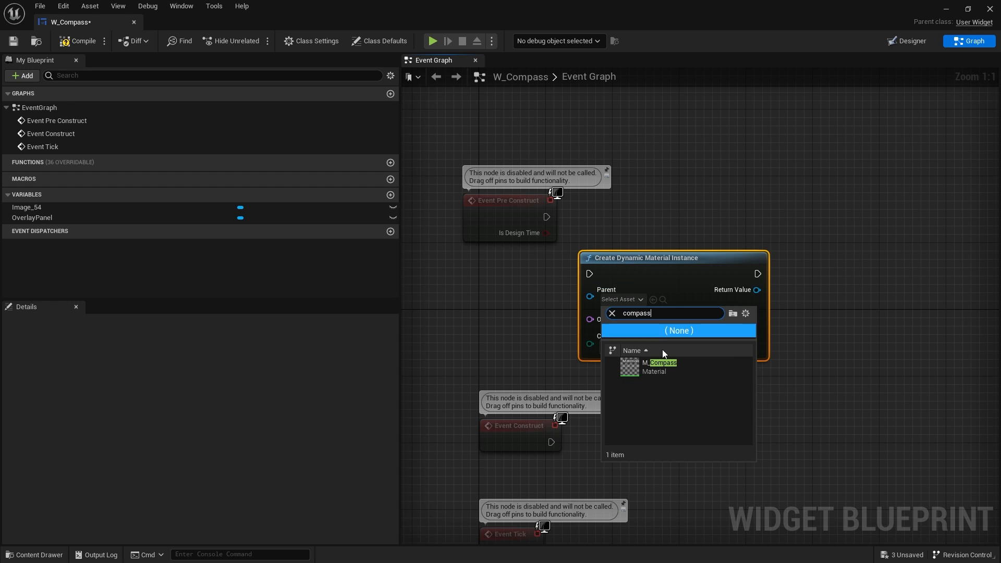
click(661, 364)
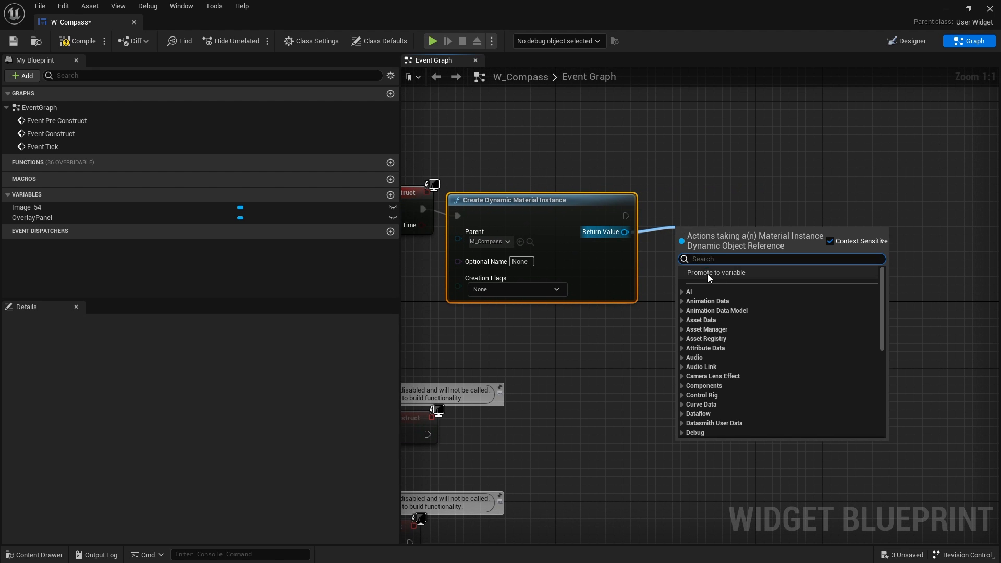
click(714, 272)
text(CompassMaterial)
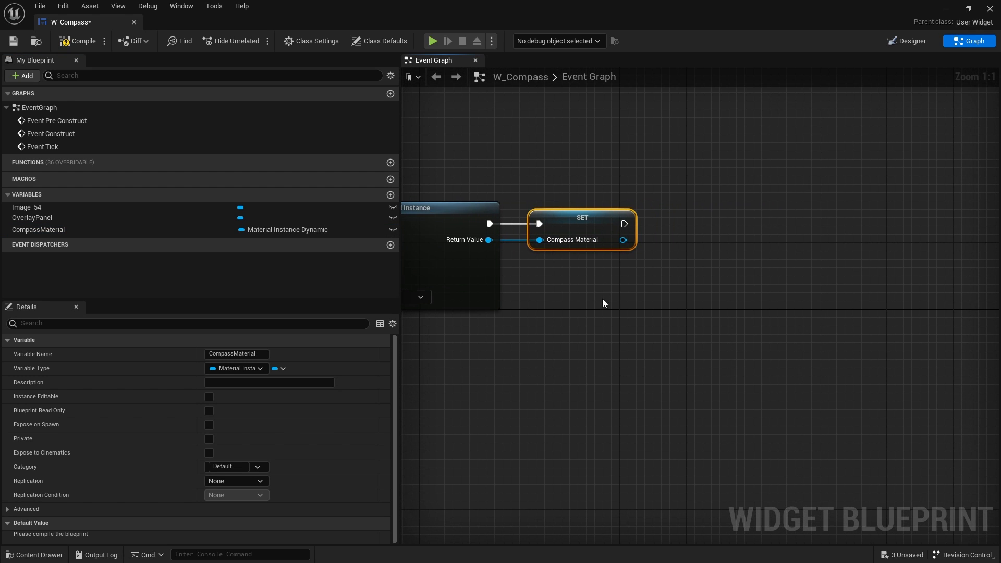
Apply the material to Image_54 with a Set Brush from Material node.
click(27, 206)
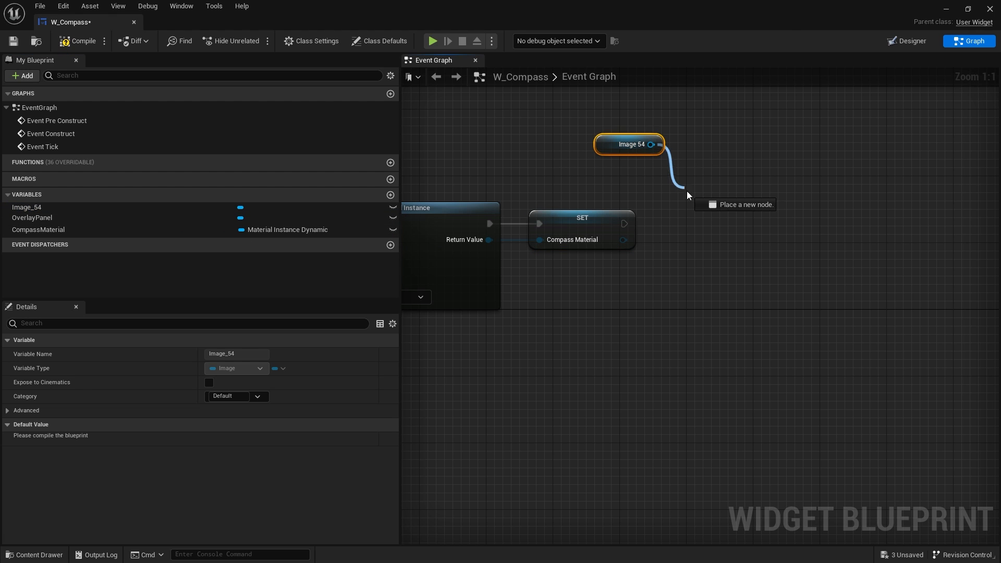
text(set brus)
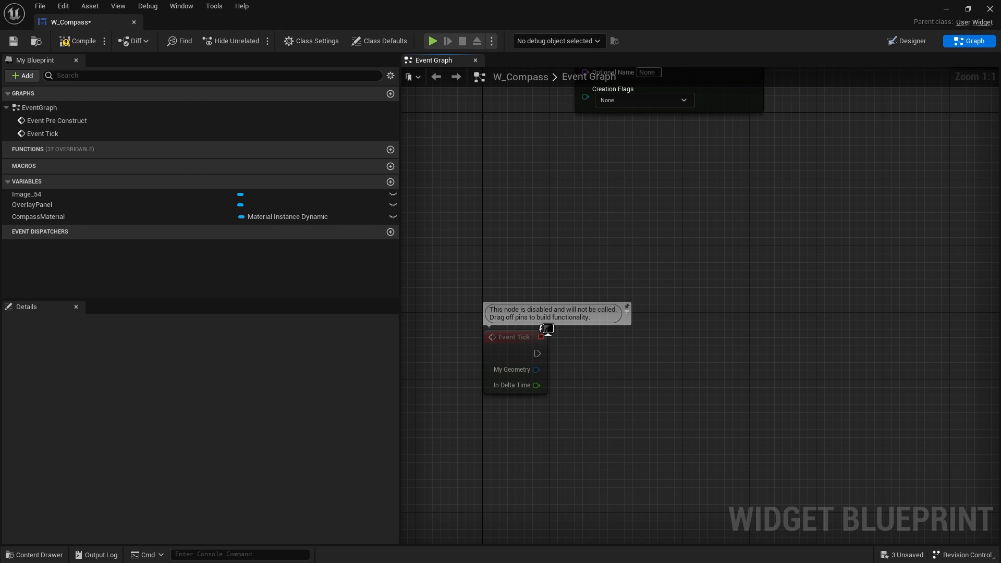
mouse_move(565, 295)
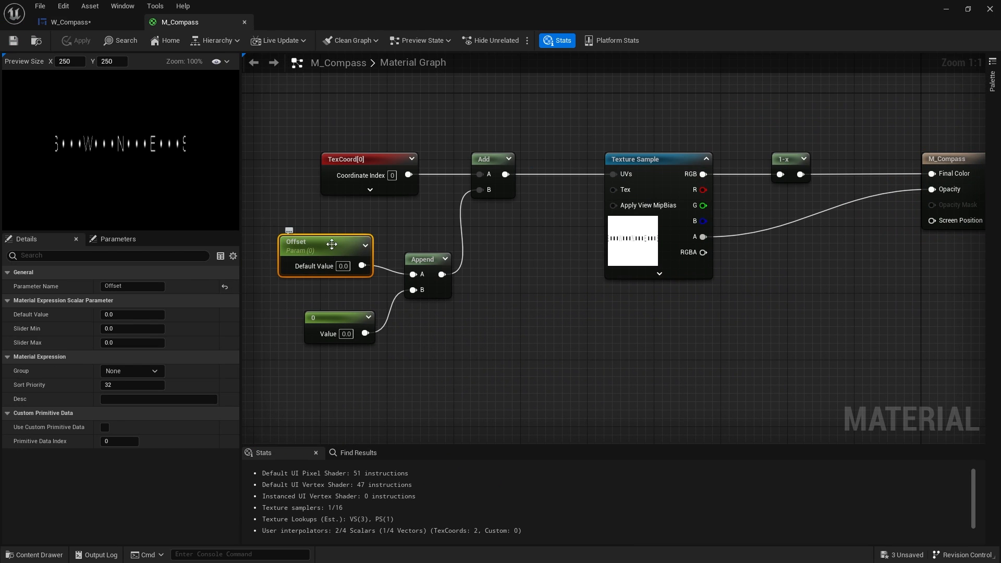
On Event Tick, run Set Scalar Parameter Value on CompassMaterial with Parameter Name Offset.
click(72, 22)
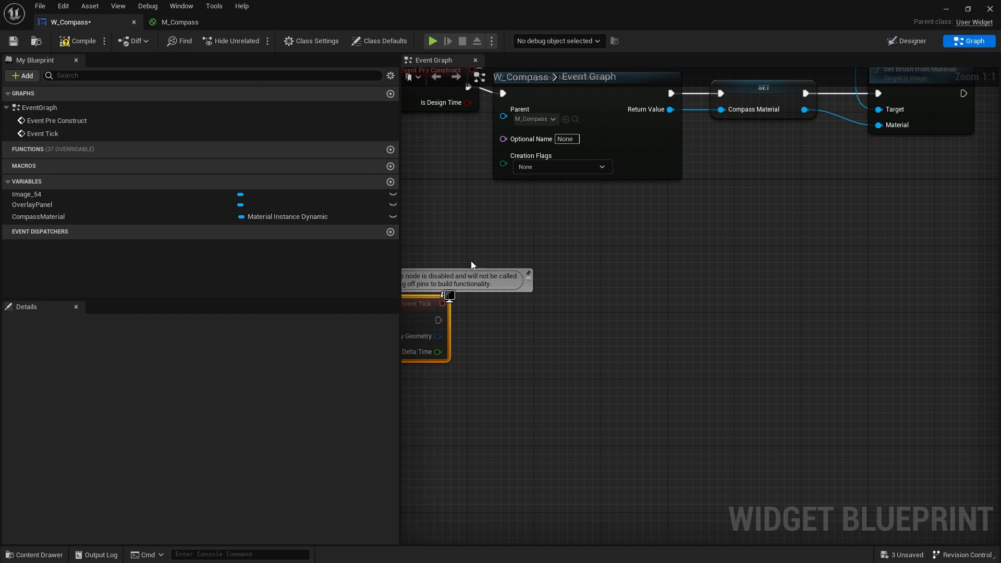
click(38, 216)
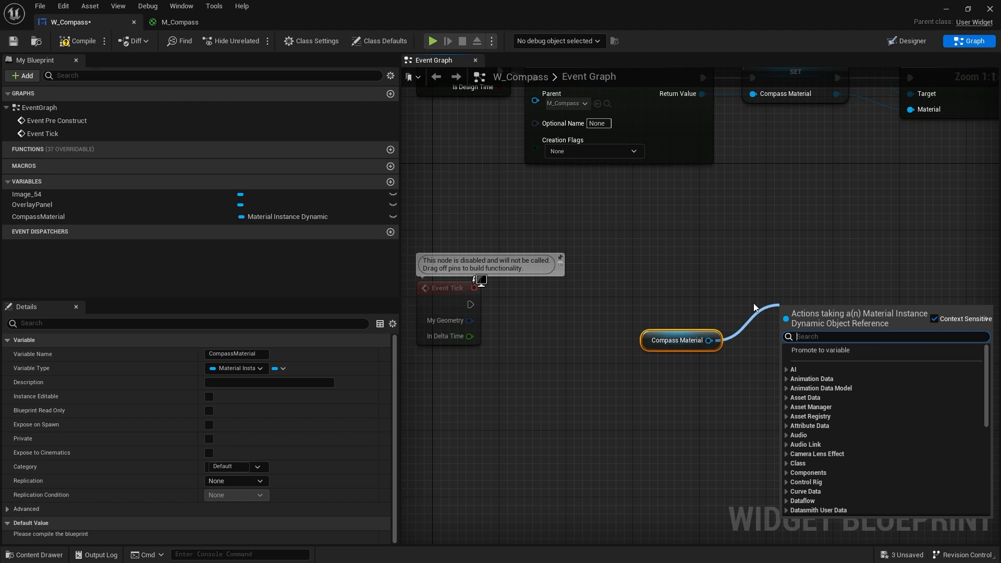
text(set scalar)
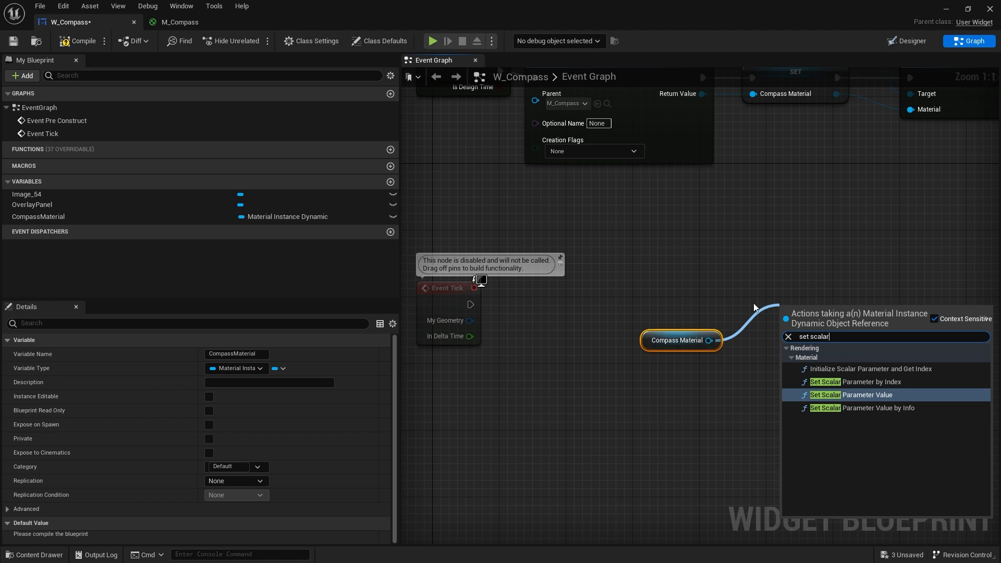
click(855, 394)
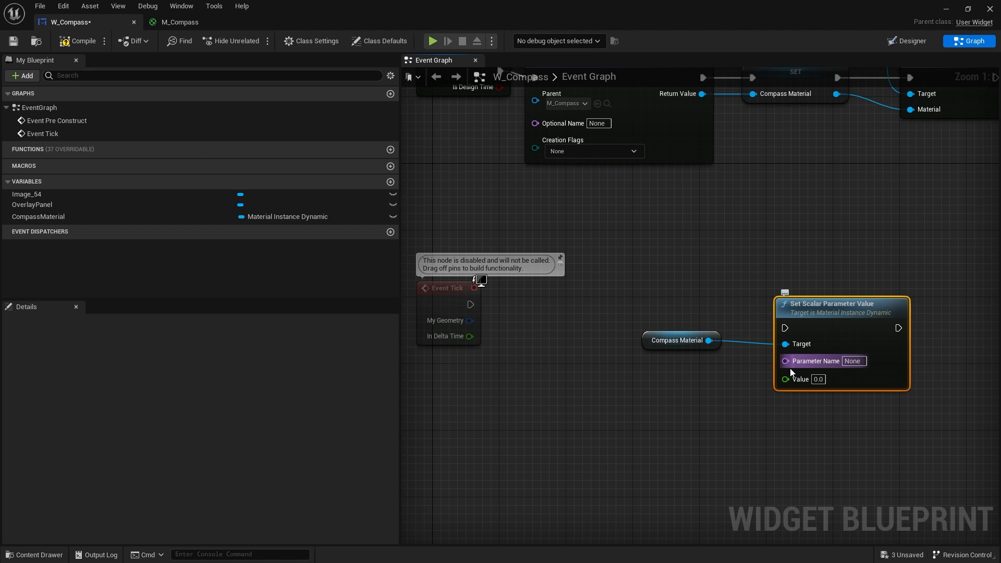
text(Offset)
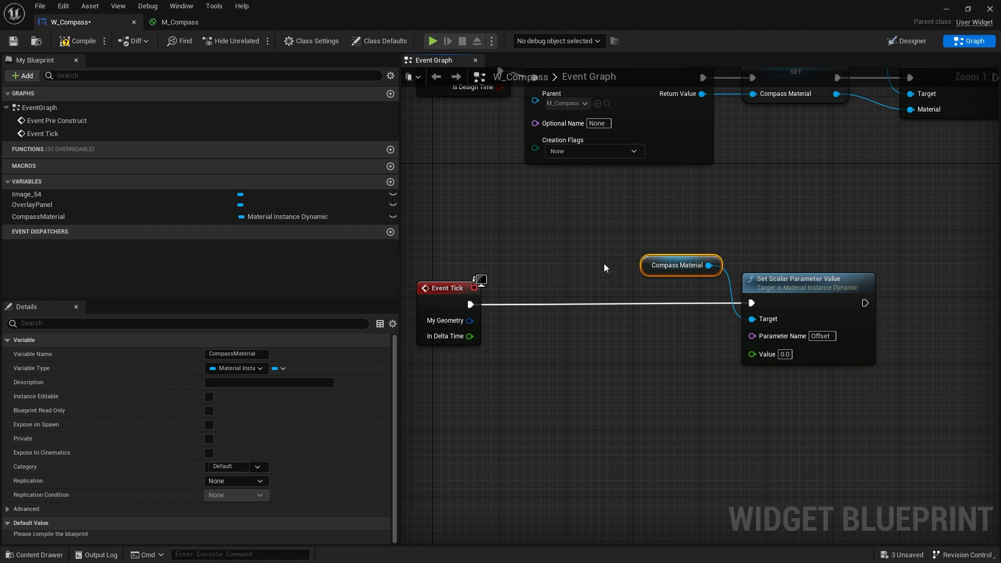
drag(798, 280, 724, 273)
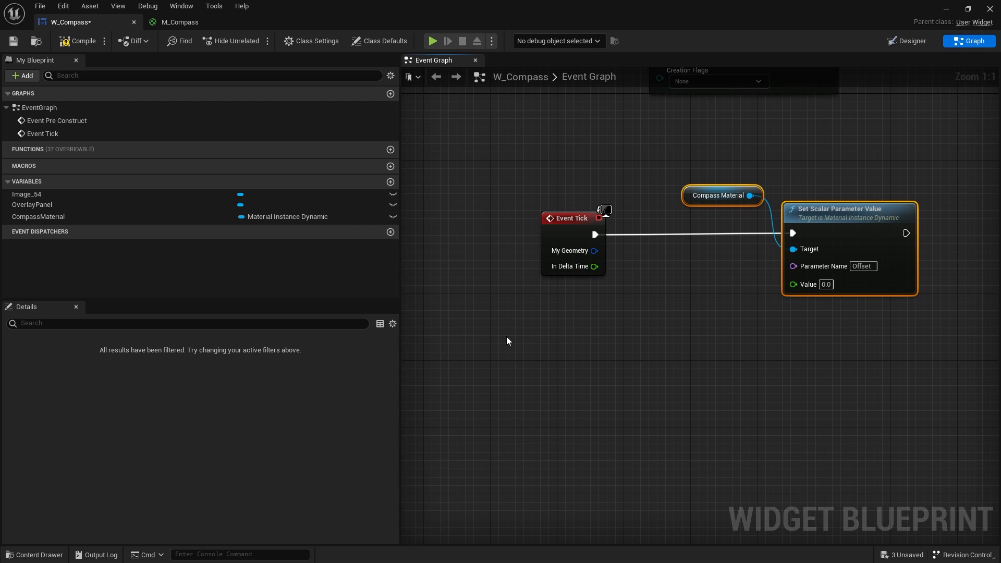
Add Get Player Character feeding a Get Control Rotation node.
right_click(507, 340)
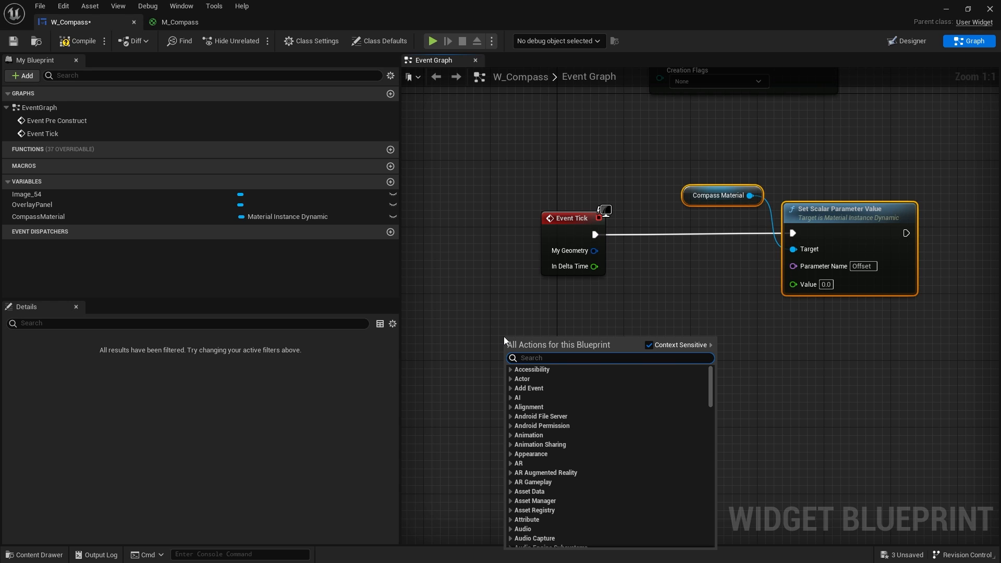
text(get pla)
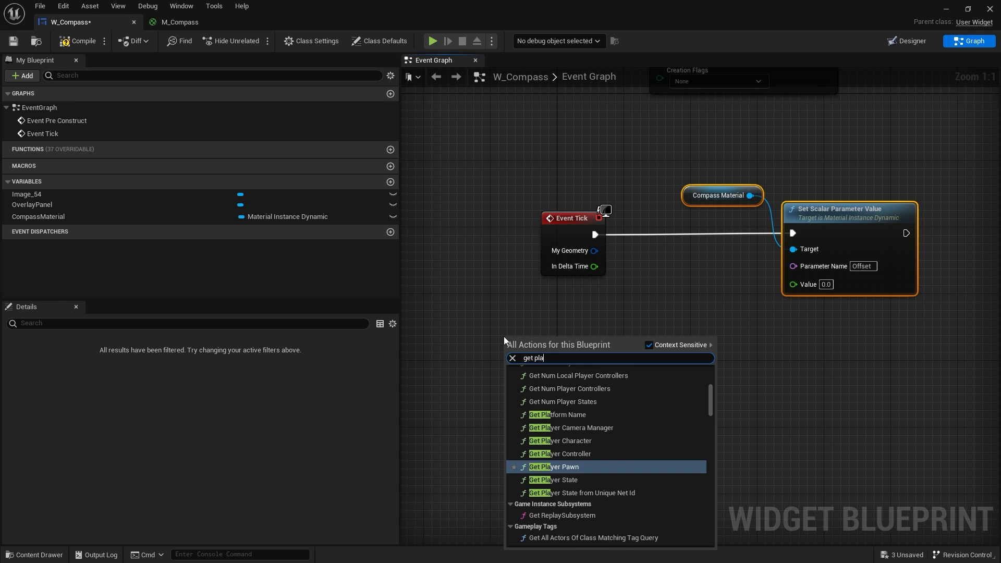
click(559, 467)
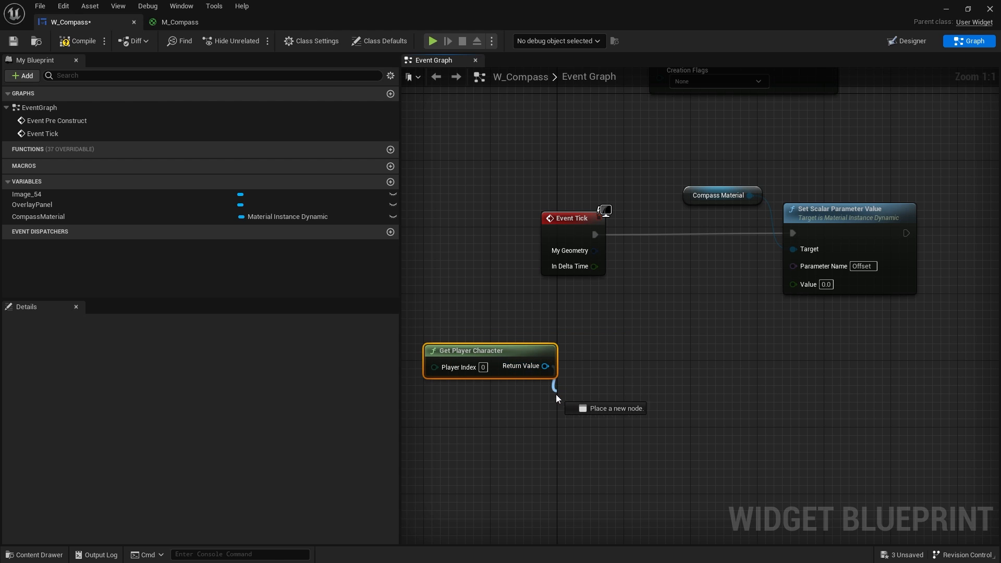
text(get control)
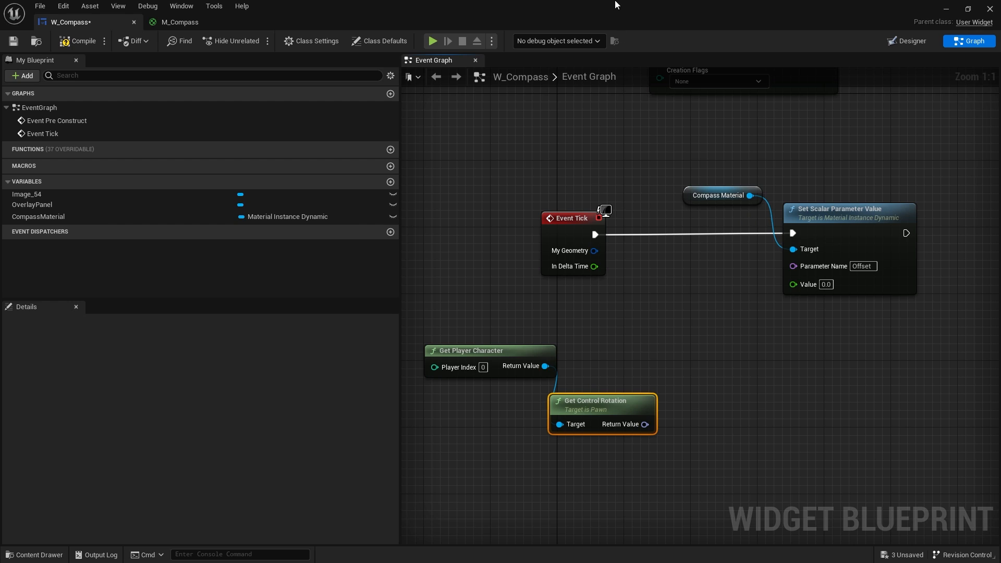
drag(601, 401, 559, 392)
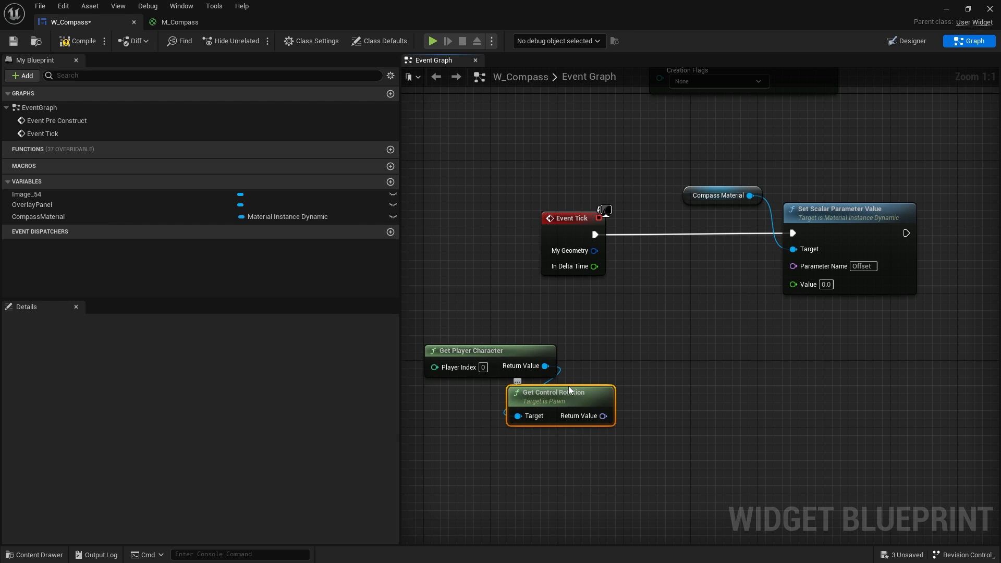
mouse_move(592, 388)
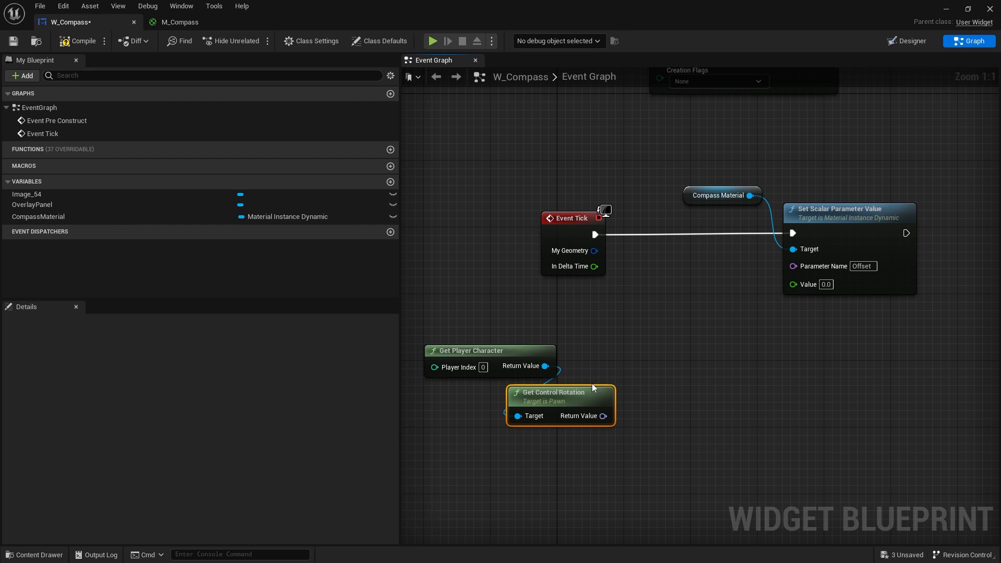
mouse_move(573, 408)
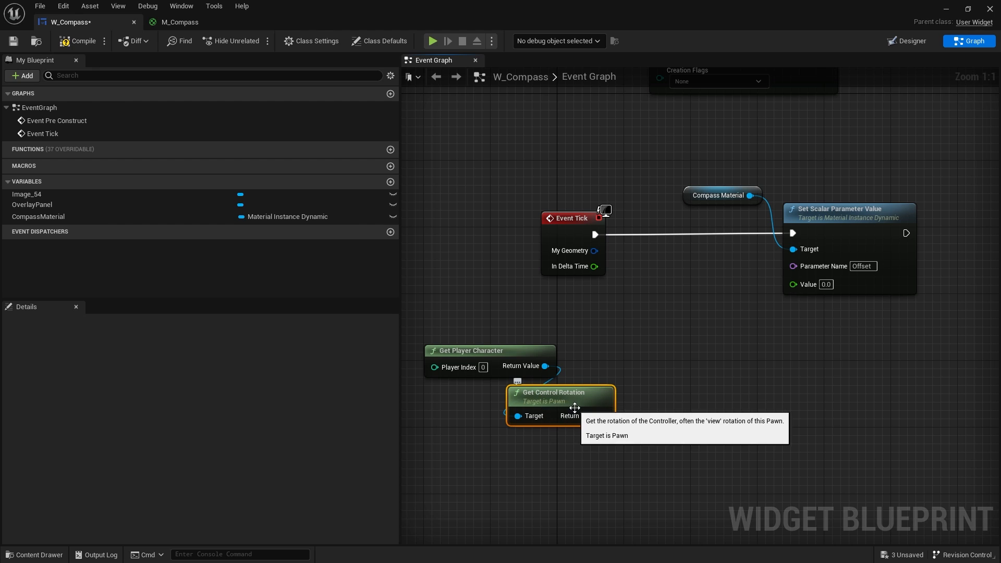
mouse_move(663, 320)
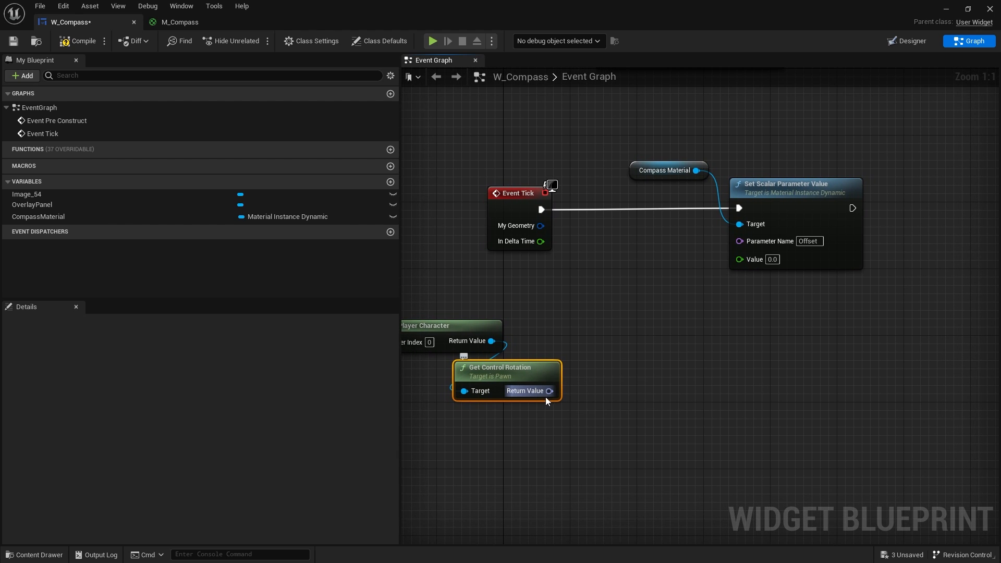
Split the rotation pin and divide Yaw by 360 for the Offset value.
right_click(547, 391)
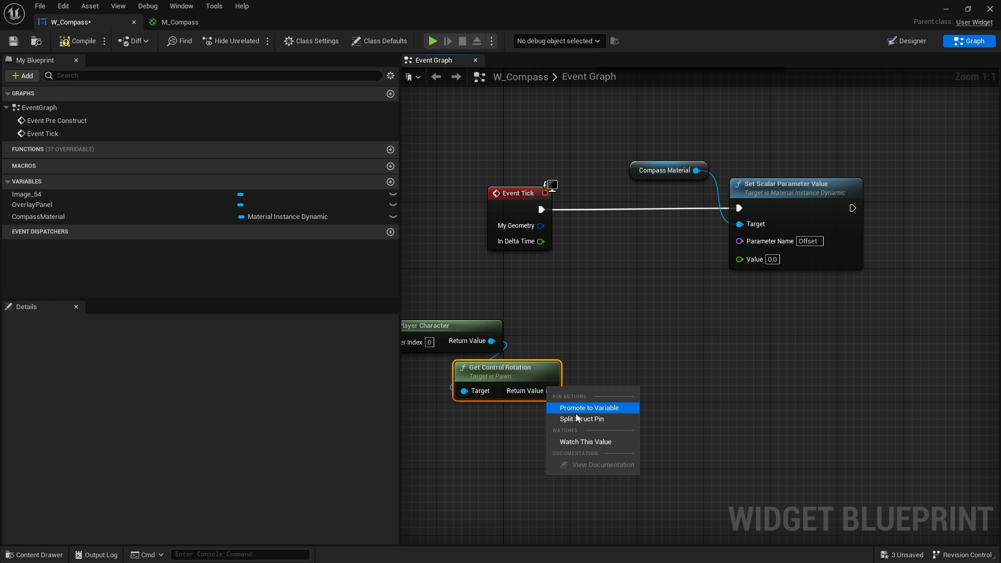
click(580, 420)
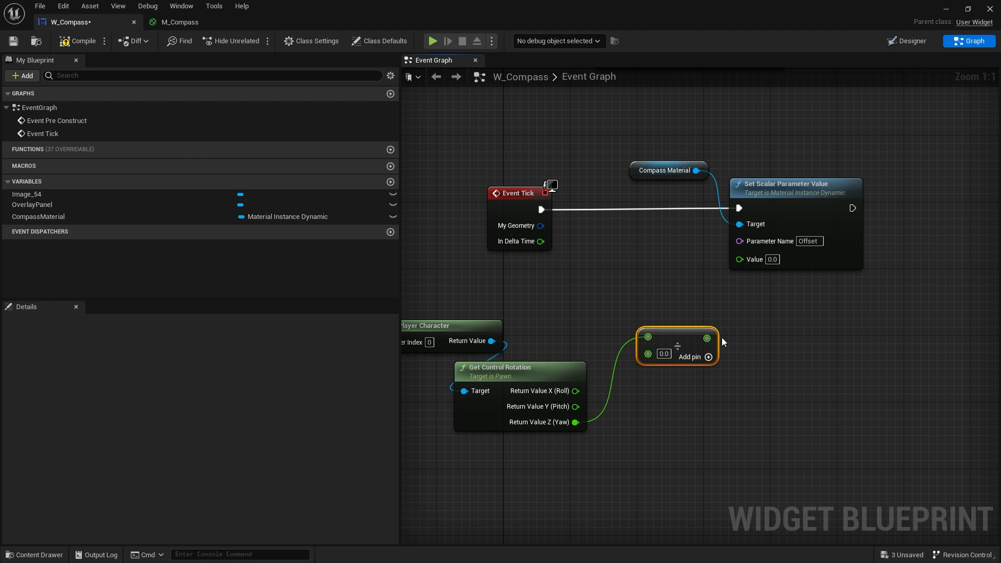
text(360)
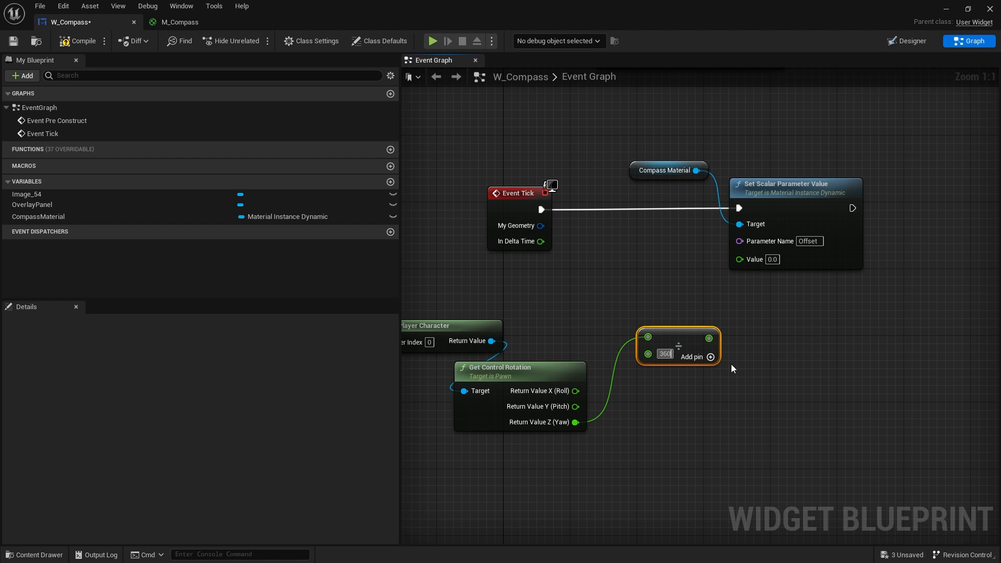
double_click(664, 353)
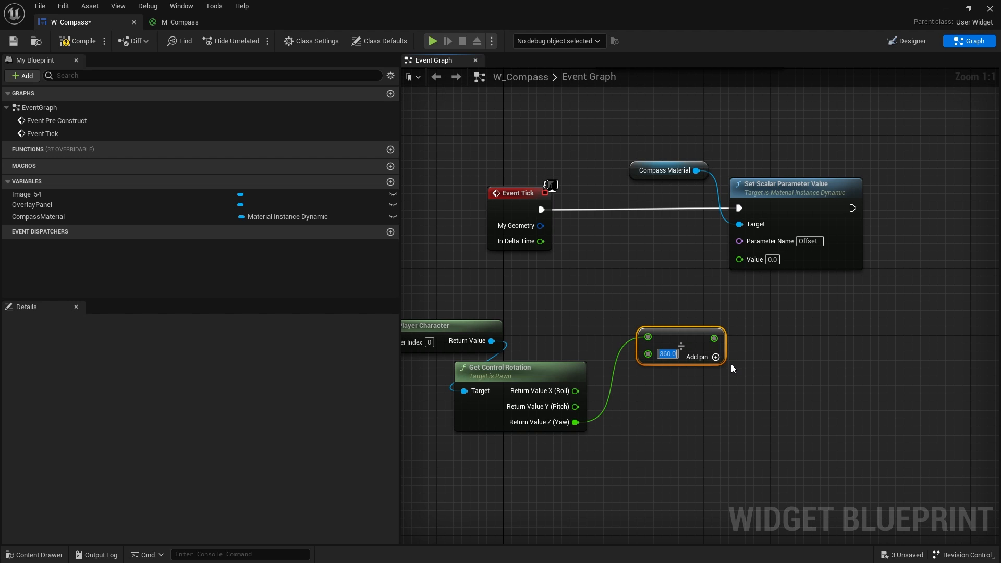
mouse_move(896, 200)
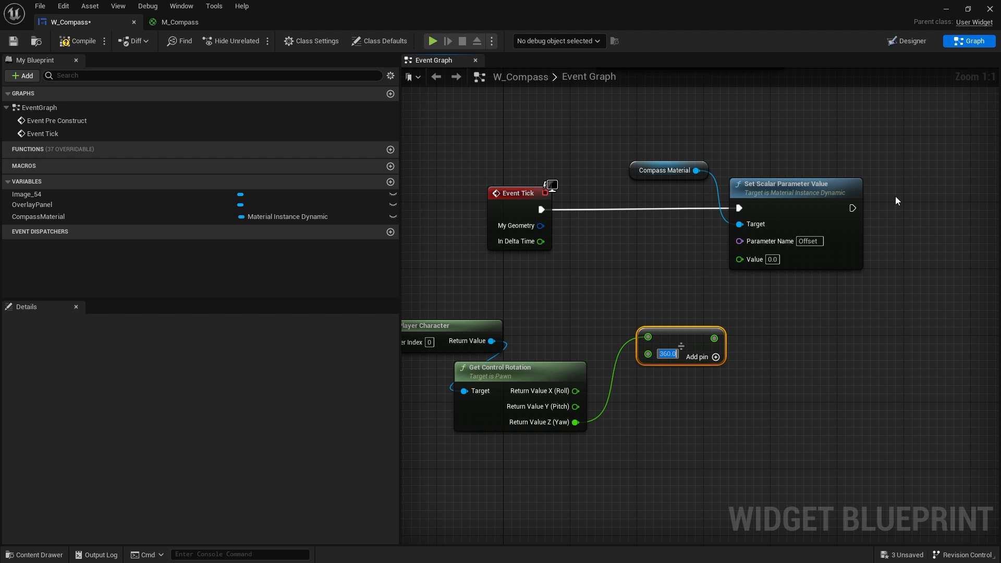
mouse_move(718, 337)
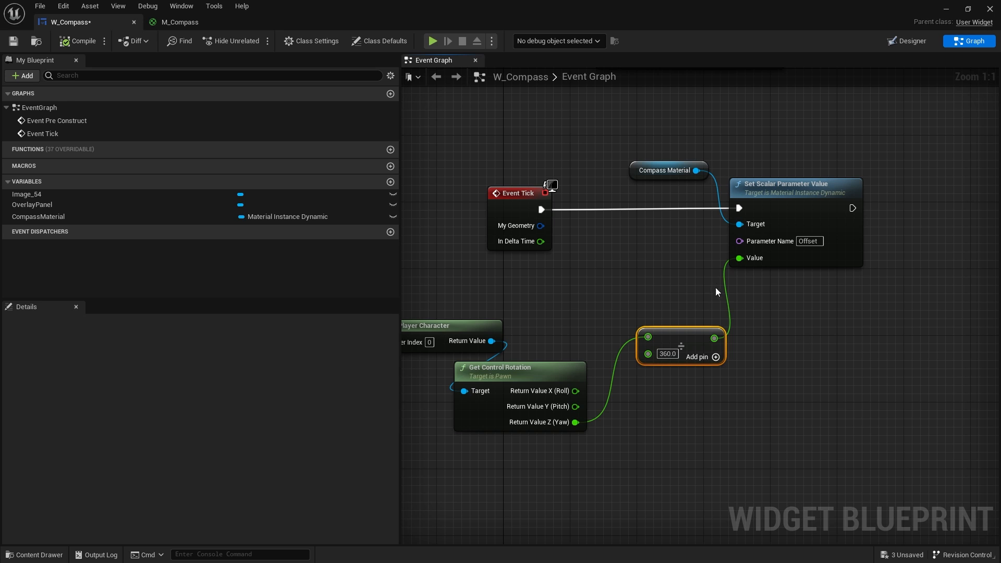
mouse_move(147, 6)
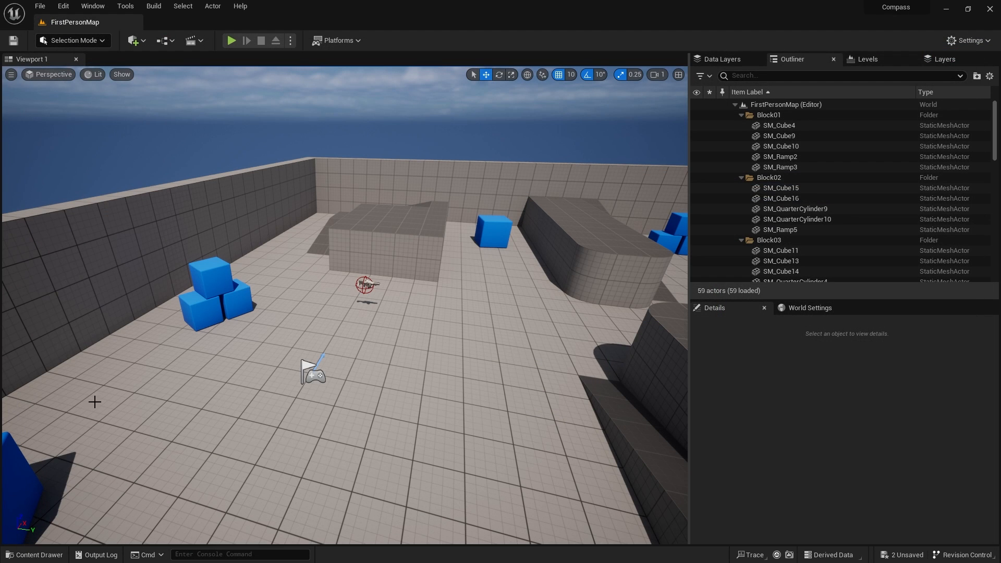
Create a User Widget blueprint named PlayerHUD in the Content folder.
click(34, 553)
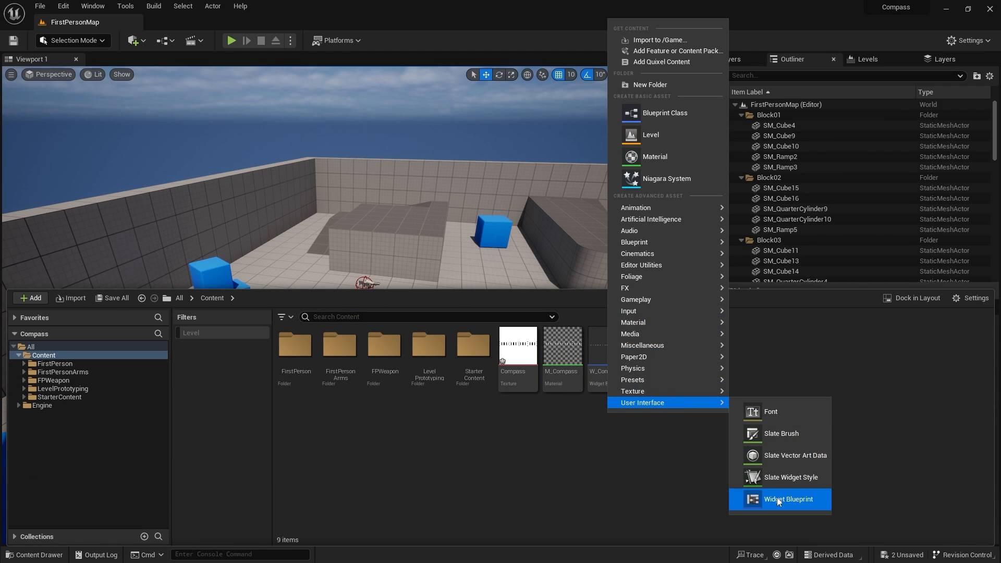
click(787, 498)
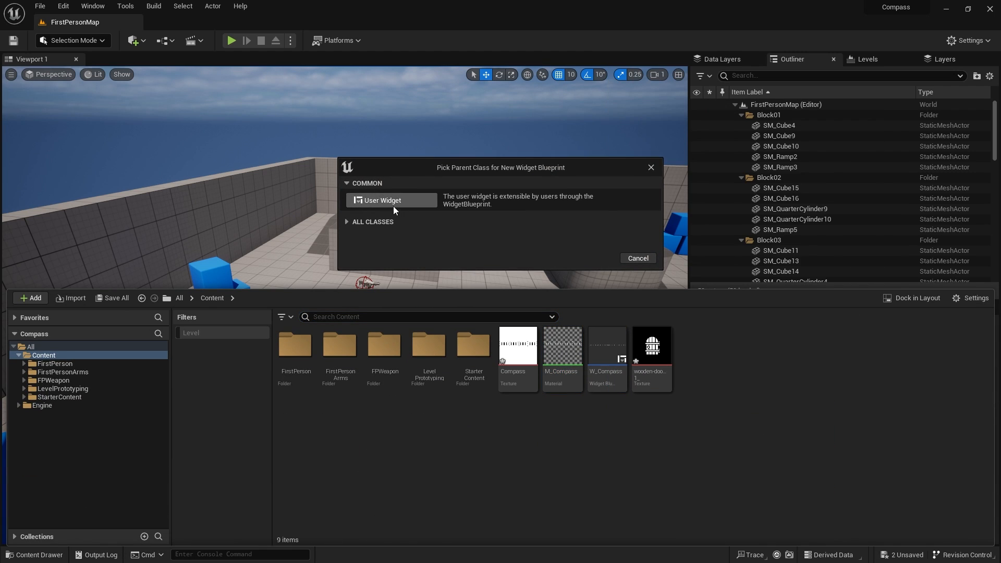
click(382, 200)
text(PlayerHUD)
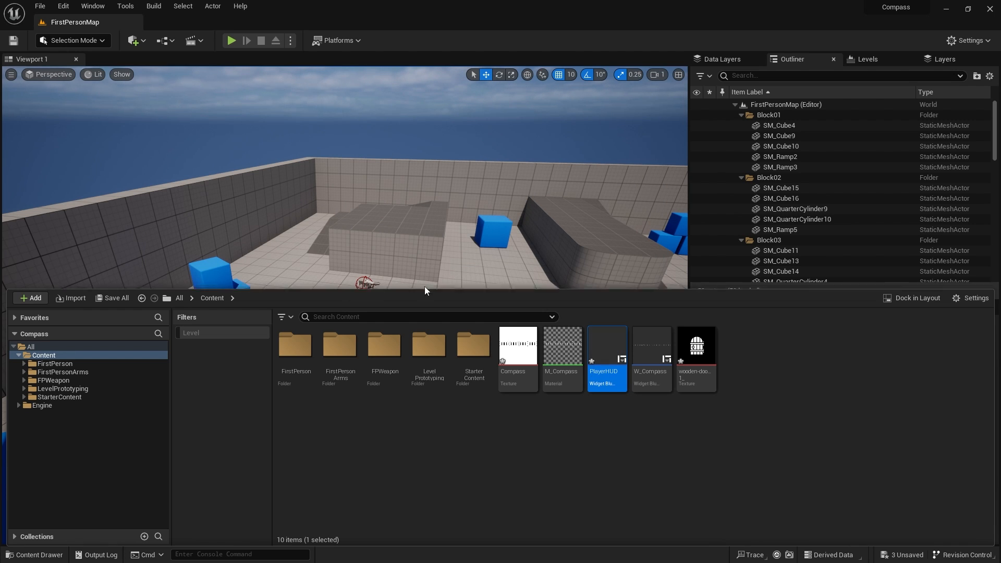
In PlayerHUD, add a Canvas Panel holding W_Compass anchored top-centre with Alignment X 0.5.
double_click(605, 343)
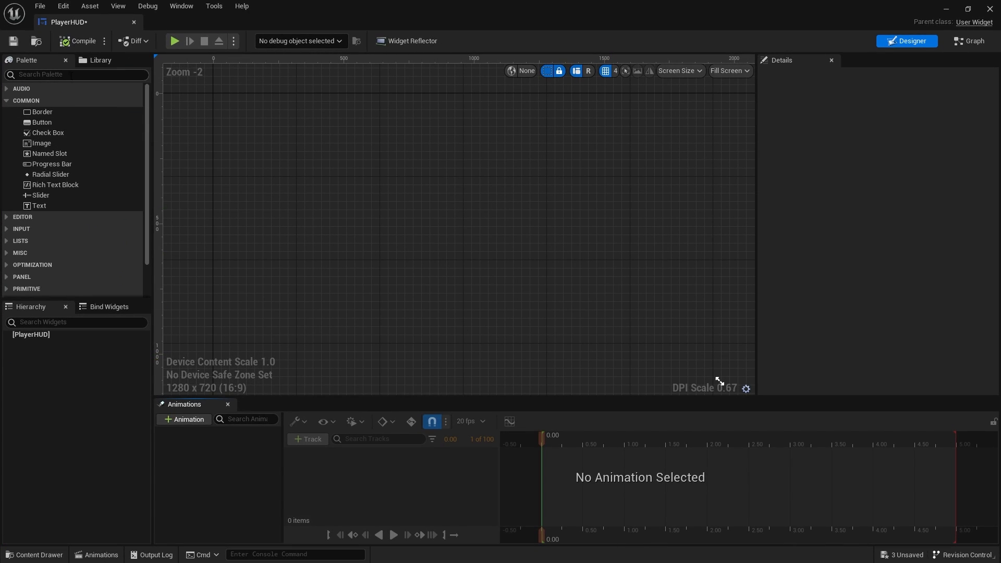
text(canvas)
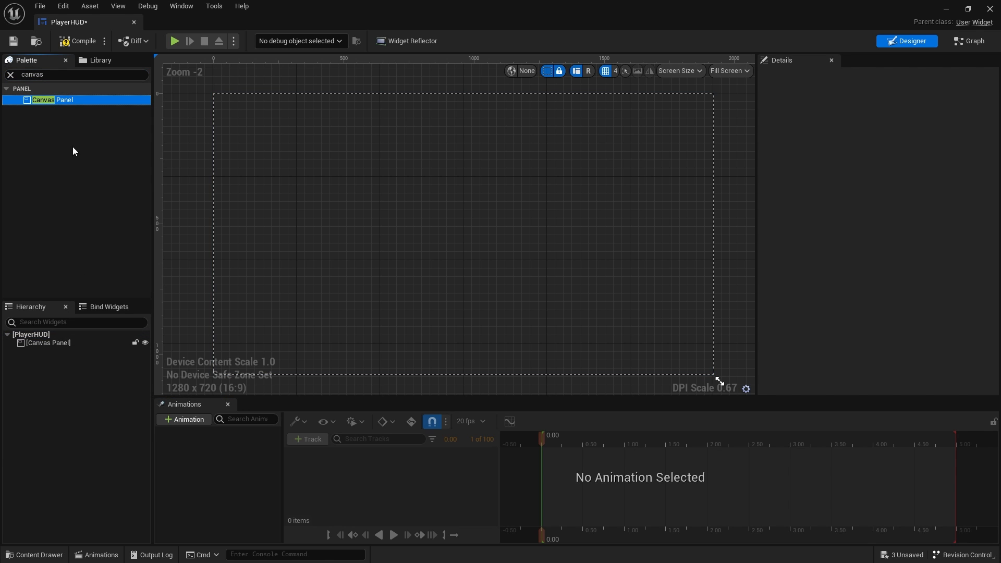
text(compass)
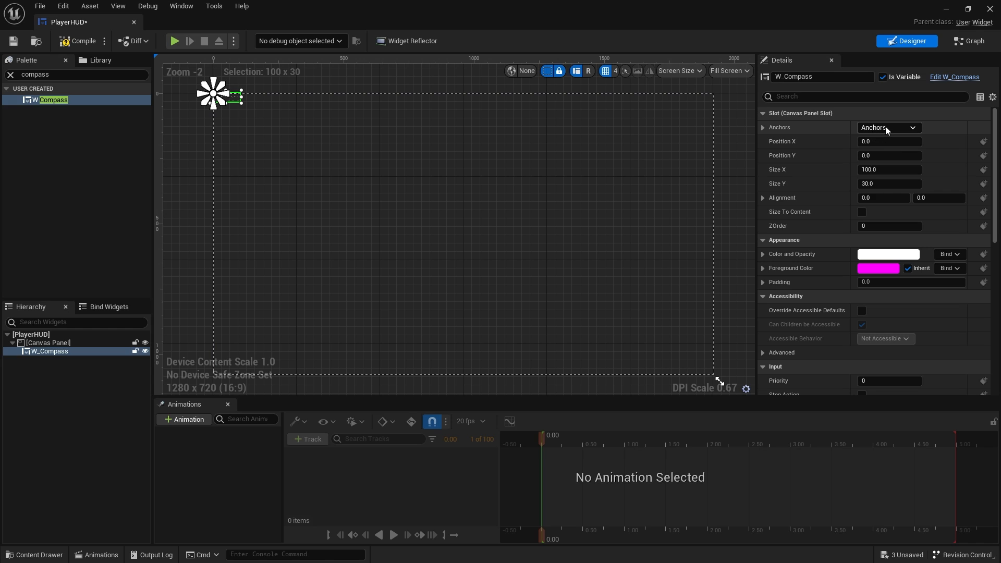
click(888, 127)
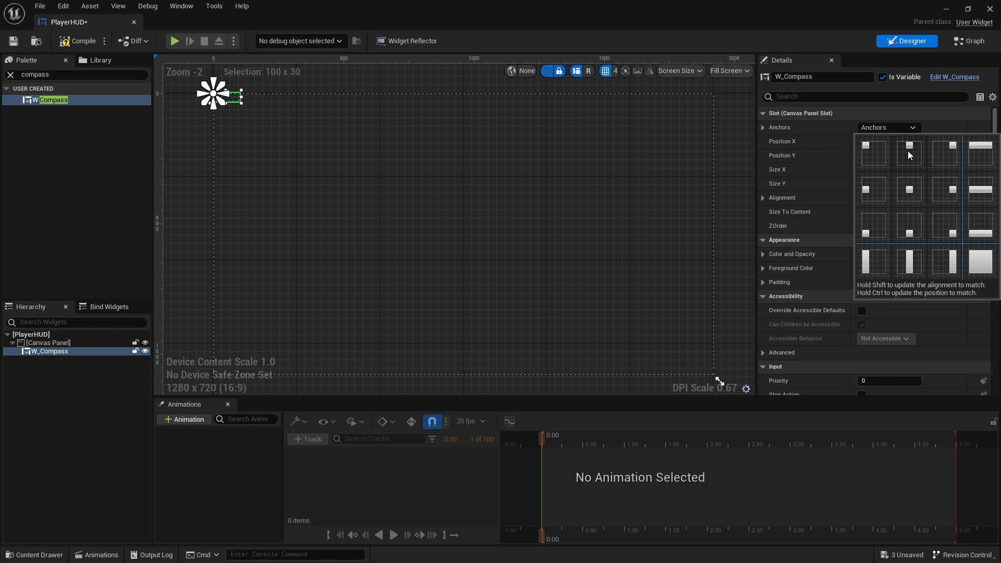
click(909, 147)
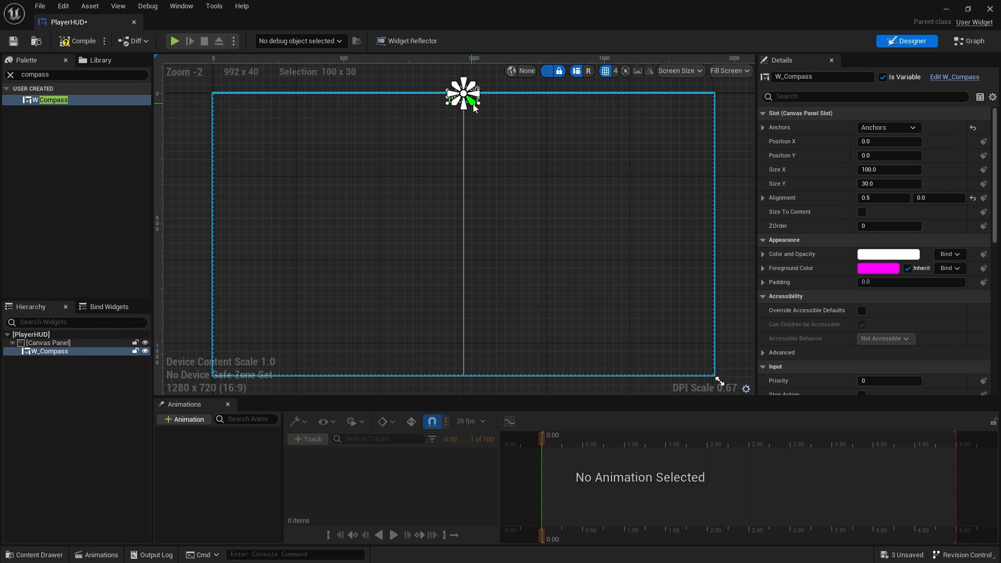
click(862, 212)
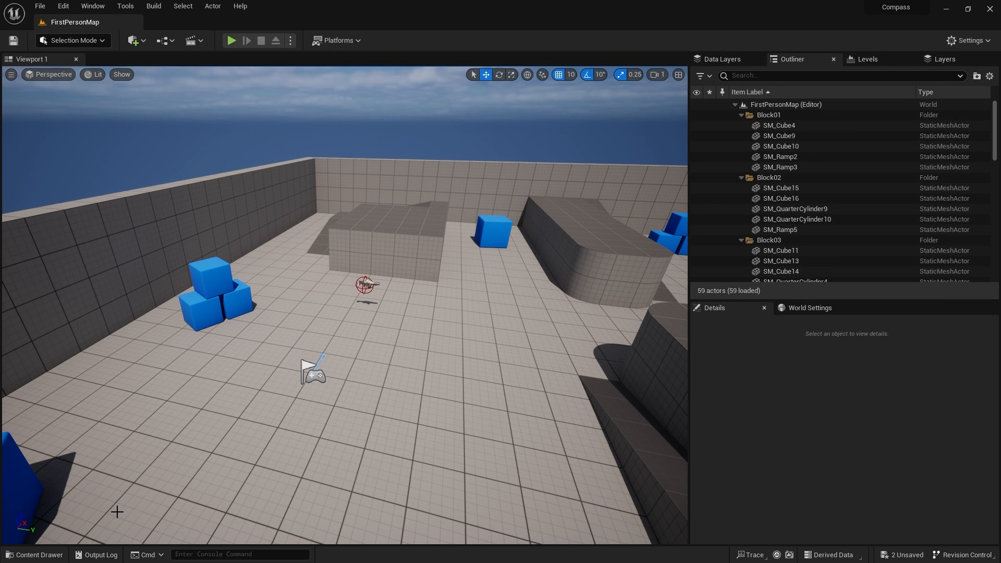
In BP_FirstPersonCharacter, add a Create Widget node for PlayerHUD after Add Mapping Context.
click(34, 554)
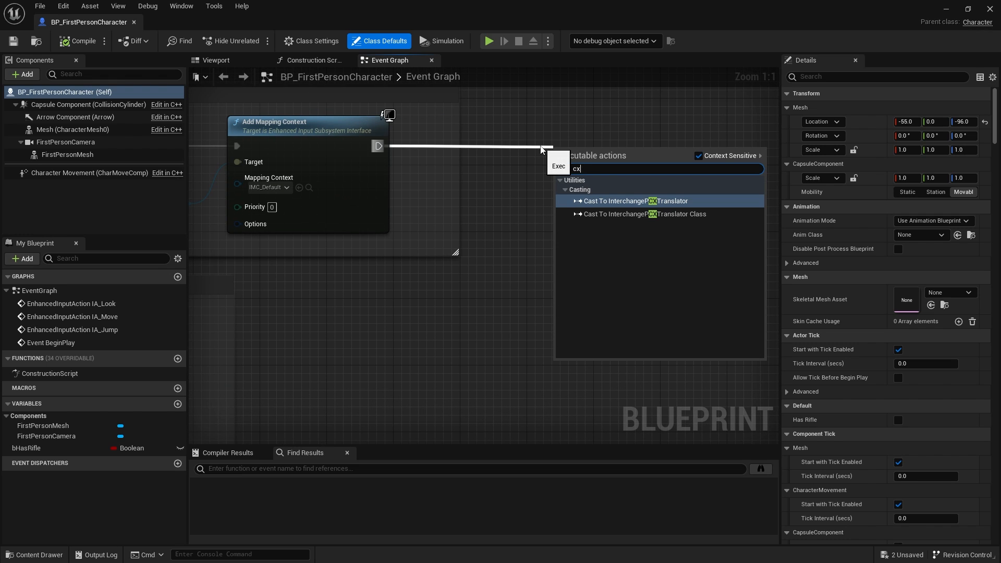
text(create w)
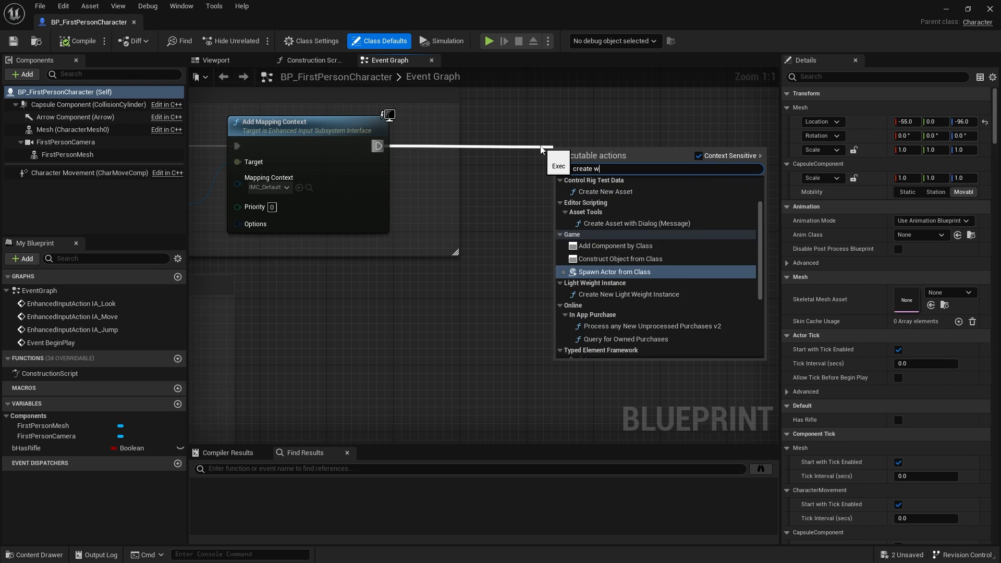
click(619, 258)
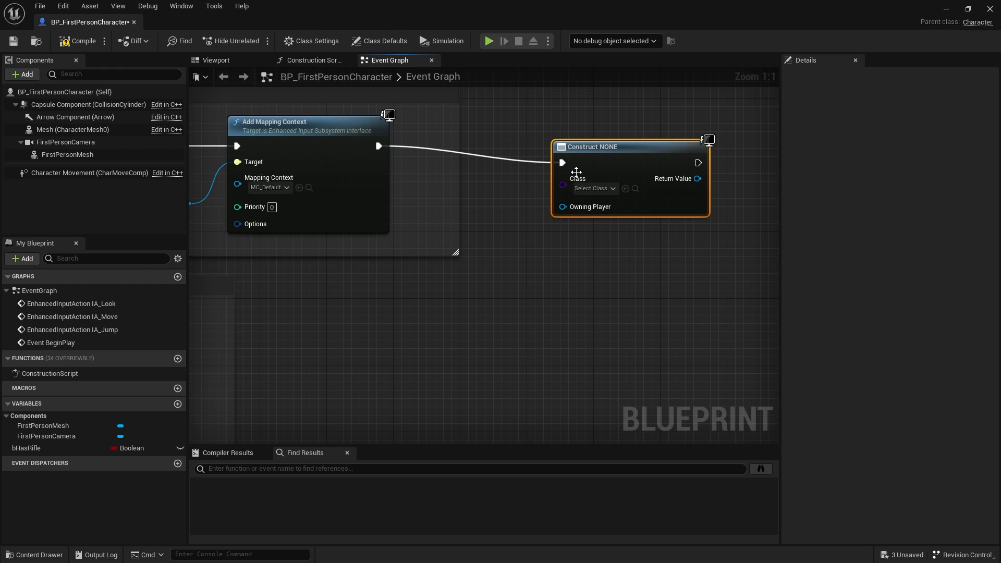
text(compass)
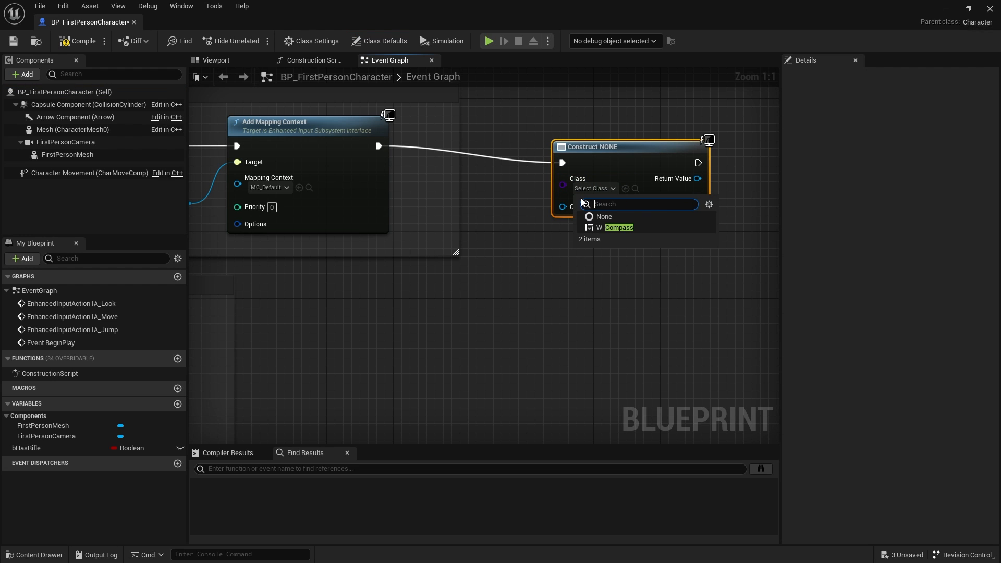
text(playerhud)
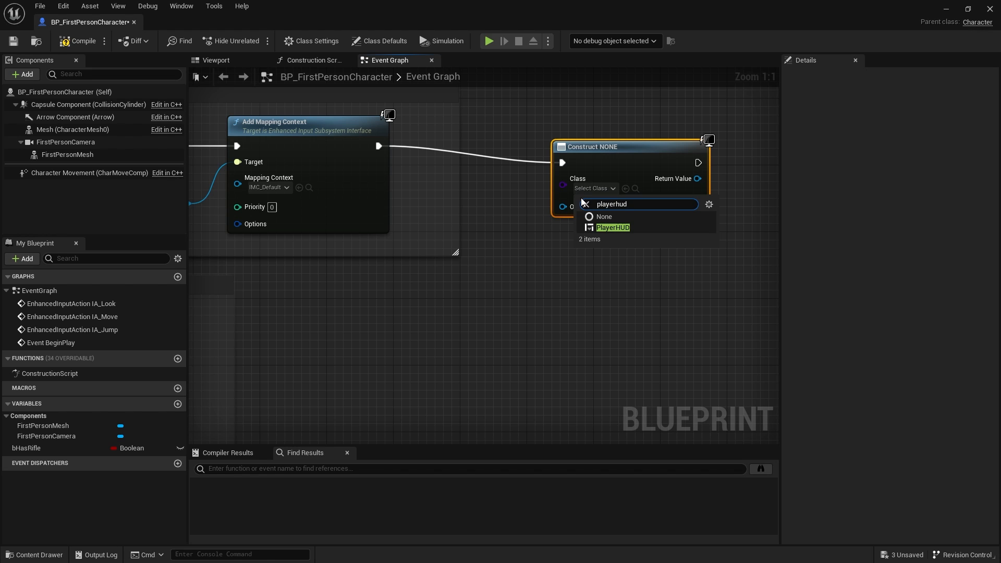
click(612, 227)
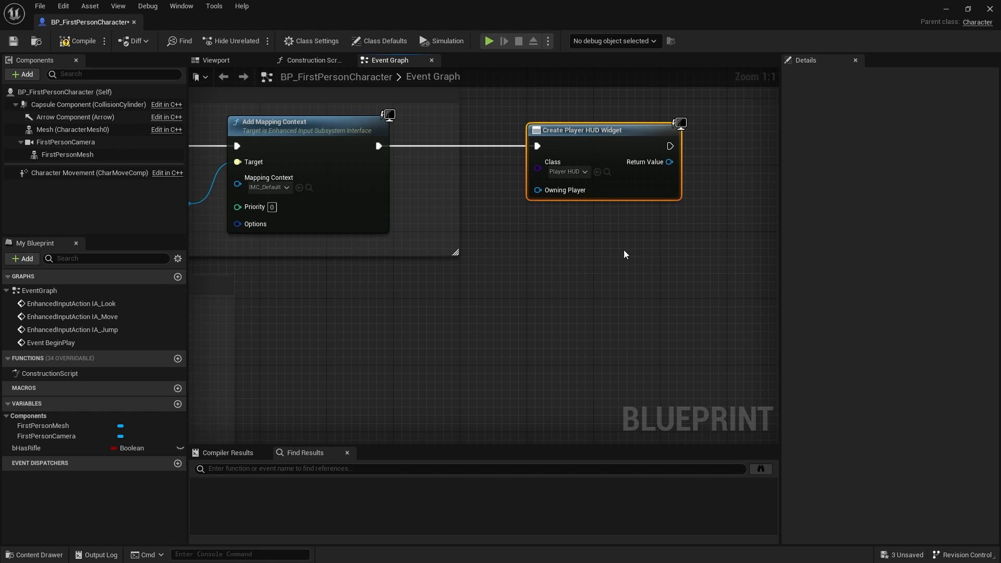
Promote the created widget to a HUD variable and add it to the viewport.
drag(670, 162, 582, 186)
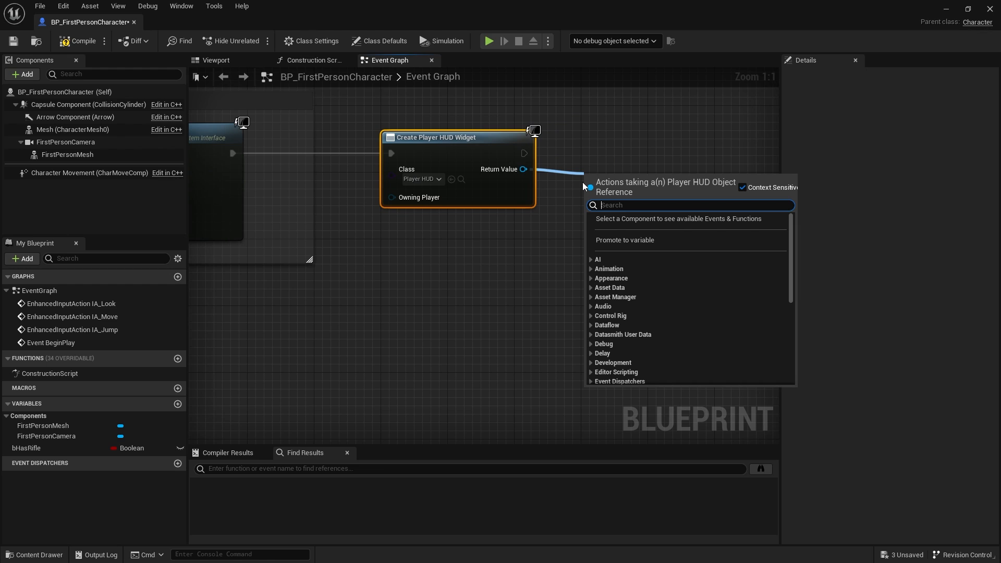
click(624, 240)
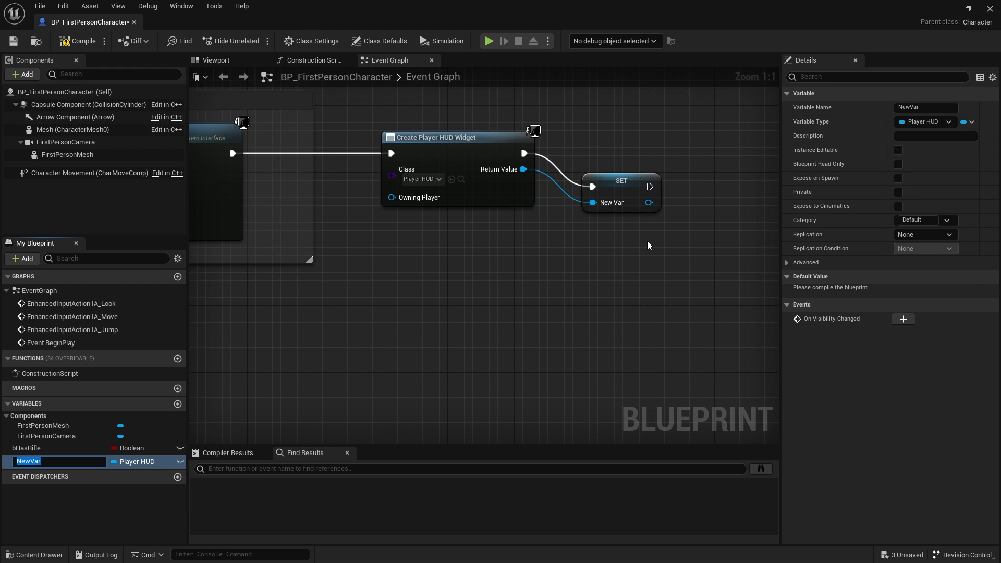
text(HUD)
text(add to view)
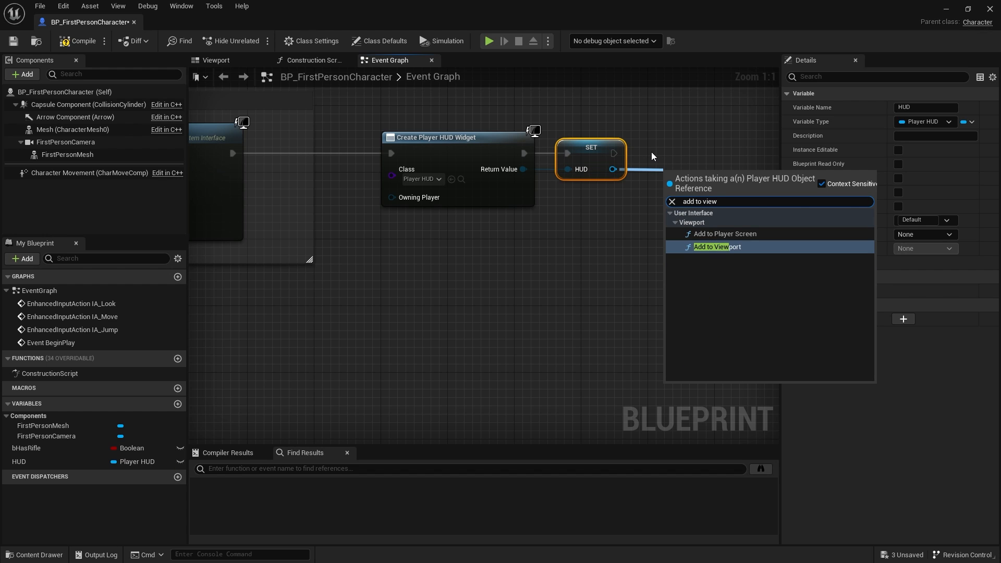
click(716, 247)
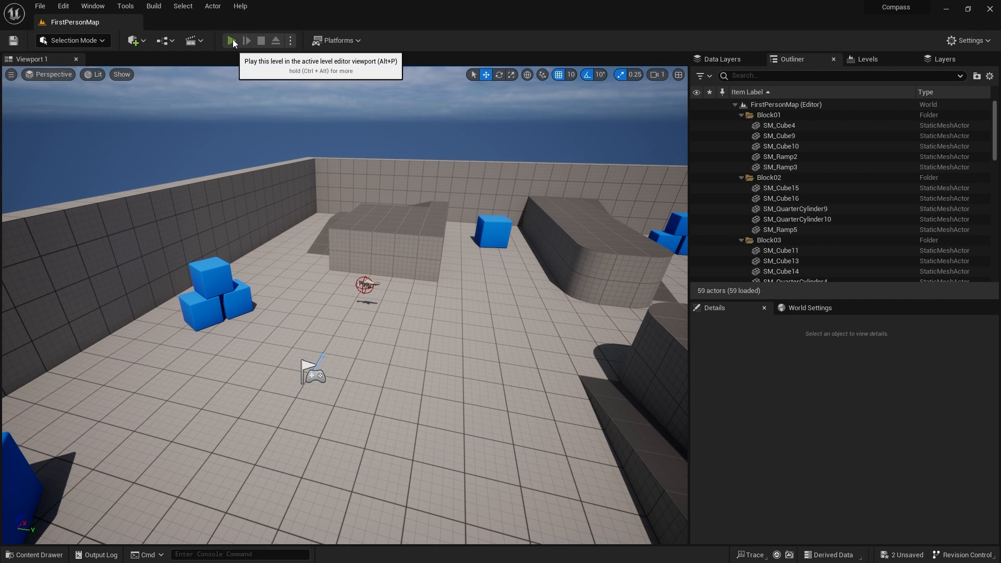
Play the level to see the compass strip across the top of the view.
click(230, 40)
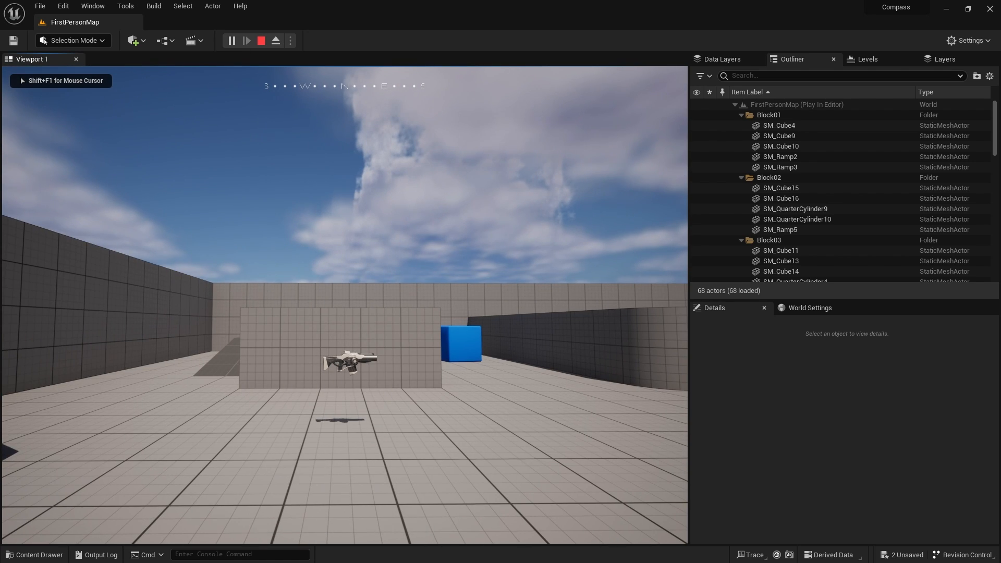